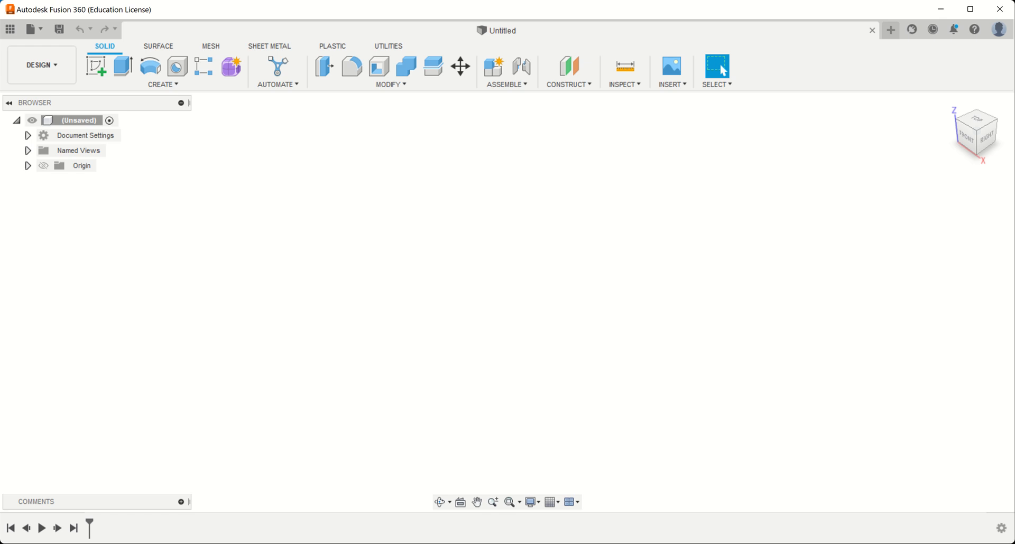
mouse_move(675, 374)
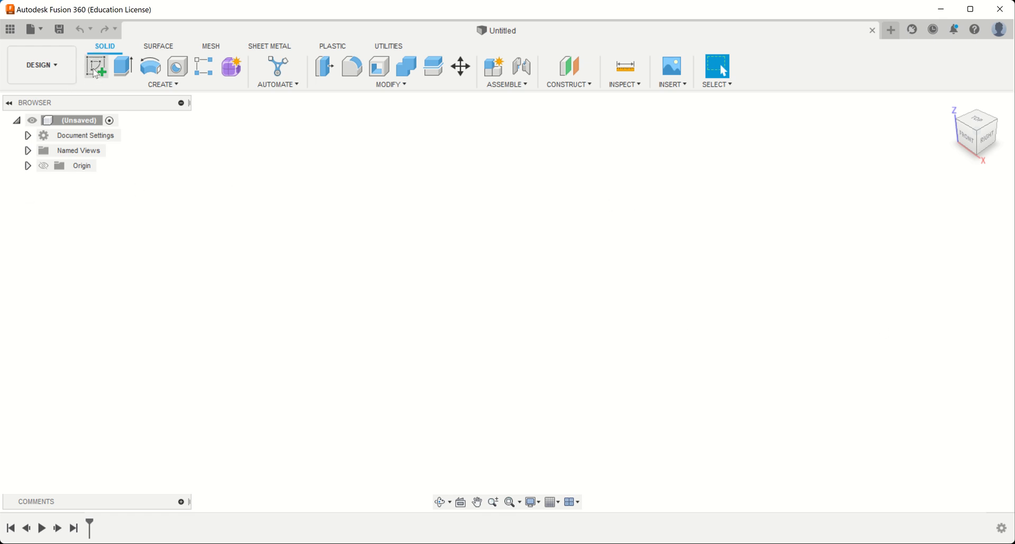
Start a new sketch and pick the XY origin plane from the browser's origin list.
click(96, 66)
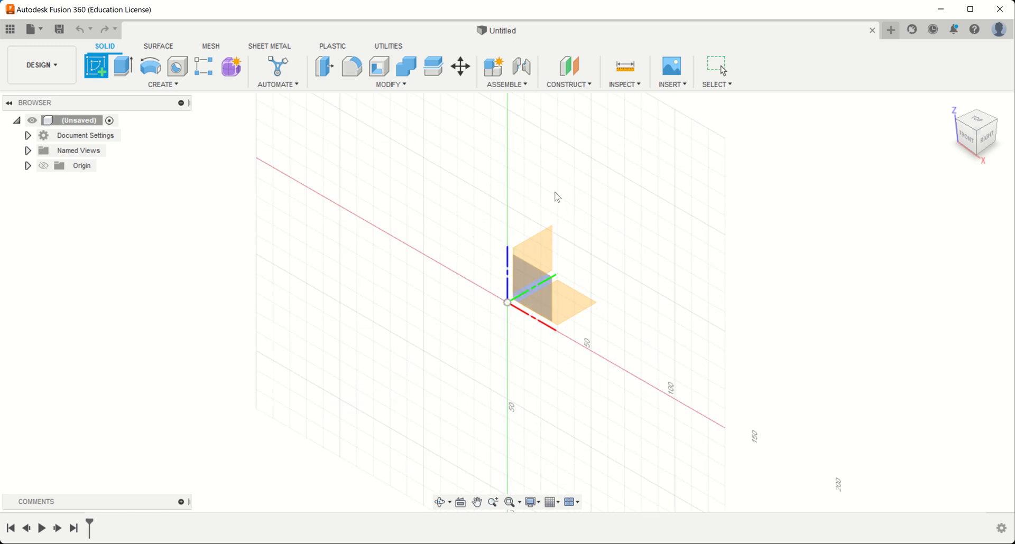
mouse_move(662, 278)
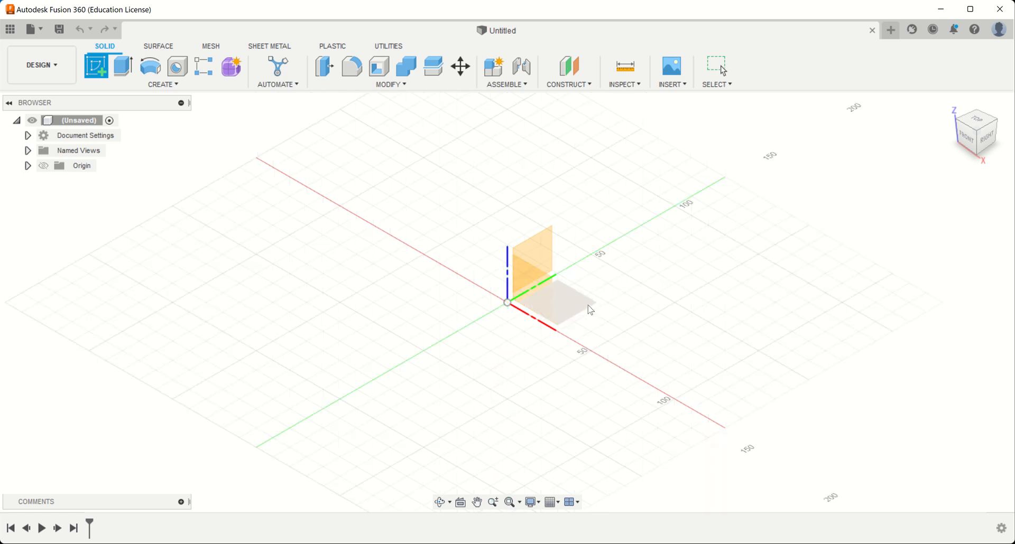
mouse_move(589, 309)
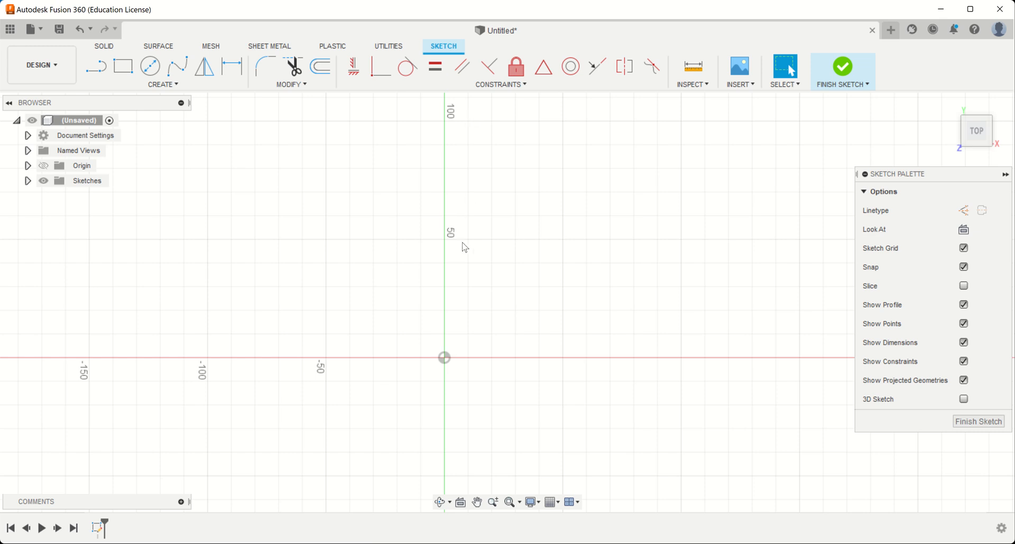
mouse_move(955, 141)
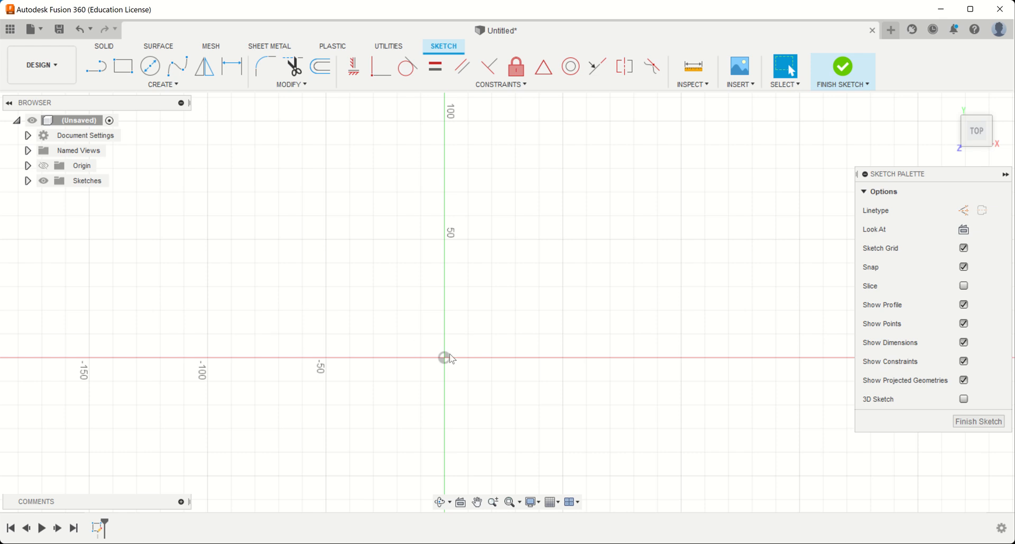
mouse_move(433, 160)
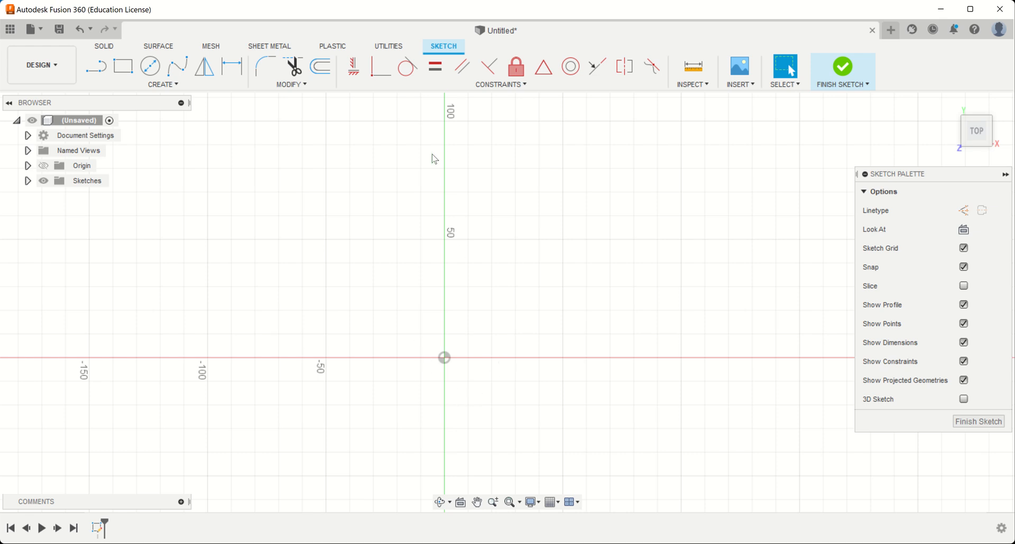
mouse_move(408, 374)
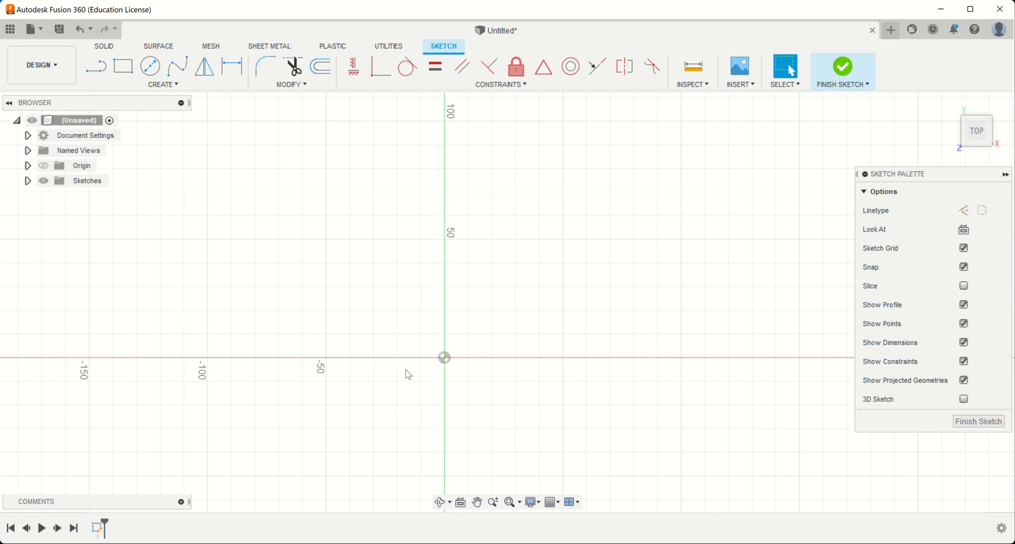
mouse_move(438, 269)
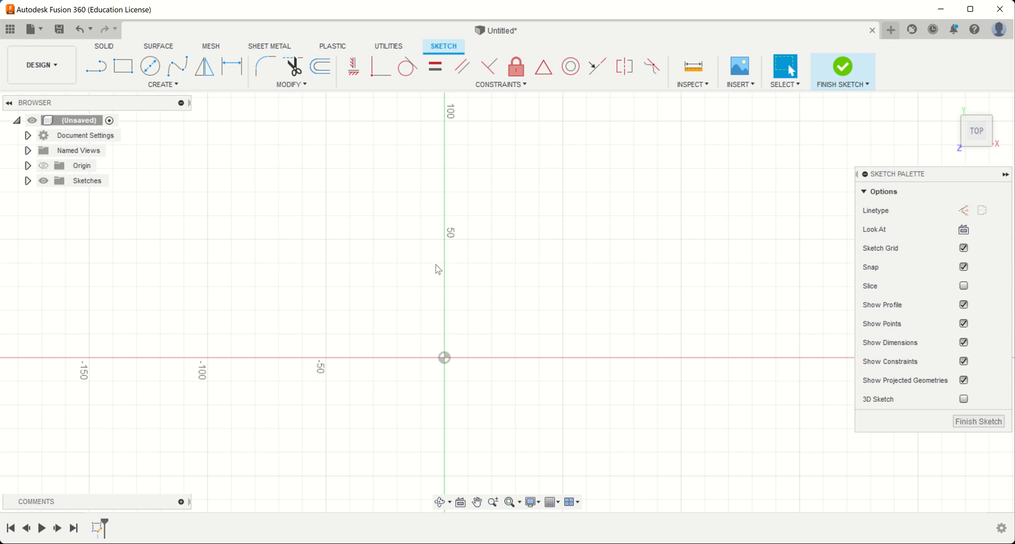
mouse_move(440, 358)
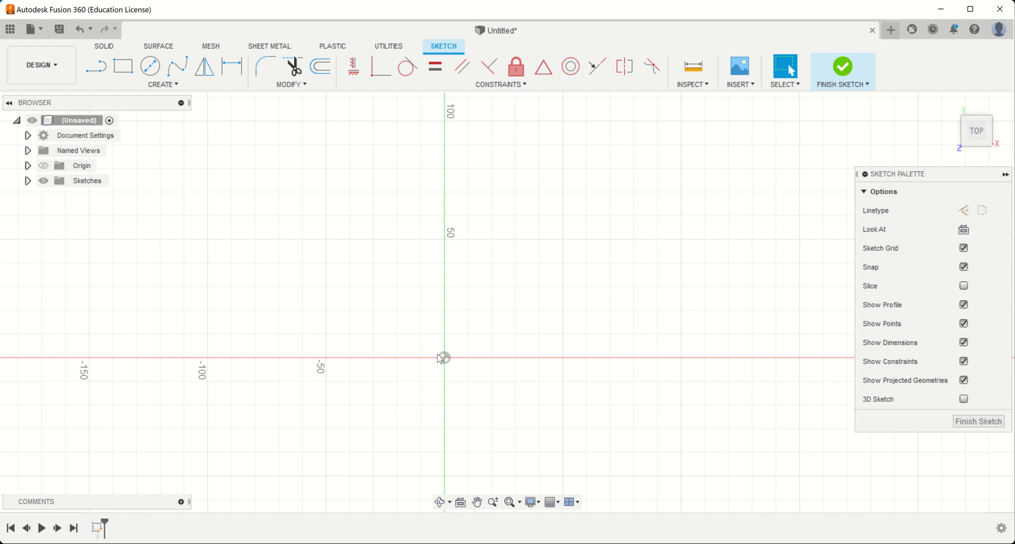
mouse_move(446, 364)
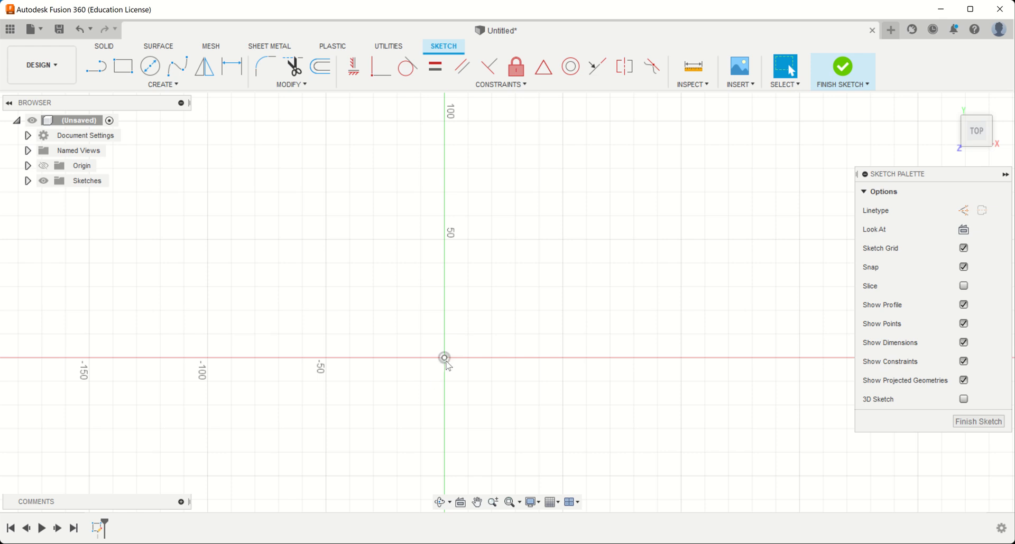
mouse_move(67, 173)
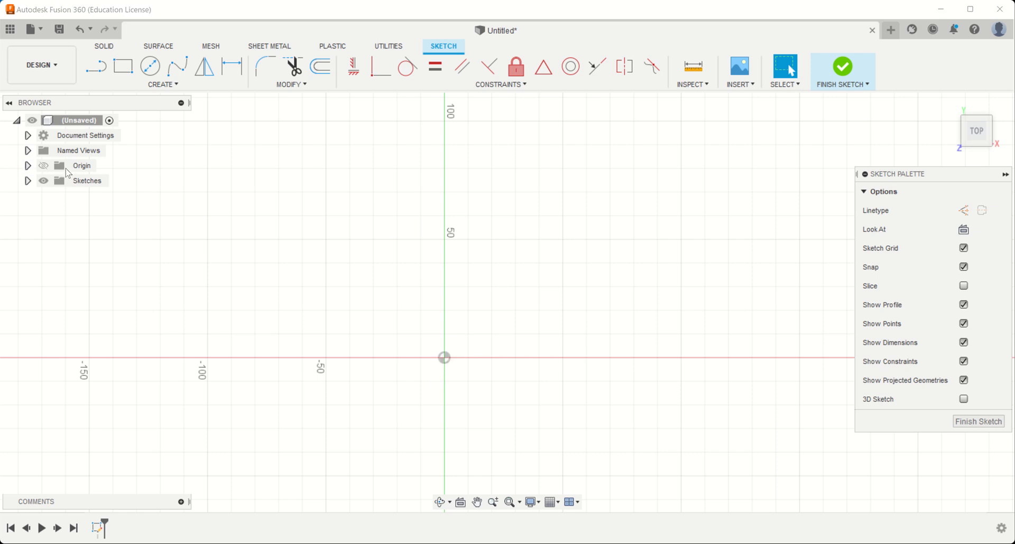
click(27, 166)
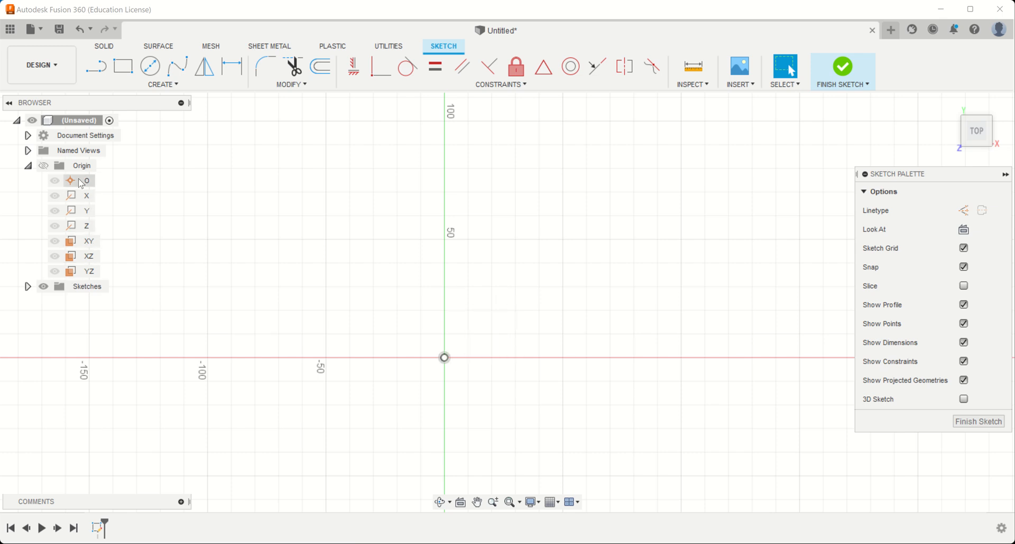
click(27, 165)
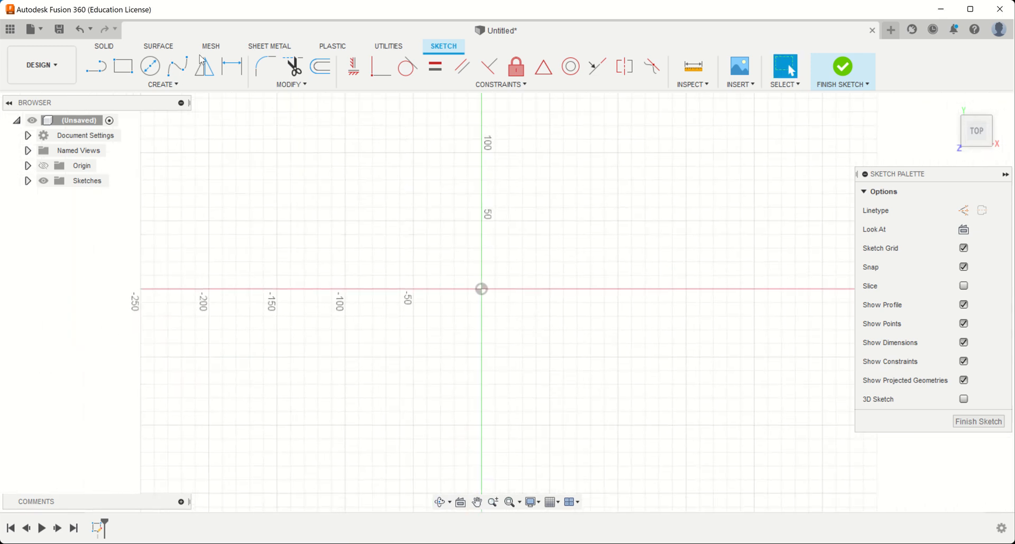
mouse_move(543, 301)
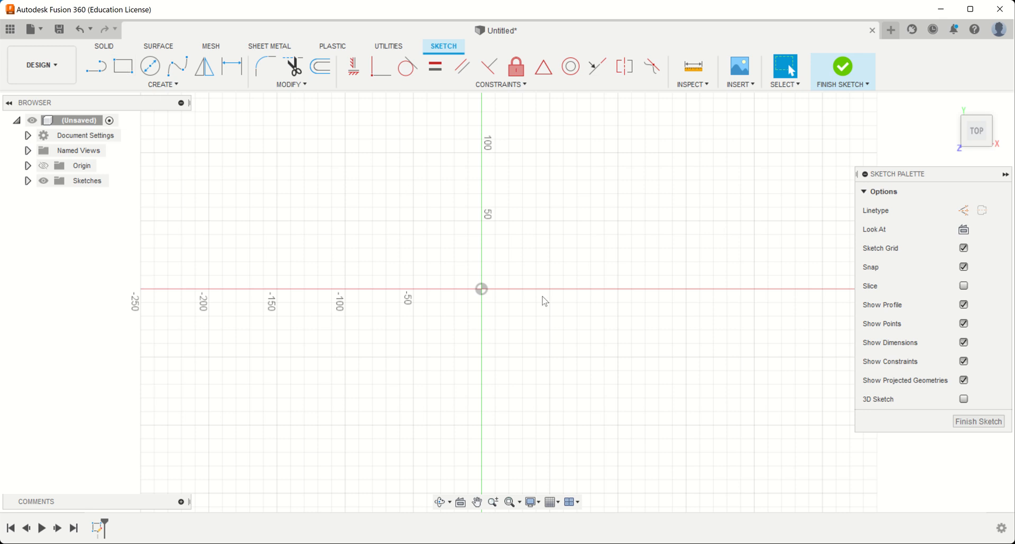
mouse_move(122, 67)
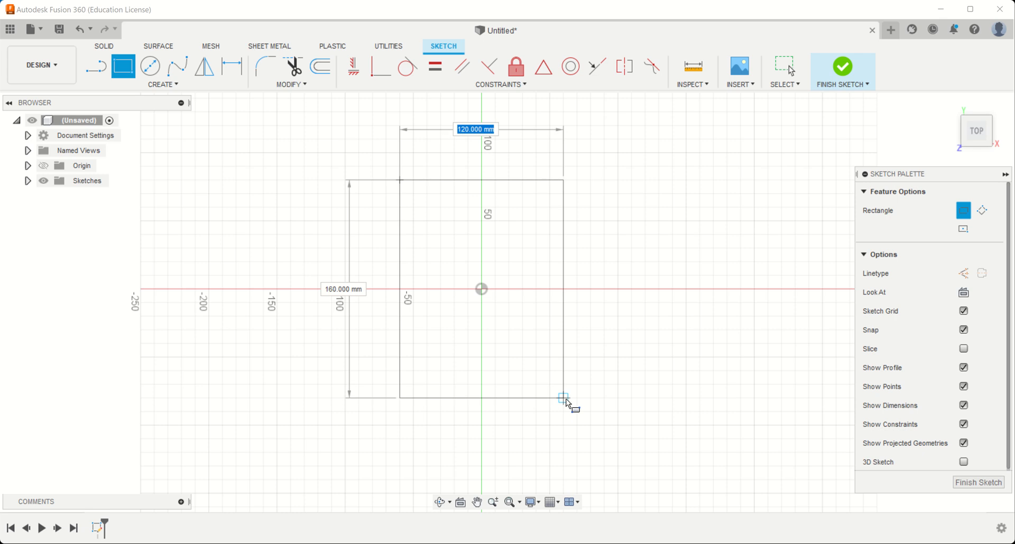
click(563, 398)
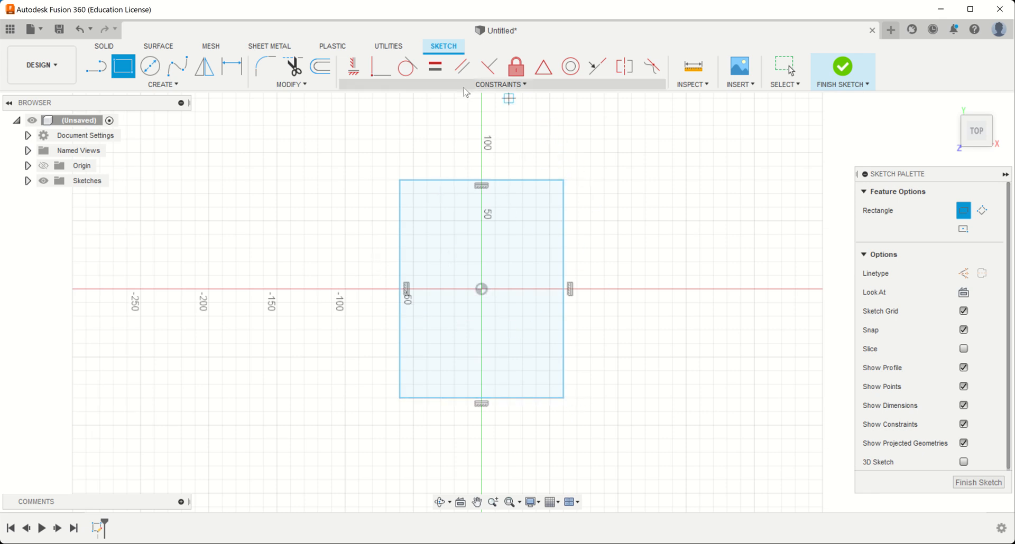
mouse_move(462, 67)
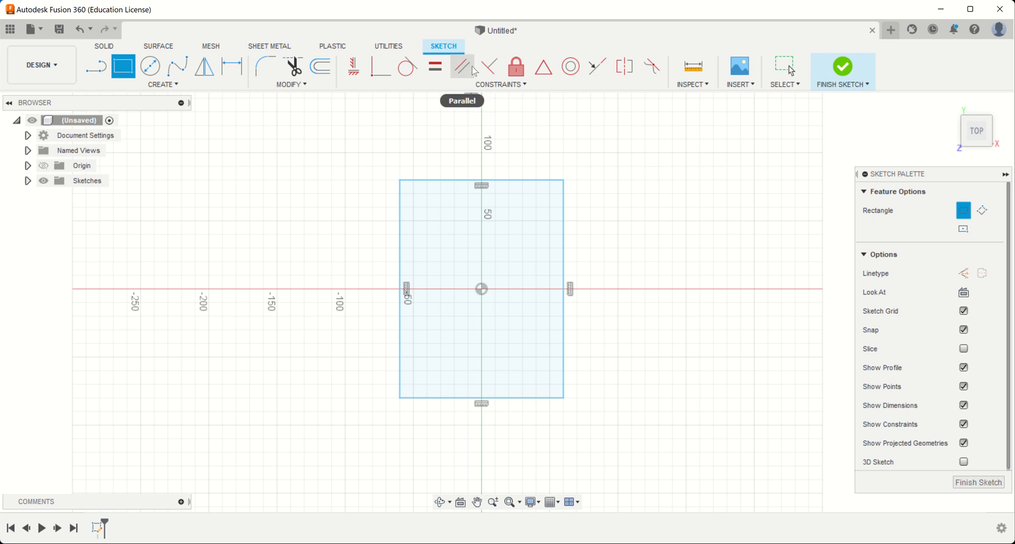
click(523, 85)
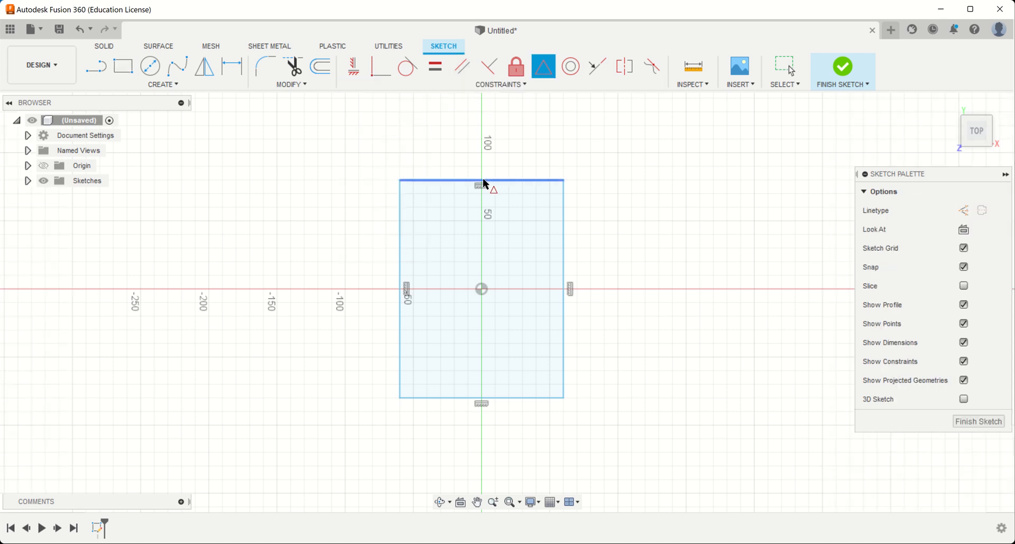
mouse_move(631, 104)
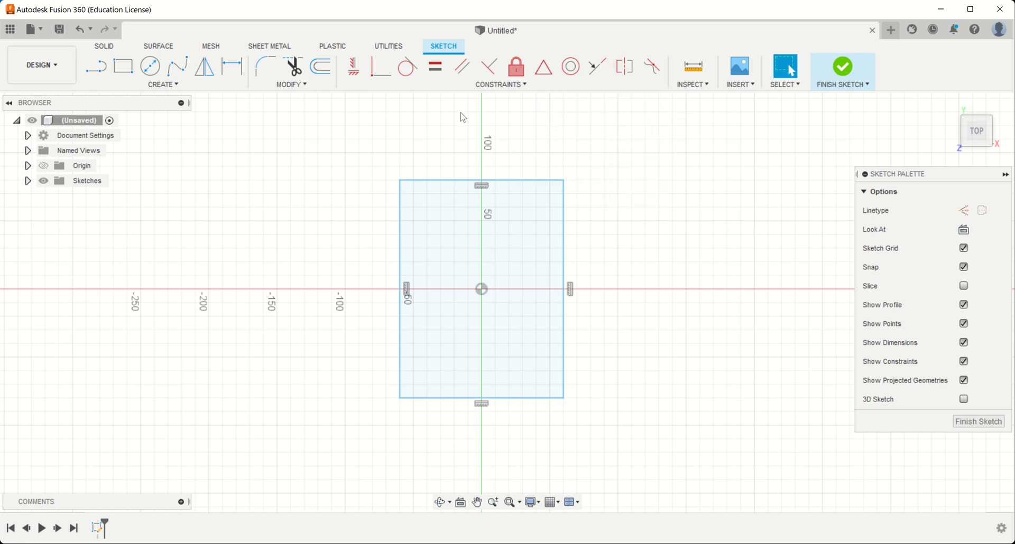
click(78, 29)
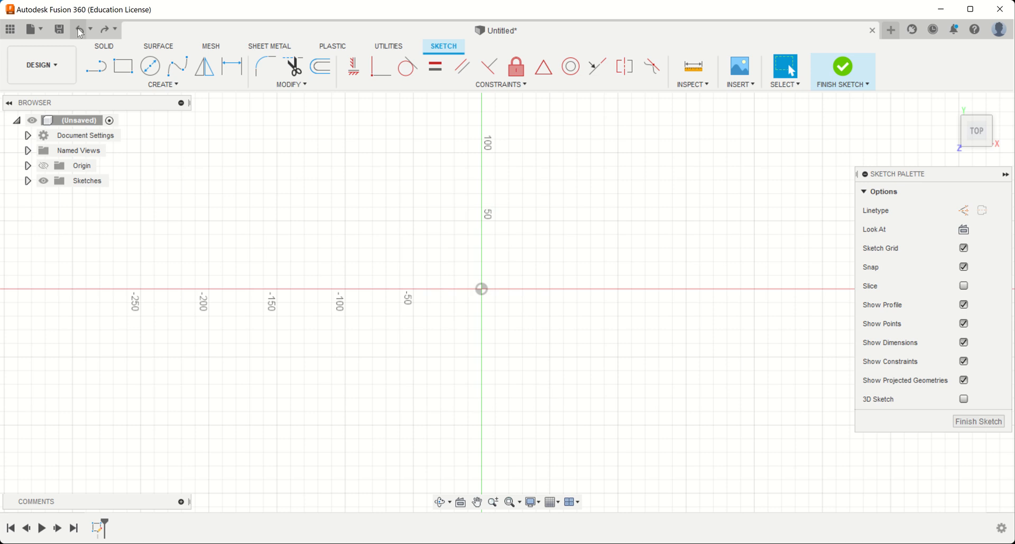
Draw a Center Rectangle from the origin and drag its lower-right corner inward.
click(162, 85)
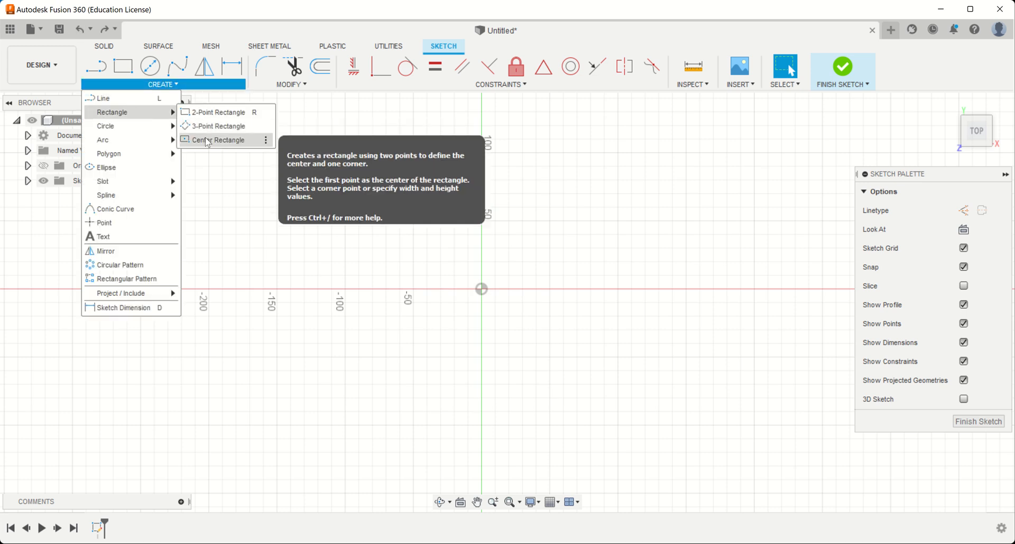
click(219, 139)
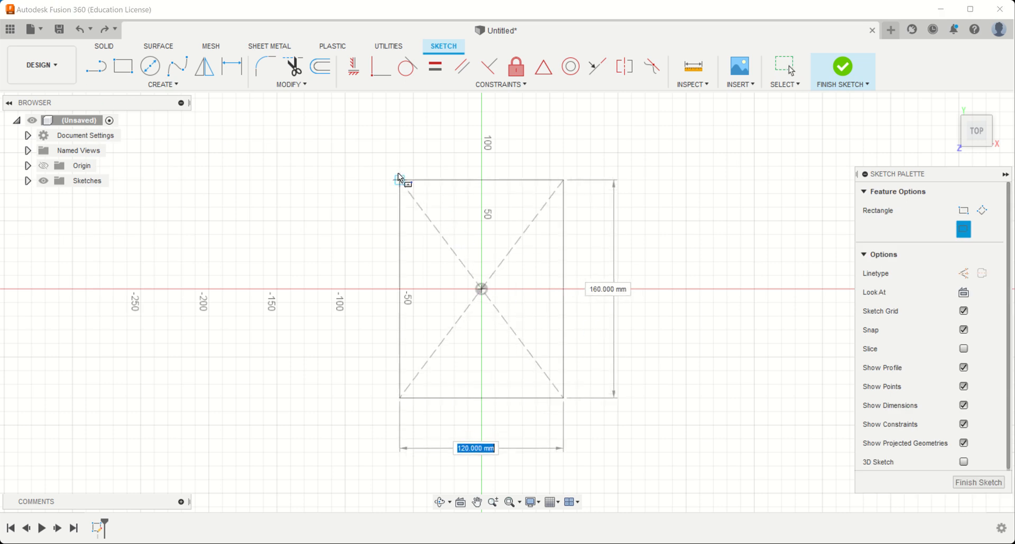
click(482, 288)
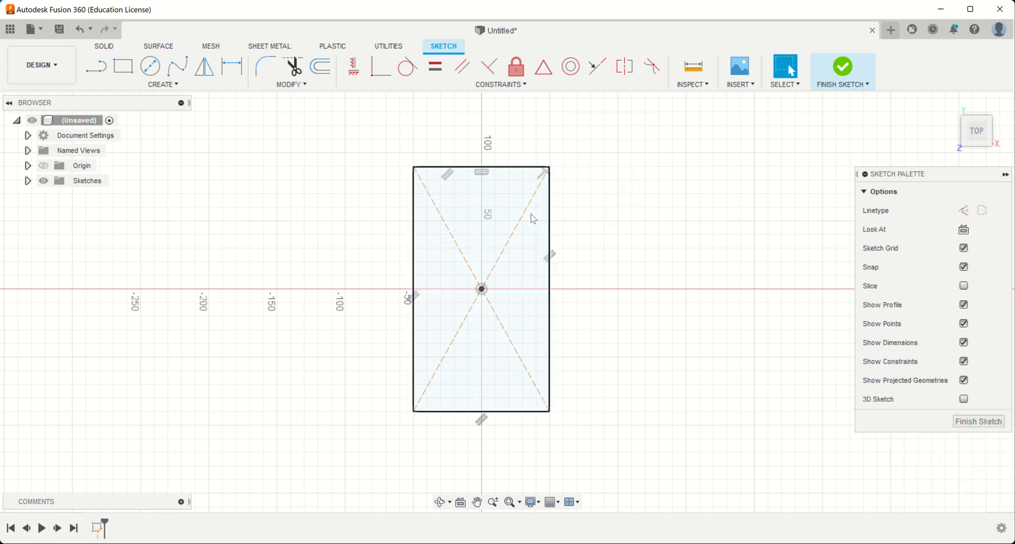
mouse_move(547, 283)
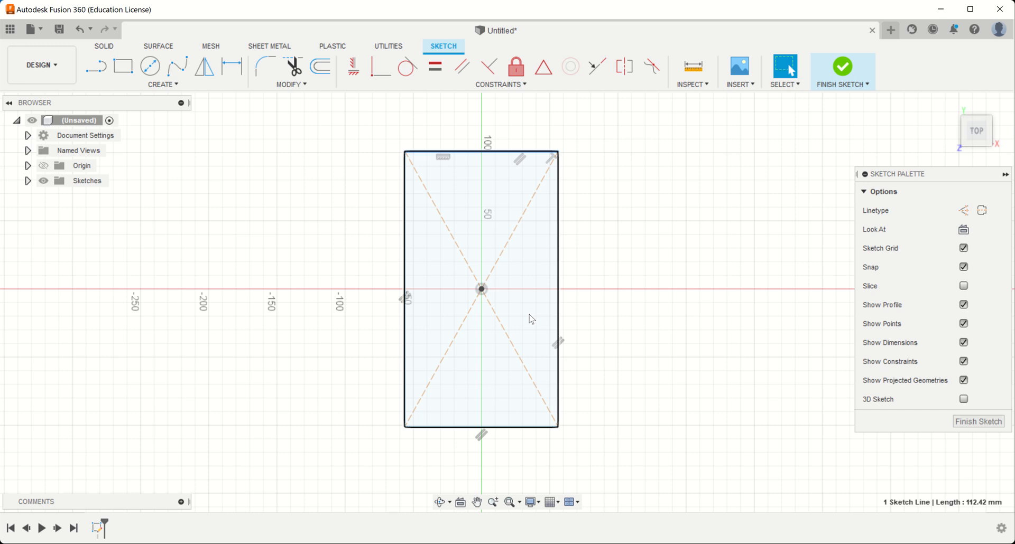
mouse_move(463, 344)
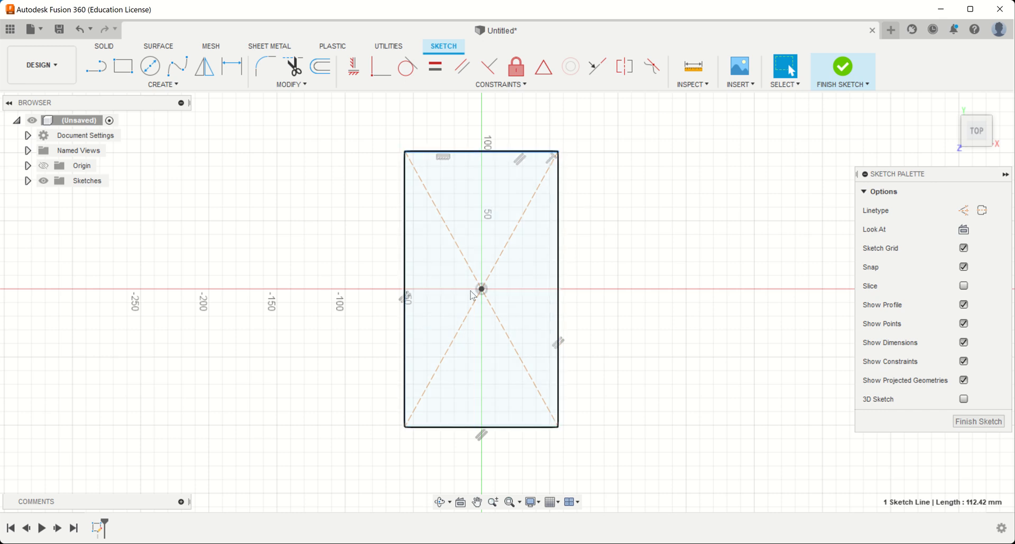
click(480, 295)
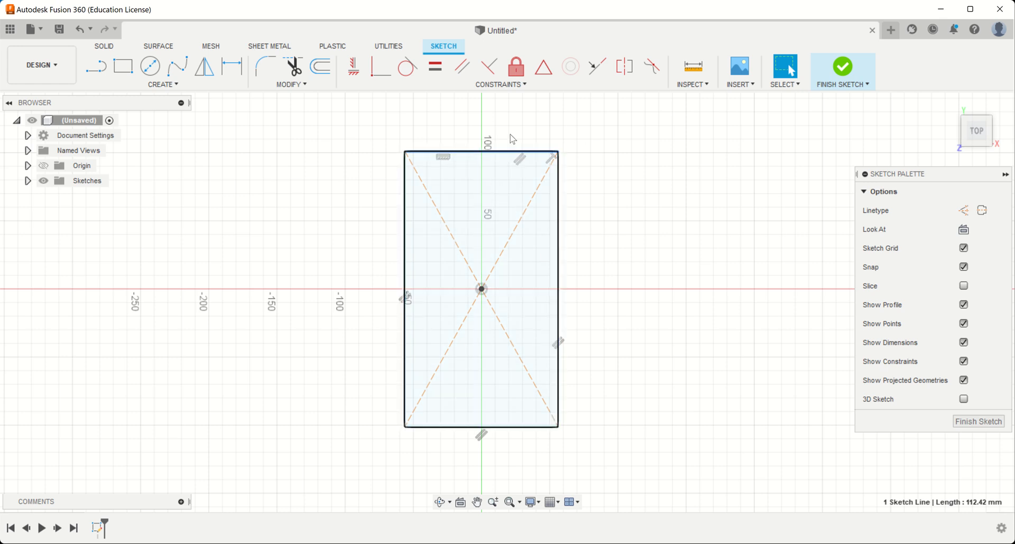
mouse_move(516, 66)
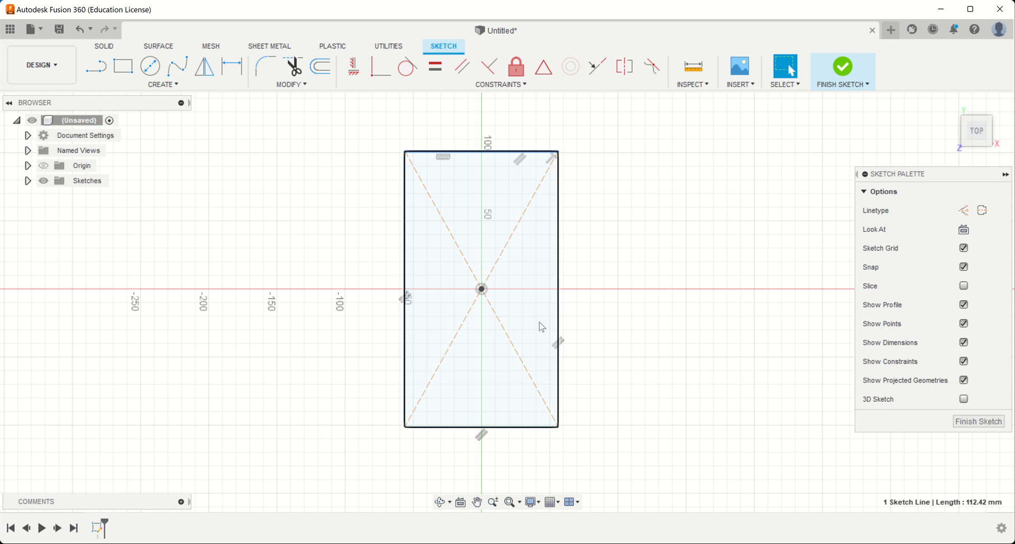
mouse_move(456, 200)
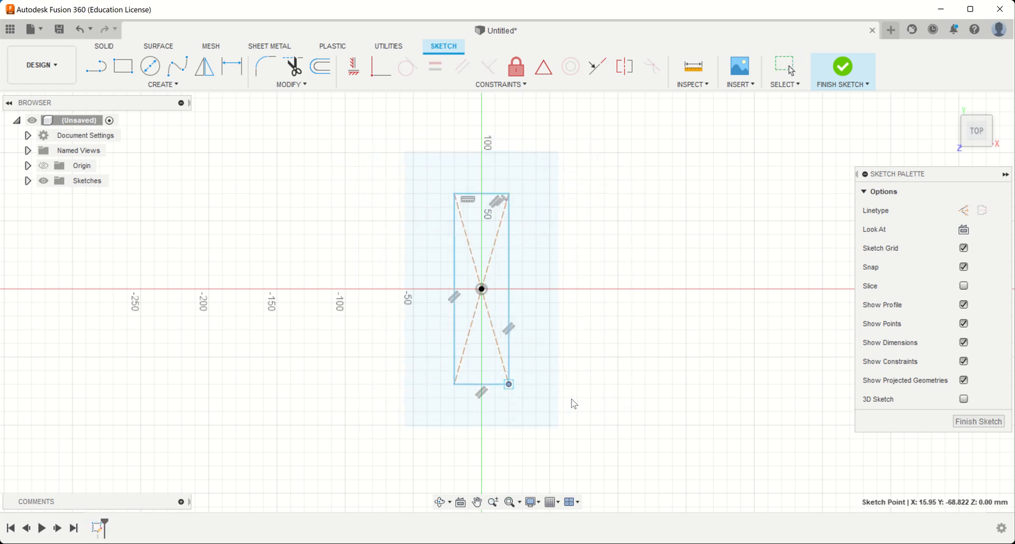
drag(508, 383, 545, 402)
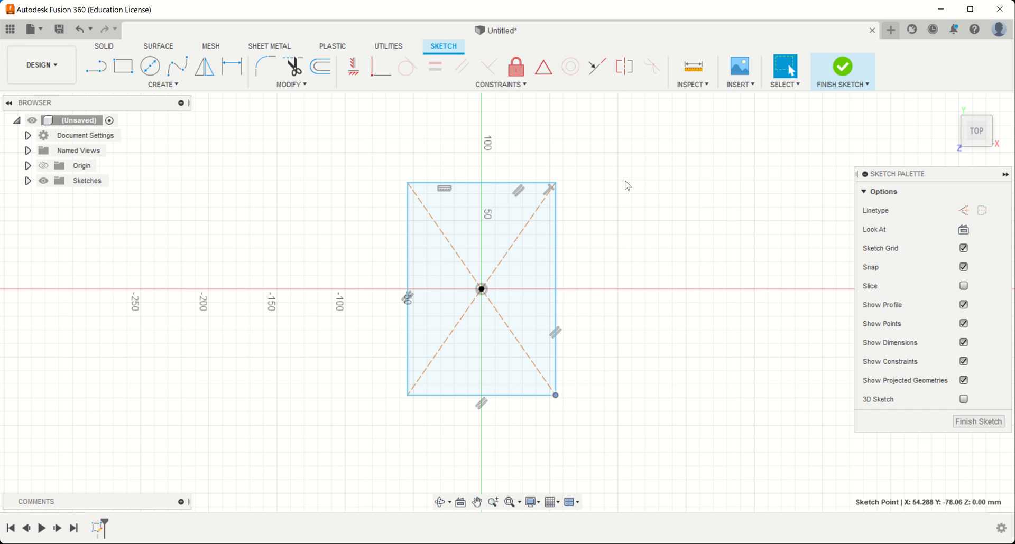
mouse_move(604, 380)
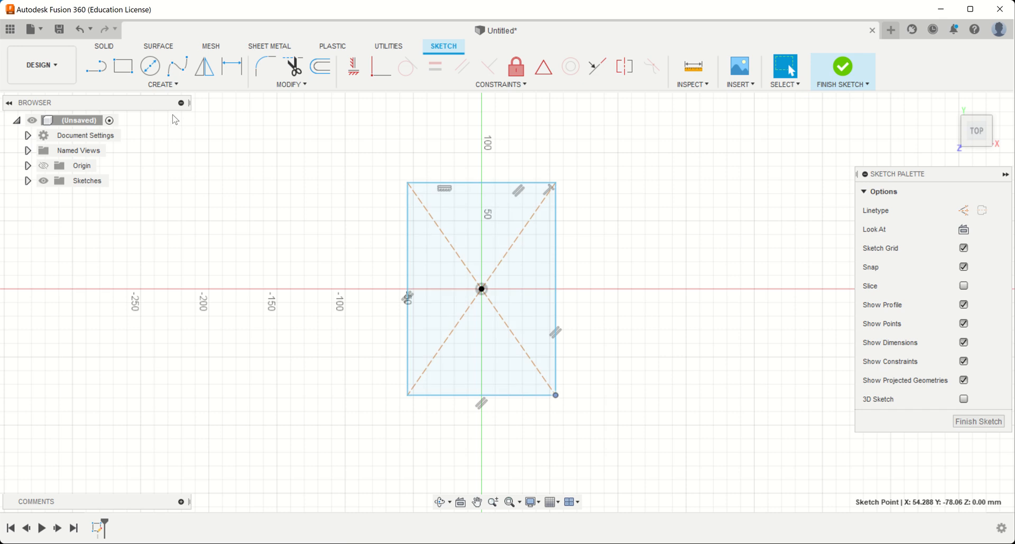
Add a Sketch Dimension on the rectangle's top edge fixing the width at 80 mm.
click(163, 85)
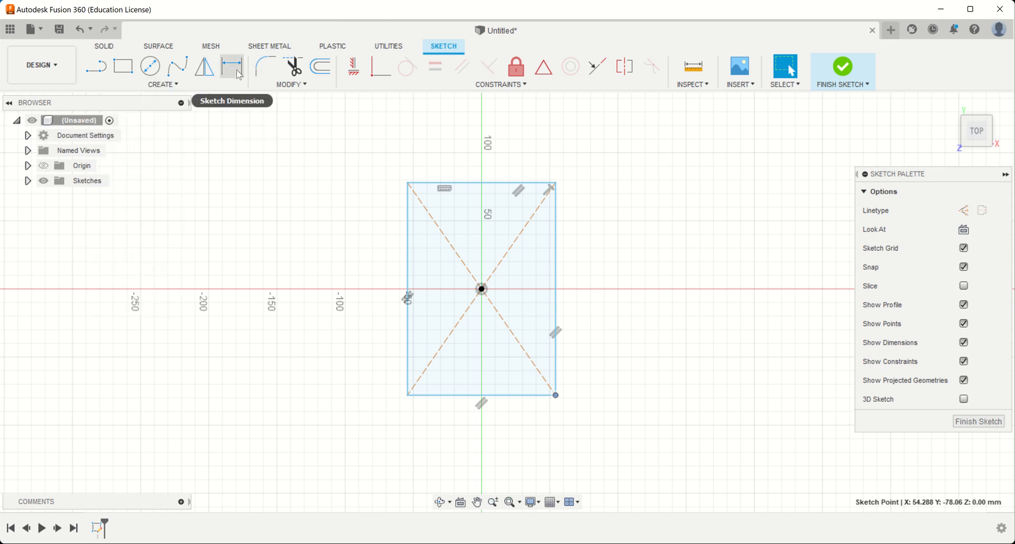
mouse_move(237, 71)
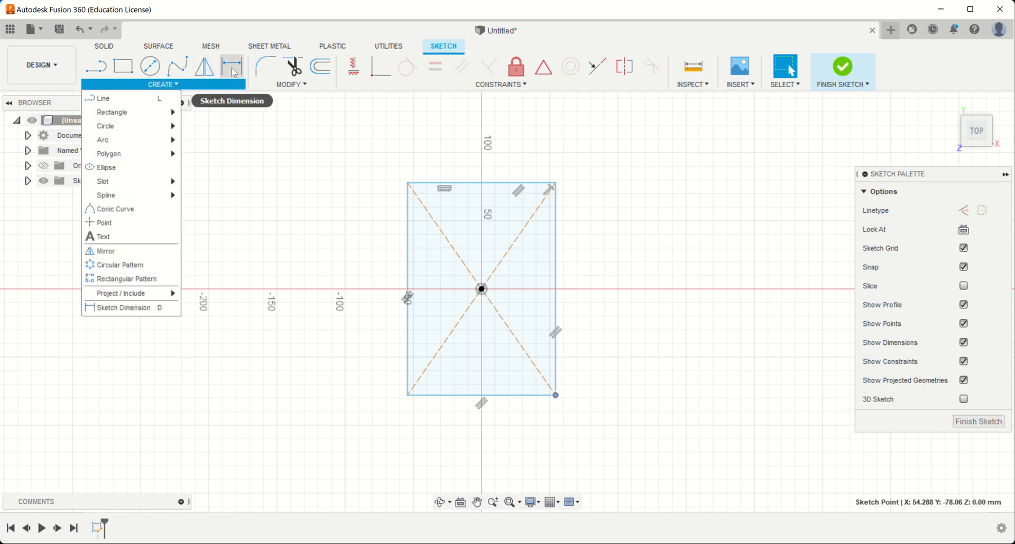
mouse_move(155, 167)
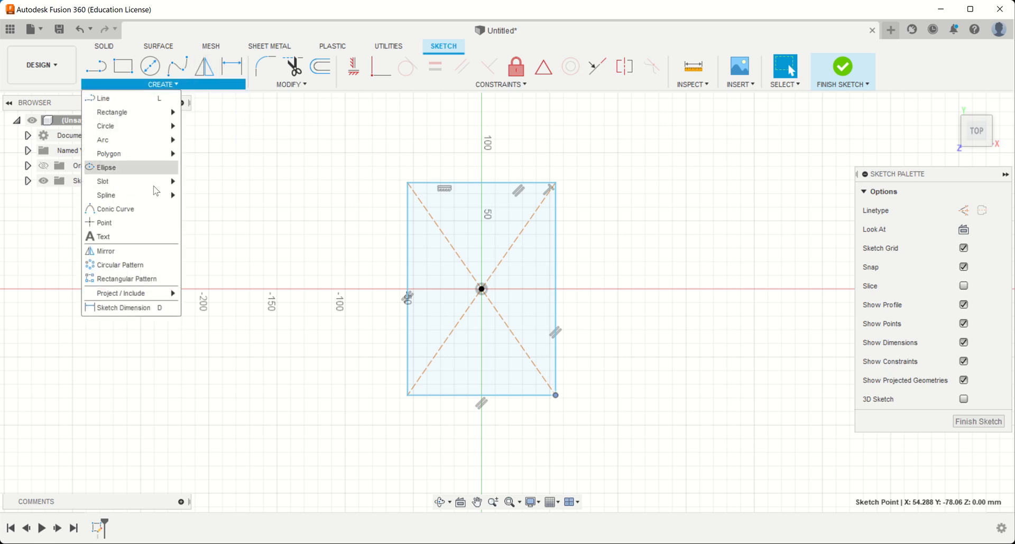
mouse_move(122, 307)
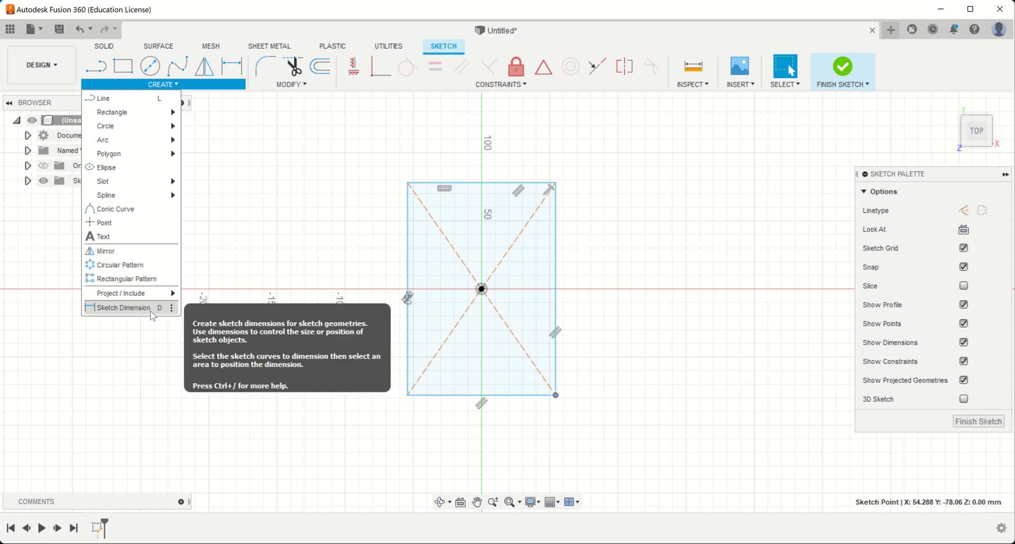
click(124, 308)
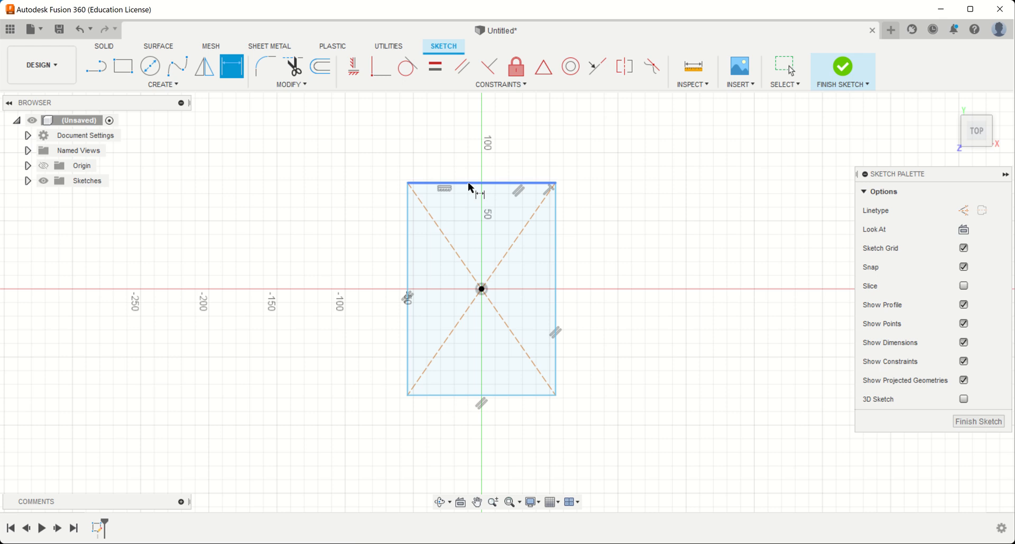
click(478, 187)
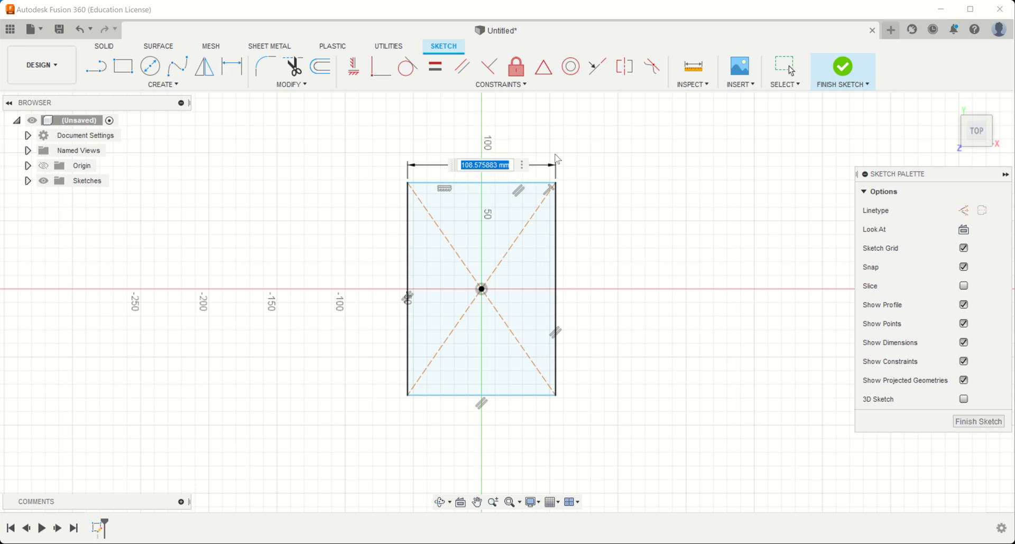
text(800)
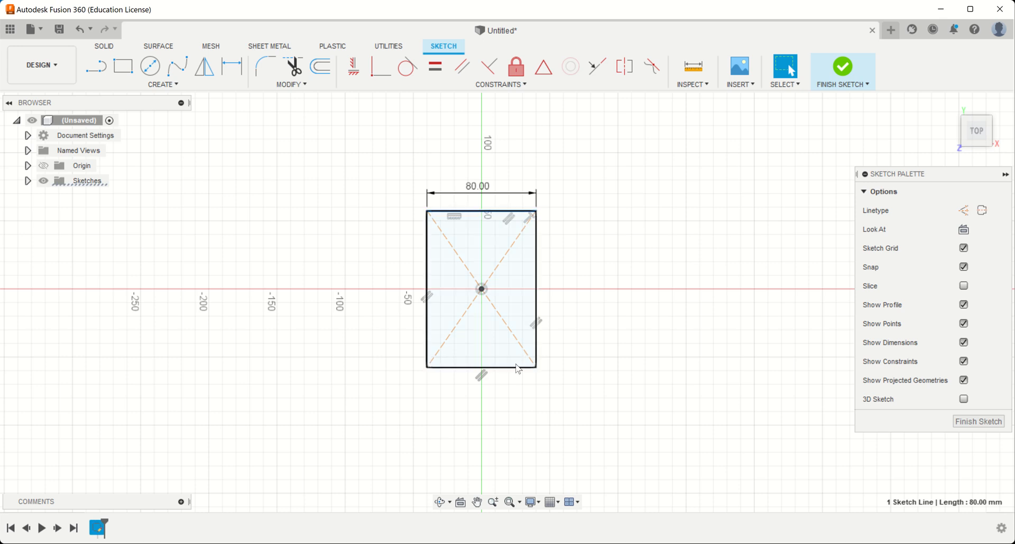
Dimension the right edge to 120 mm and finish the sketch.
click(480, 290)
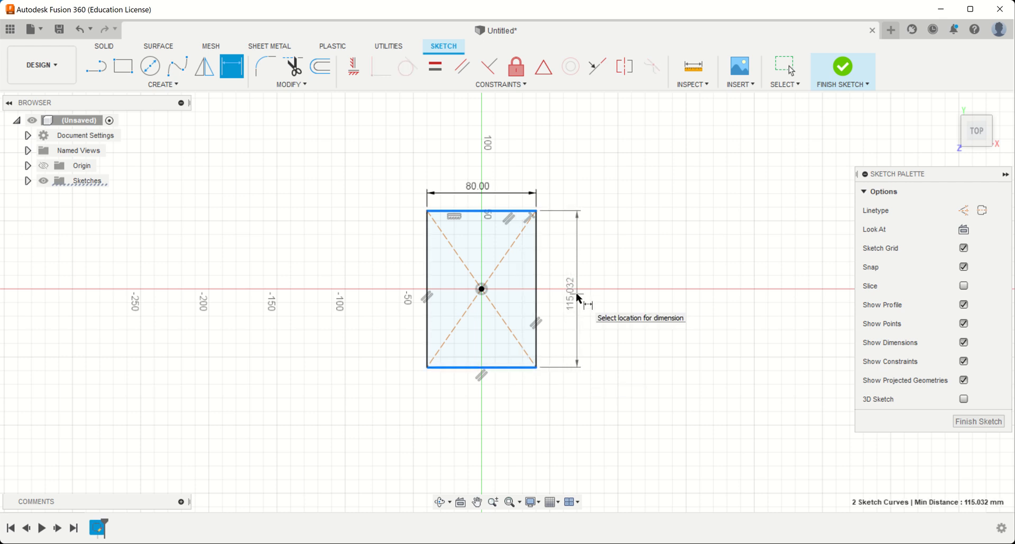
click(579, 304)
text(120)
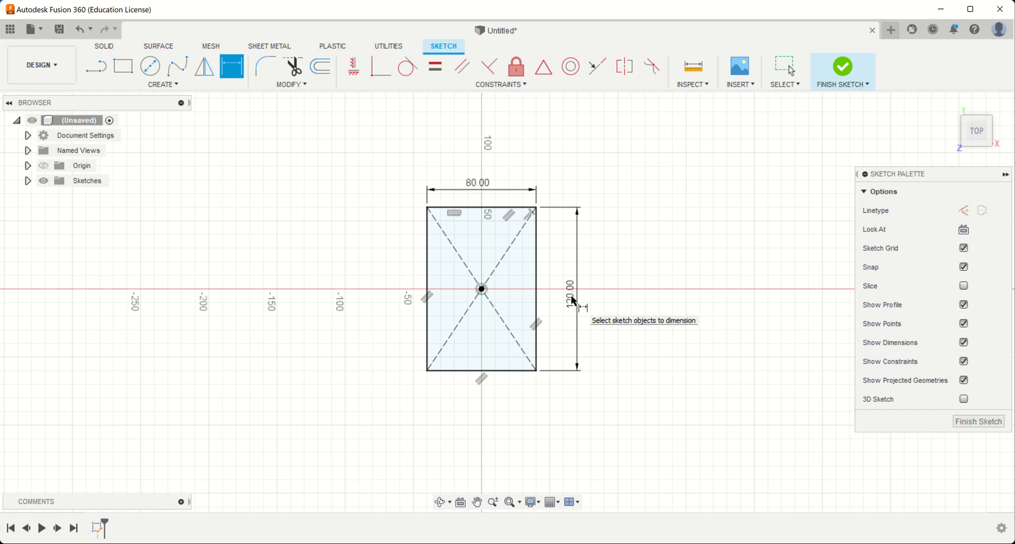
mouse_move(601, 215)
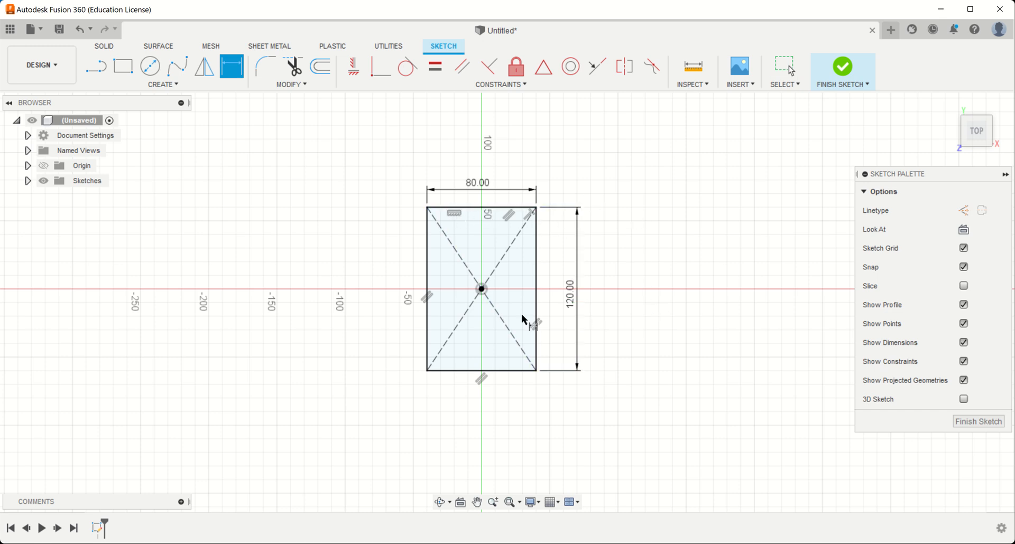
mouse_move(485, 396)
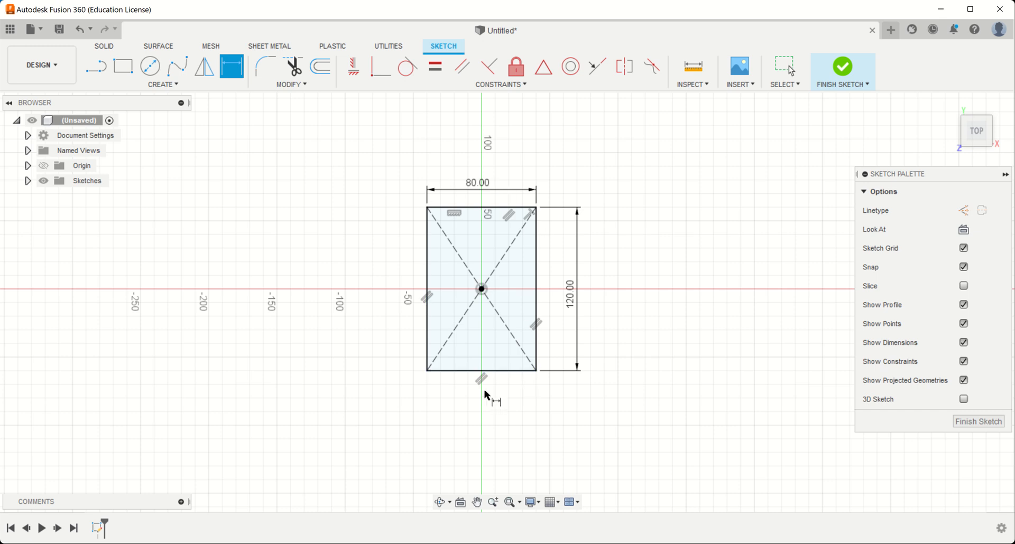
mouse_move(614, 169)
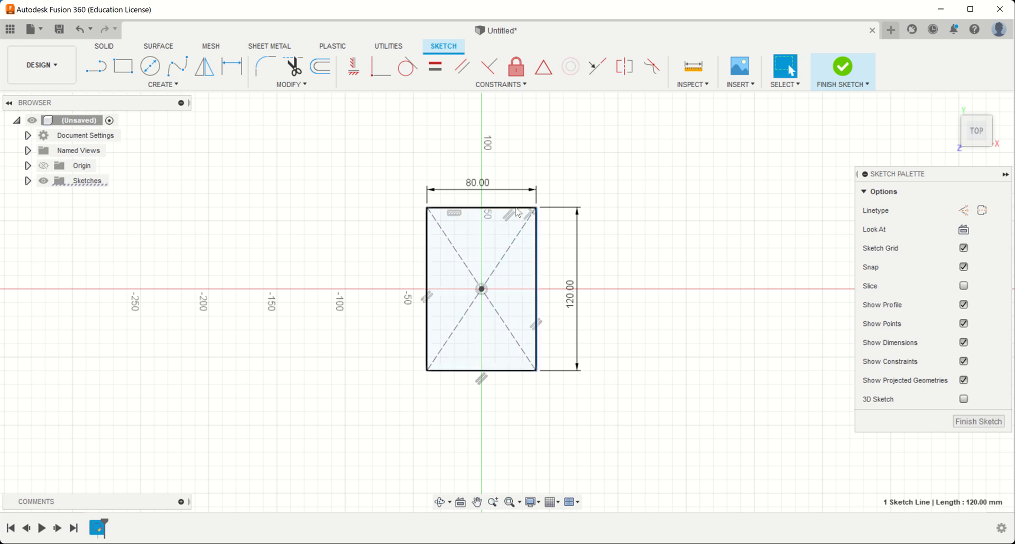
click(454, 211)
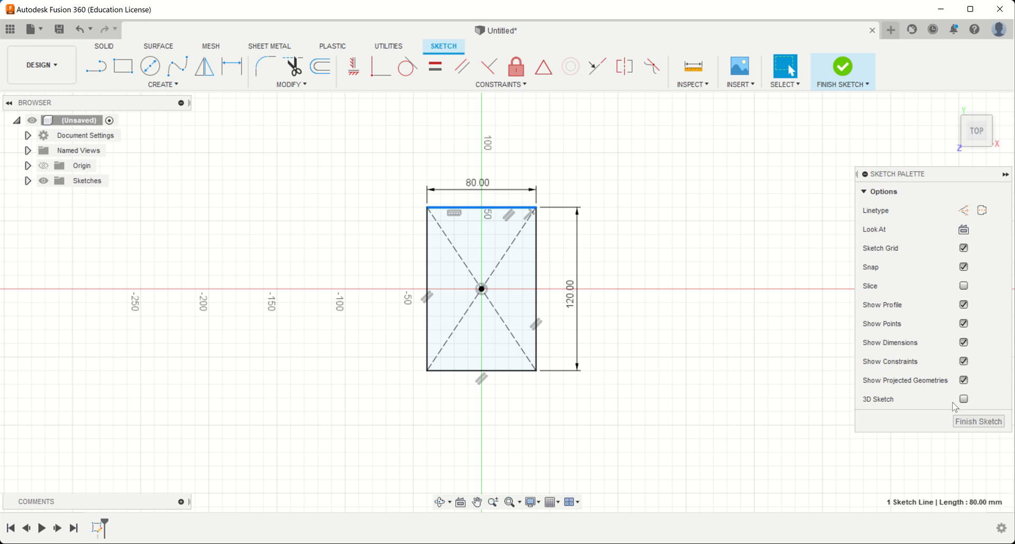
click(842, 71)
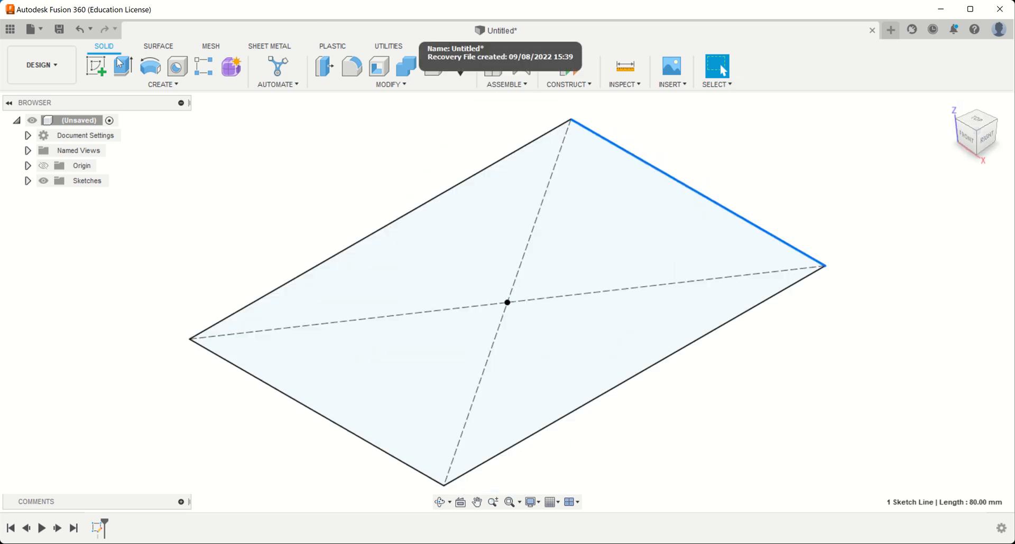
Start an Extrude on the 80 by 120 rectangle profile.
click(122, 67)
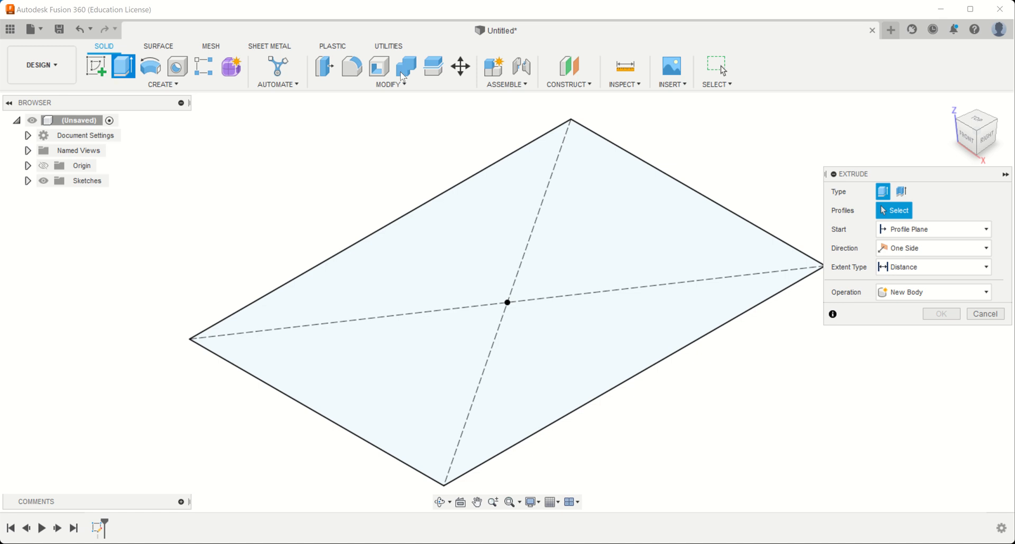
mouse_move(501, 247)
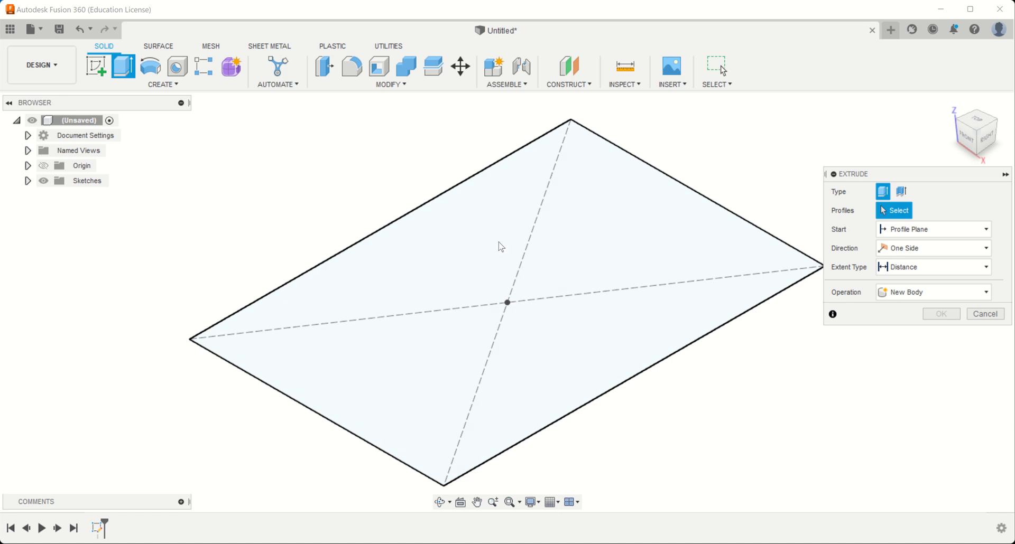
mouse_move(410, 264)
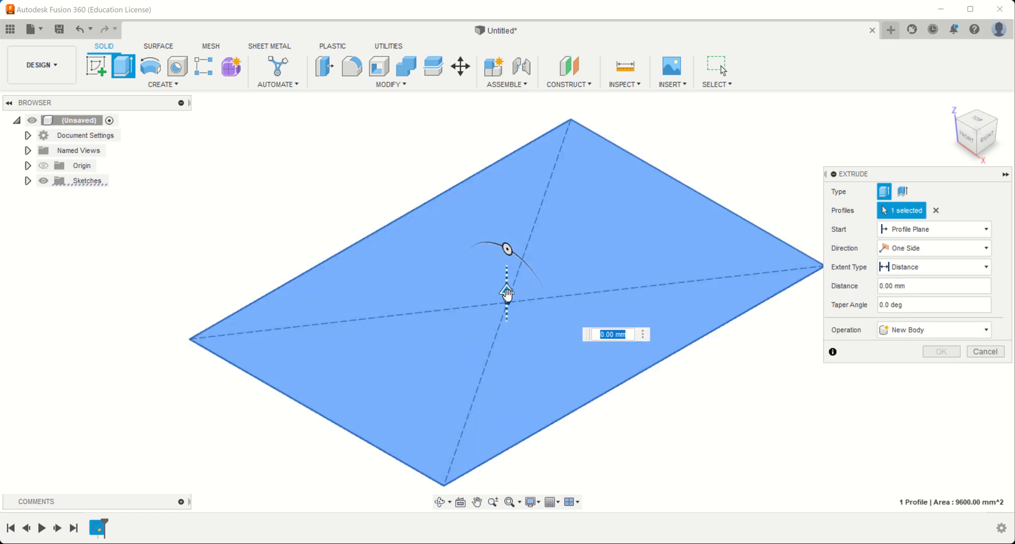
mouse_move(506, 293)
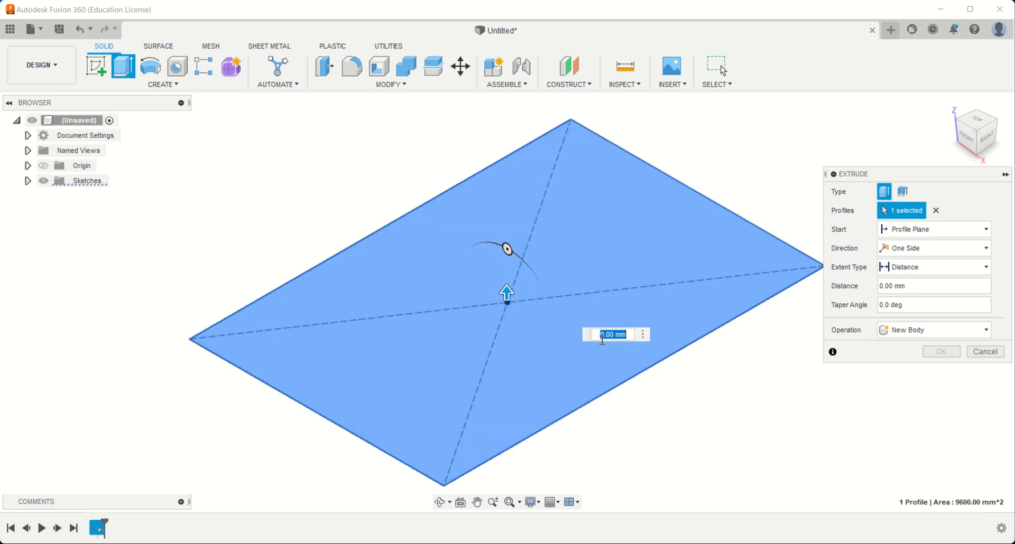
mouse_move(575, 350)
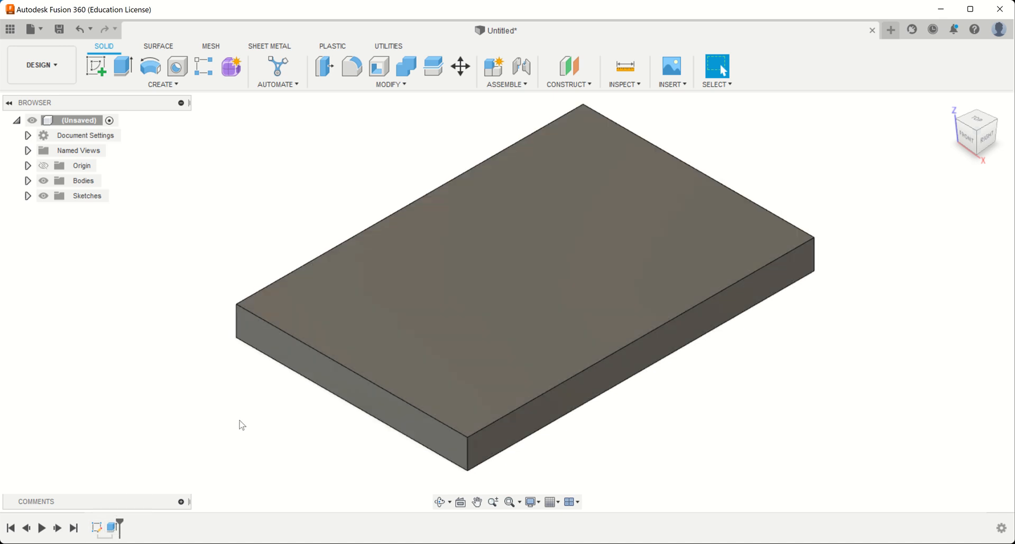
mouse_move(95, 482)
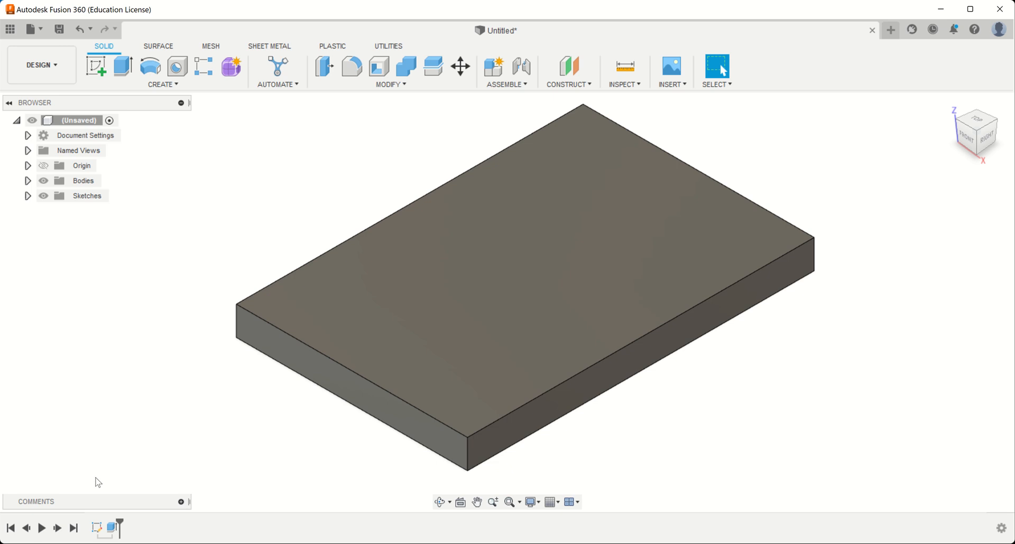
mouse_move(752, 191)
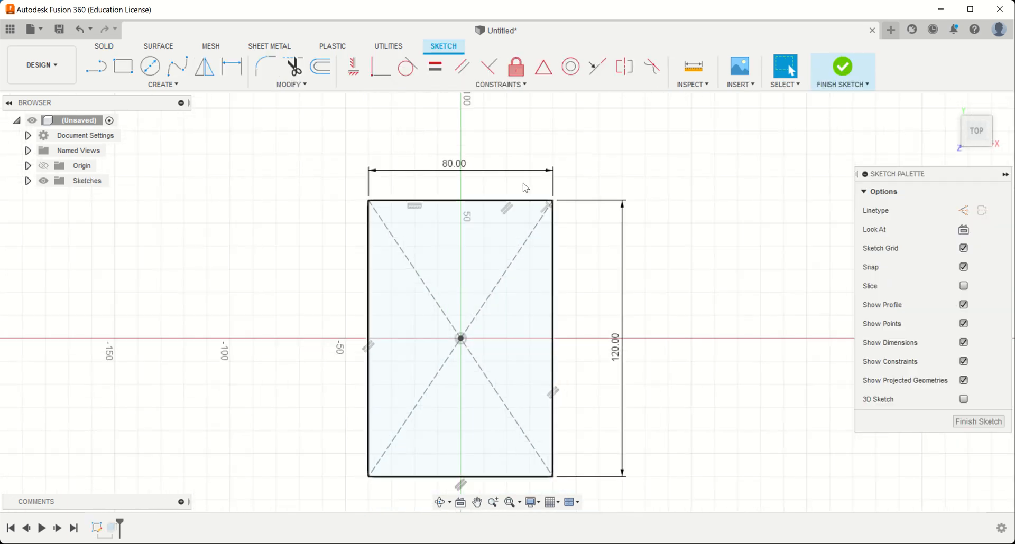
click(454, 163)
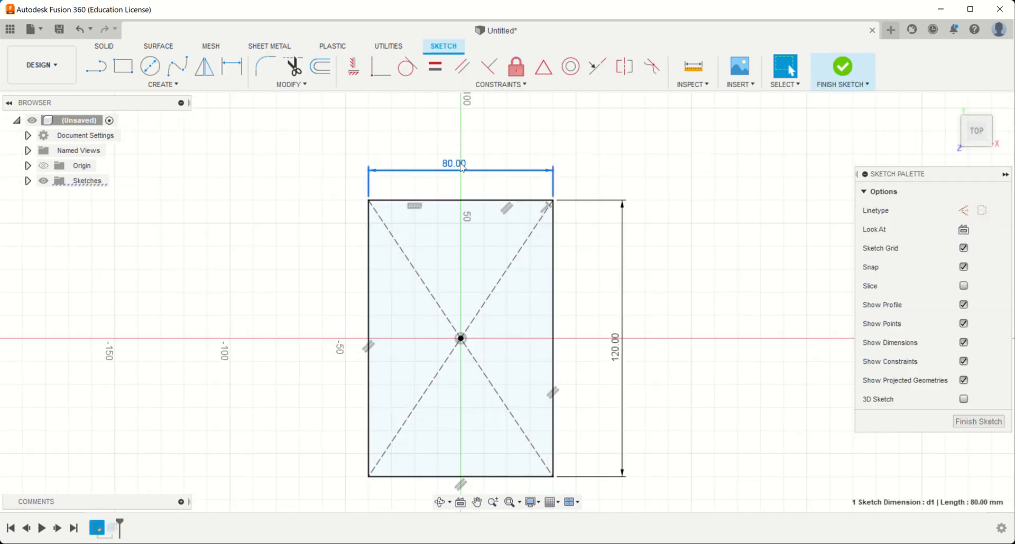
double_click(453, 163)
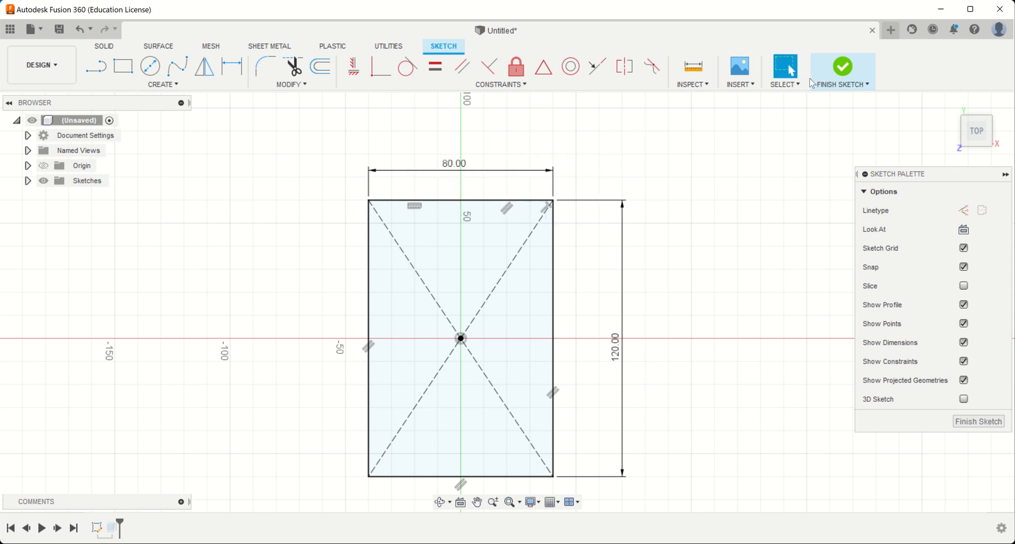
click(843, 66)
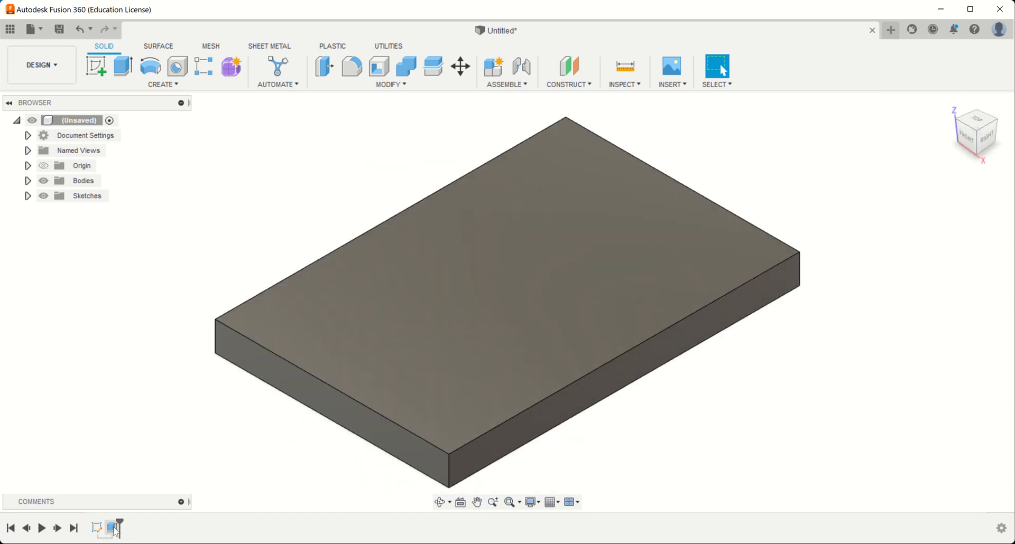
right_click(498, 292)
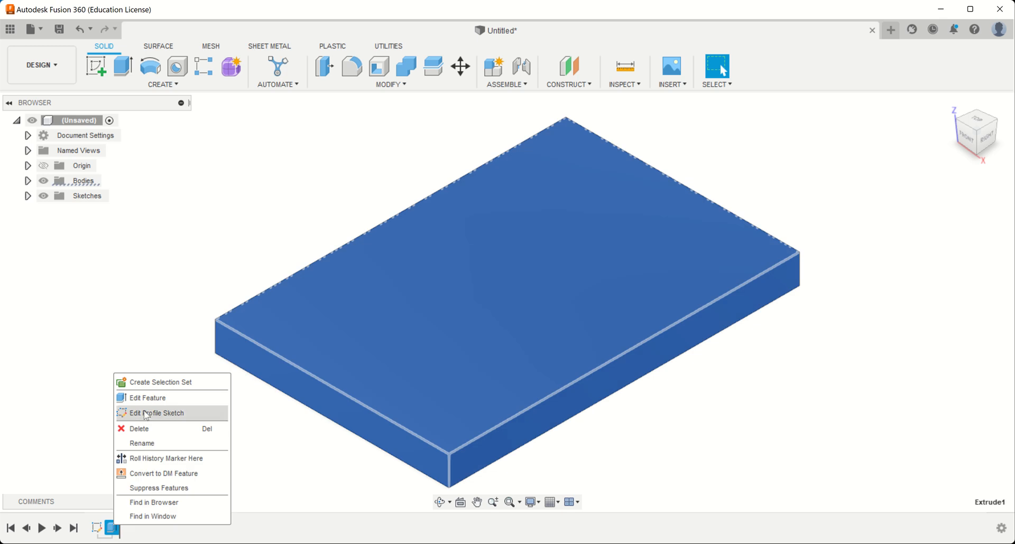
click(148, 397)
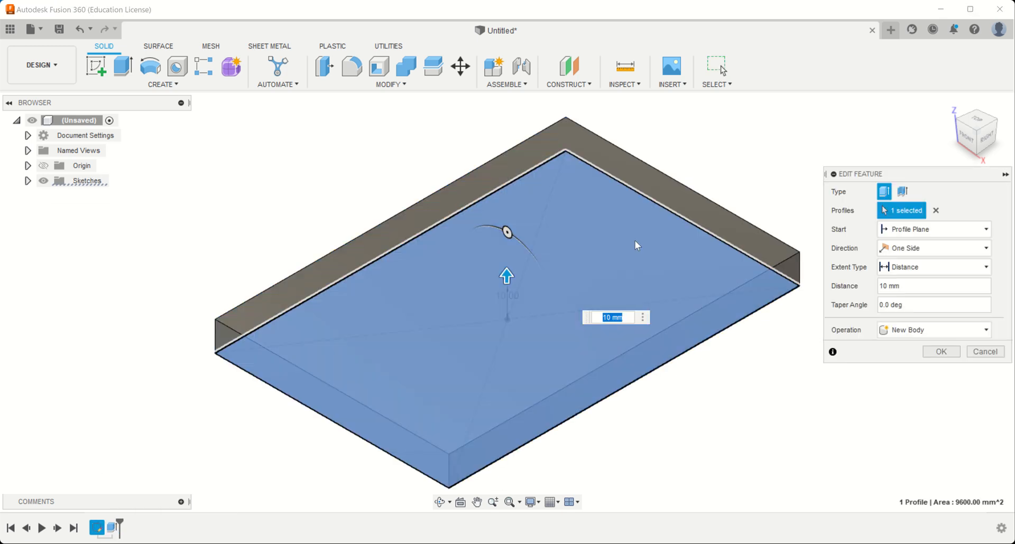
click(939, 352)
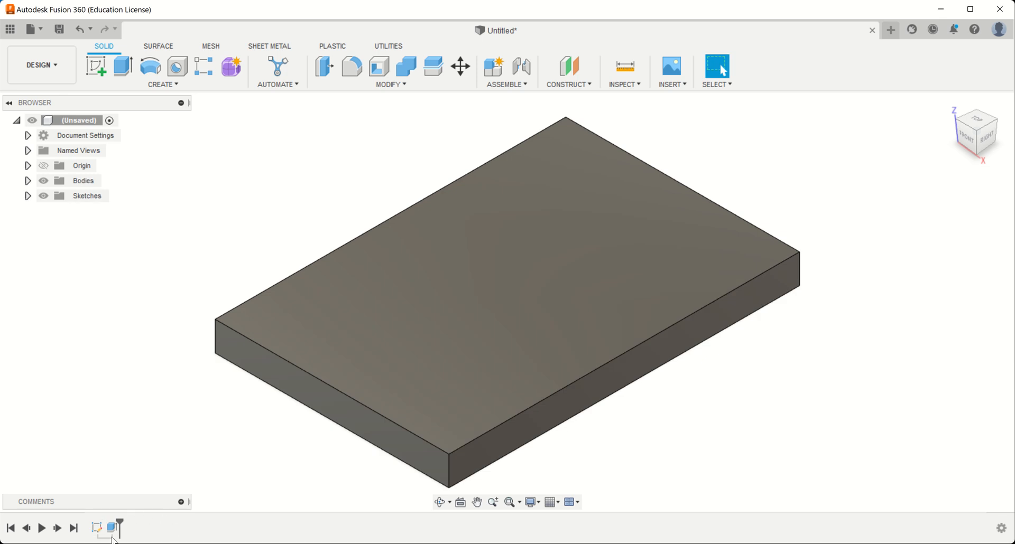
right_click(113, 528)
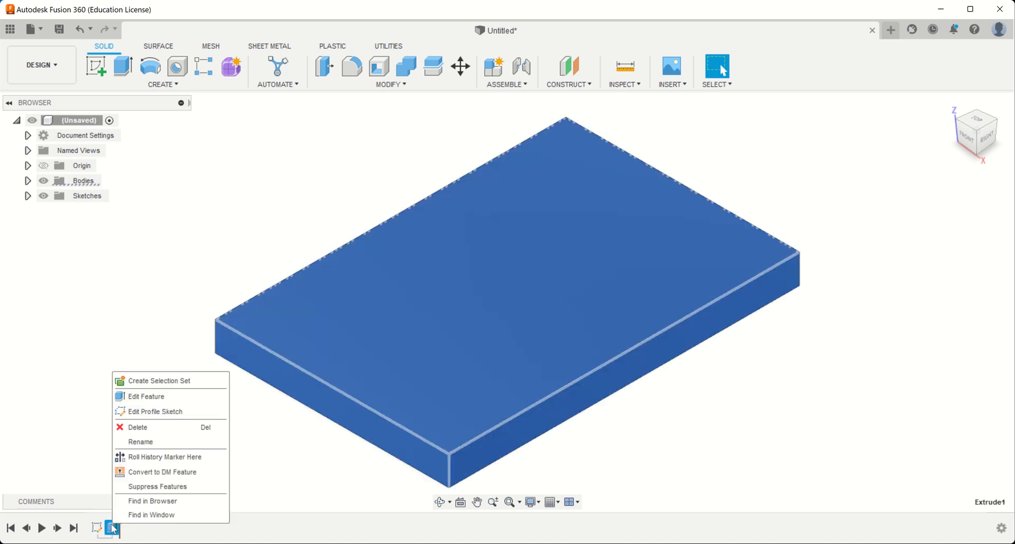
click(155, 412)
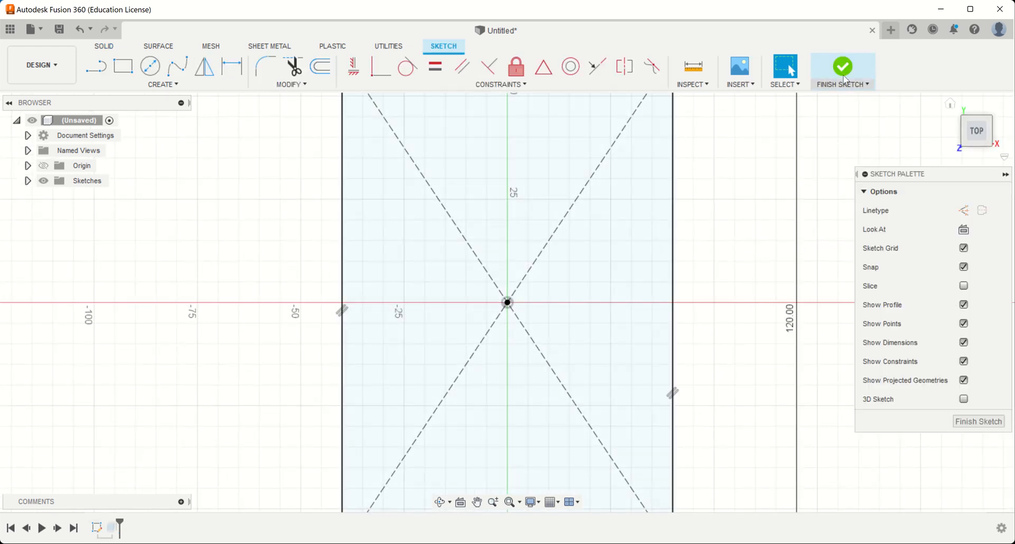
click(843, 66)
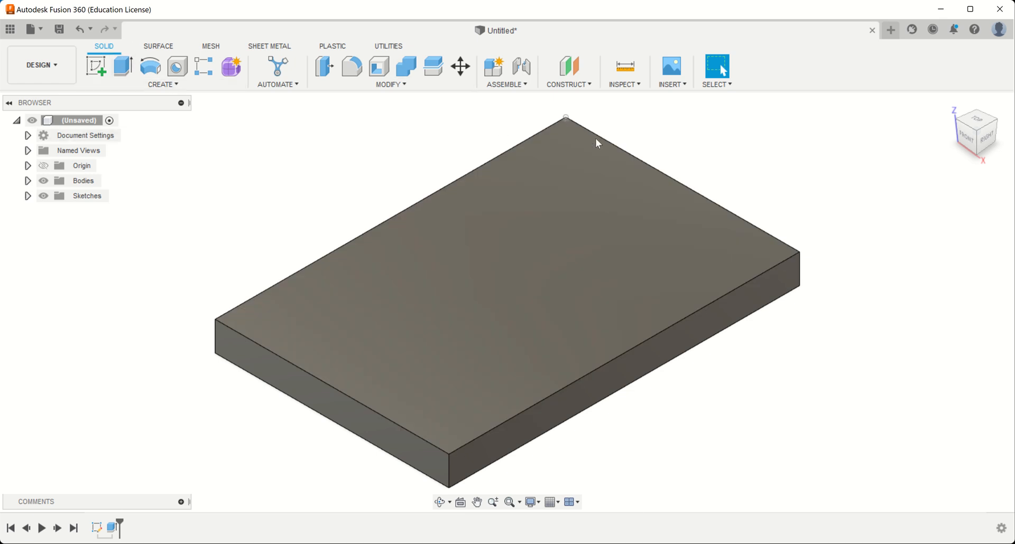
mouse_move(792, 259)
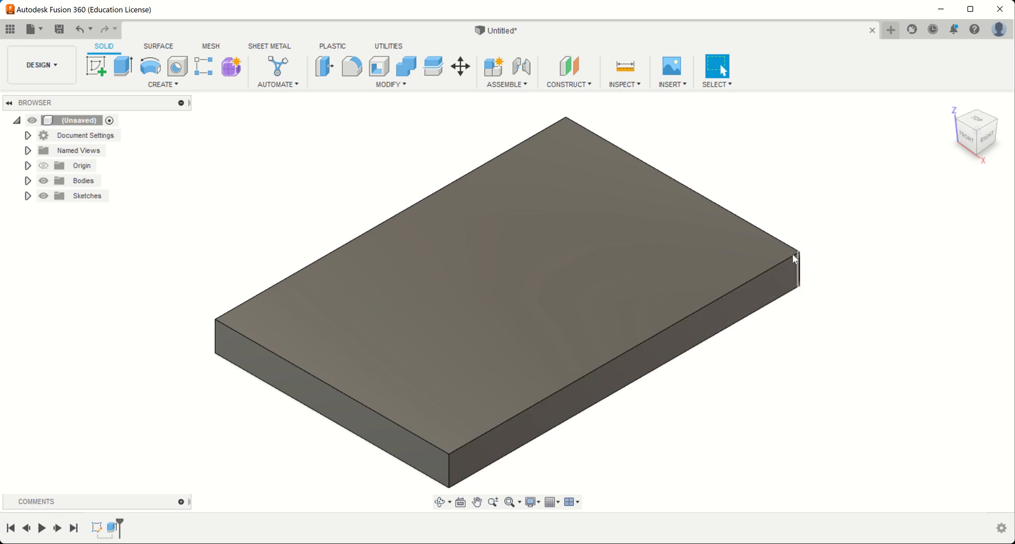
mouse_move(200, 285)
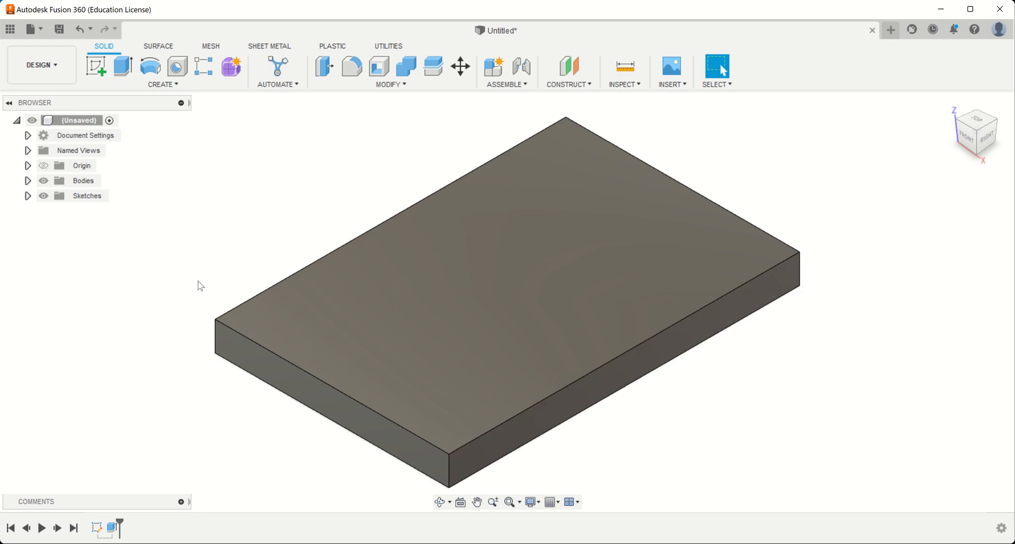
mouse_move(351, 66)
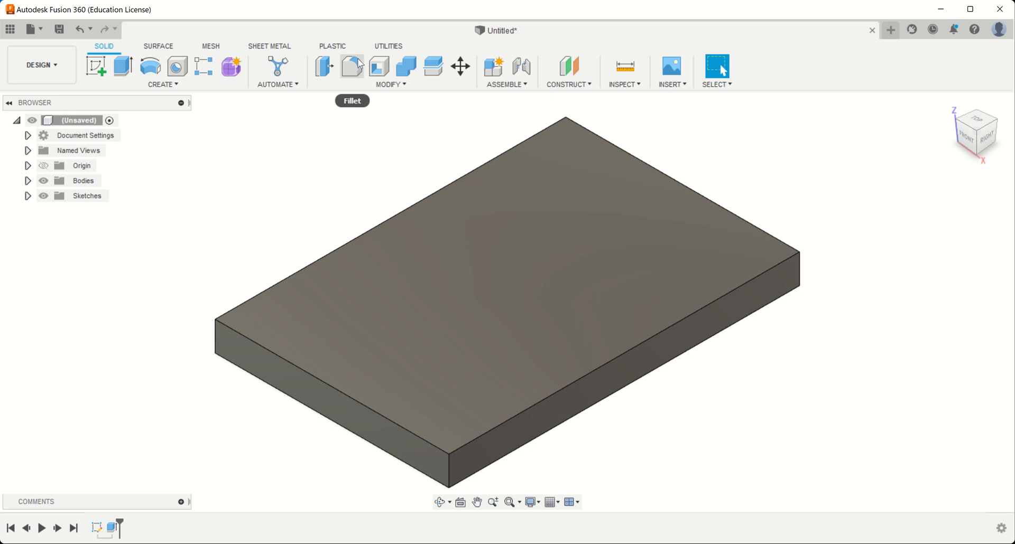
Fillet the plate's four vertical corner edges with a 15 mm radius, dropping a wrongly picked edge.
click(351, 65)
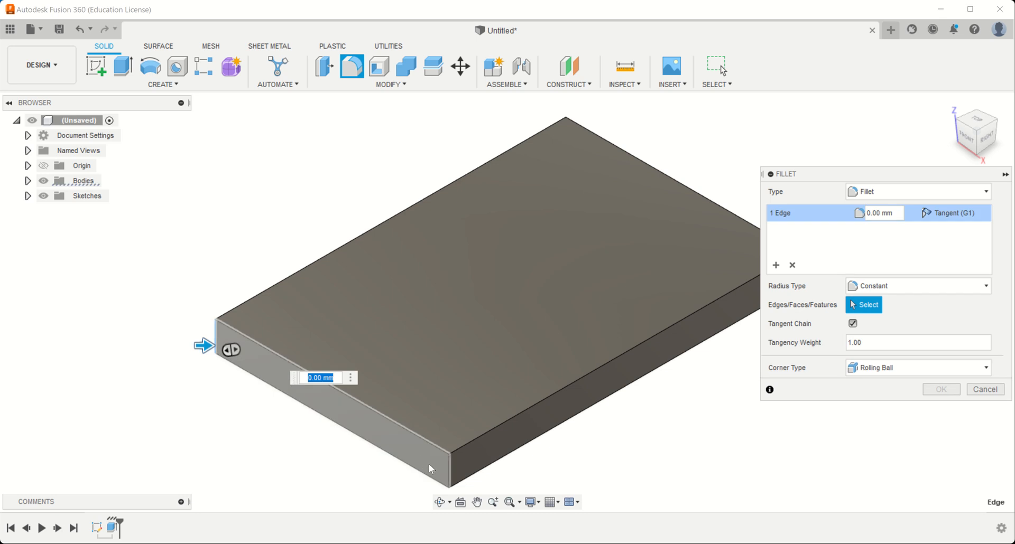
click(447, 453)
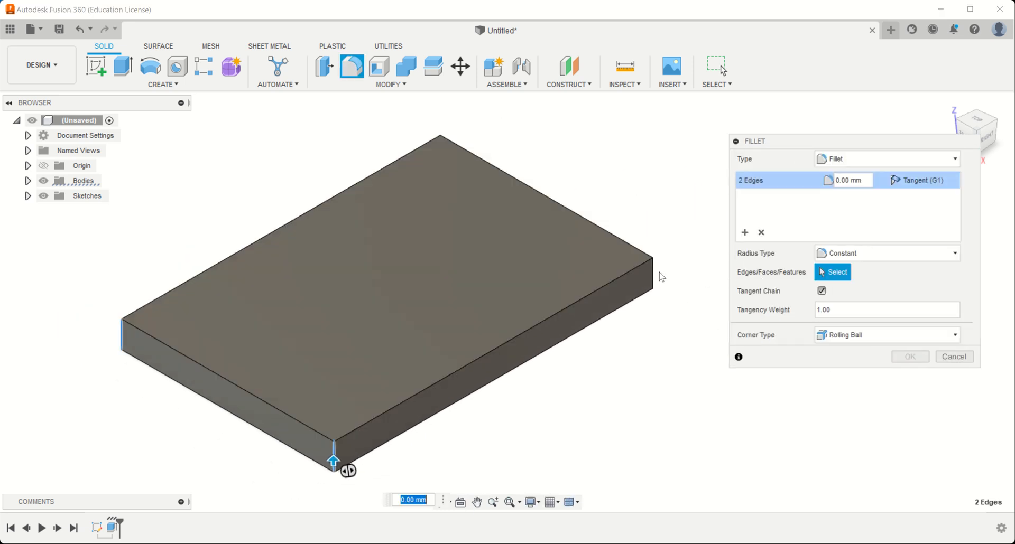
click(655, 269)
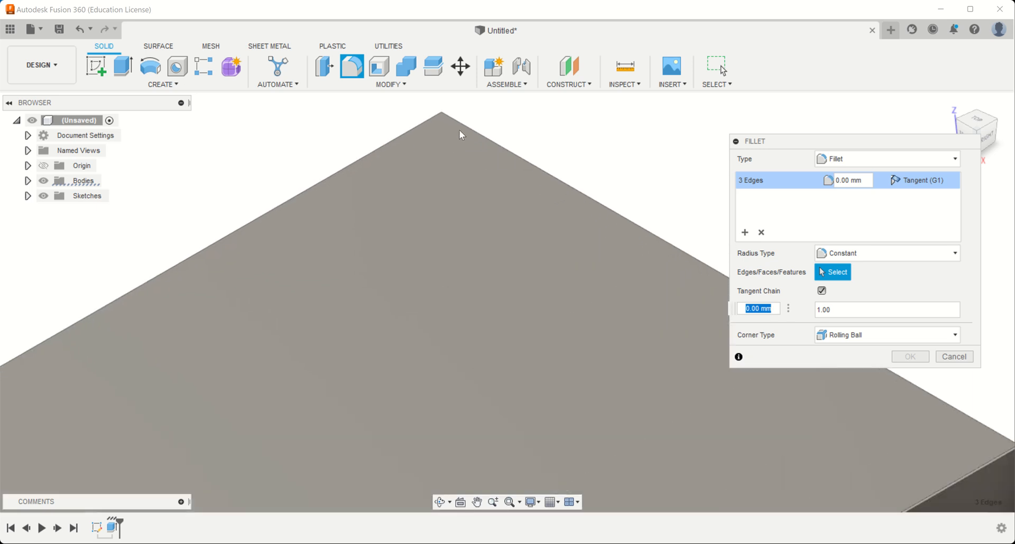
mouse_move(441, 115)
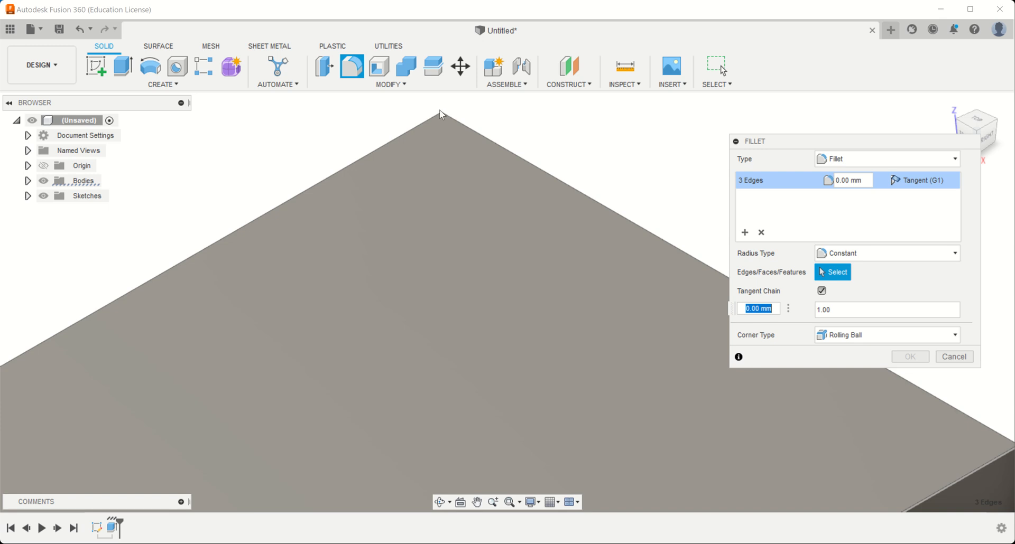
mouse_move(442, 126)
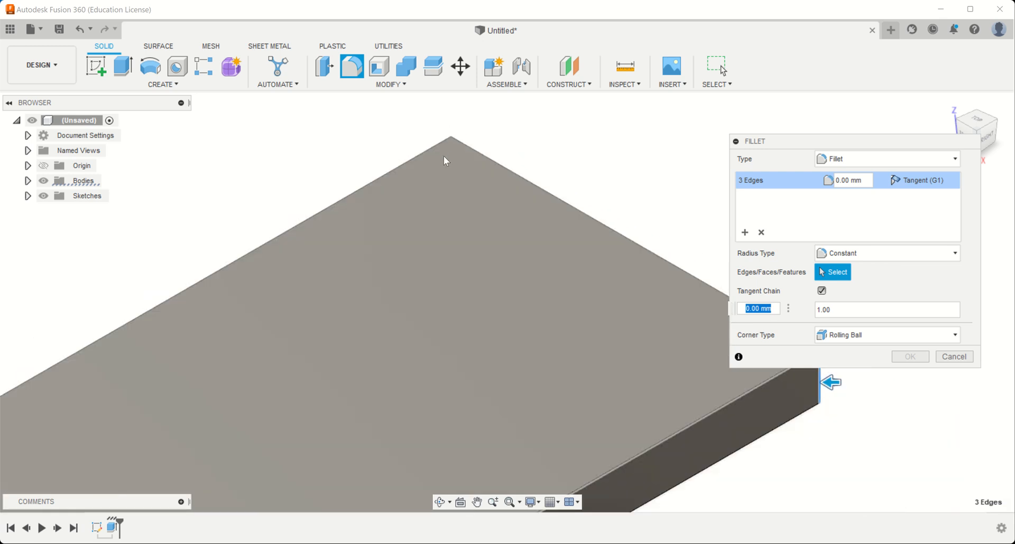
mouse_move(452, 162)
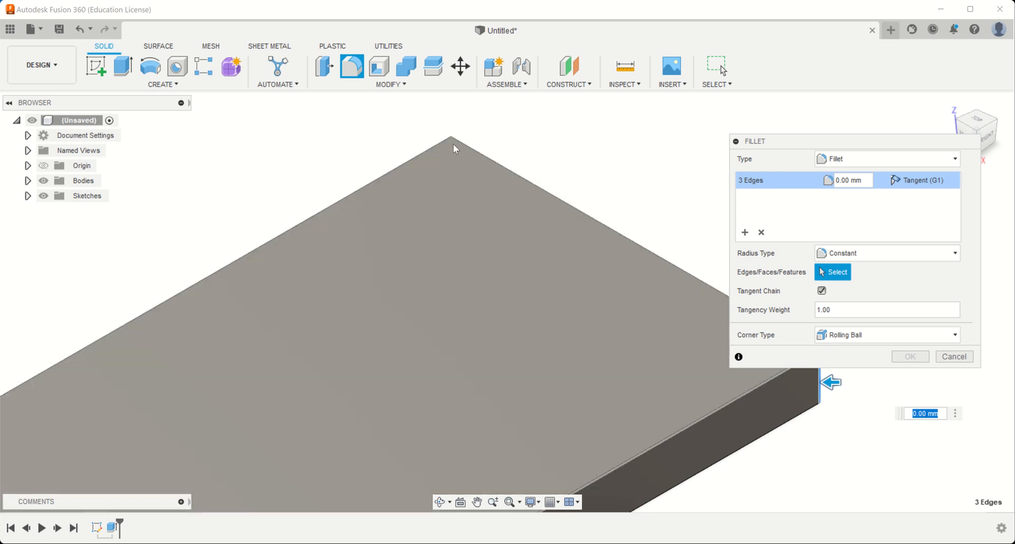
mouse_move(399, 245)
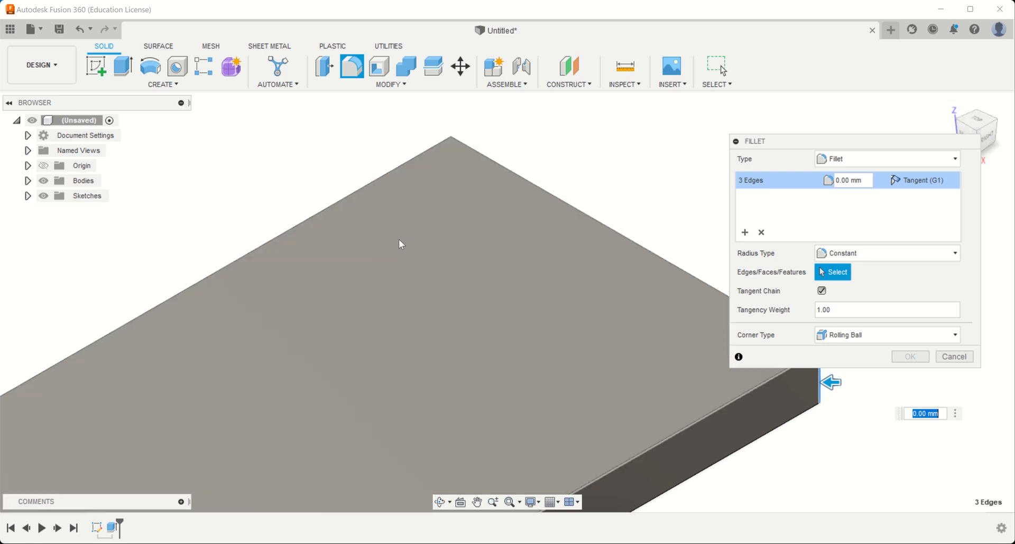
mouse_move(644, 255)
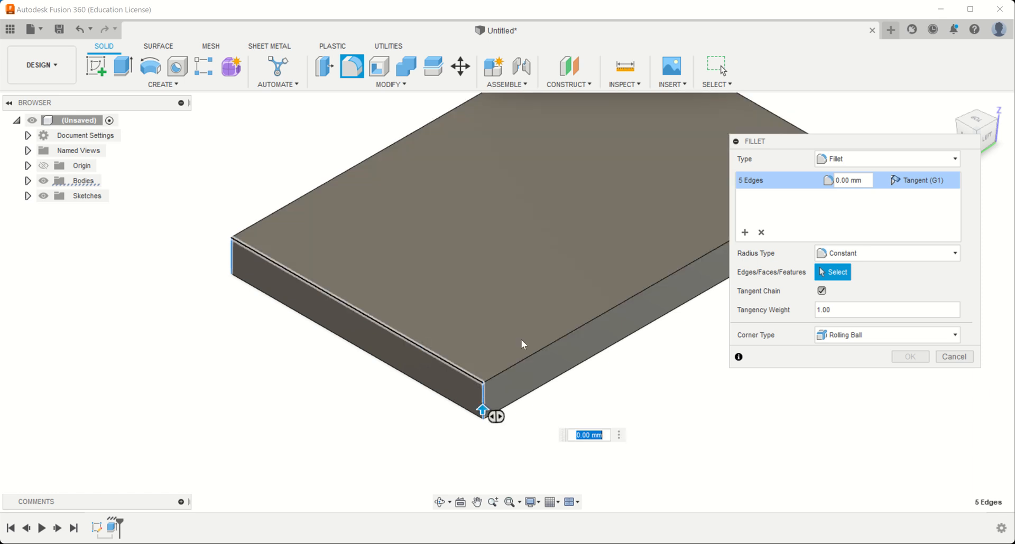
click(455, 371)
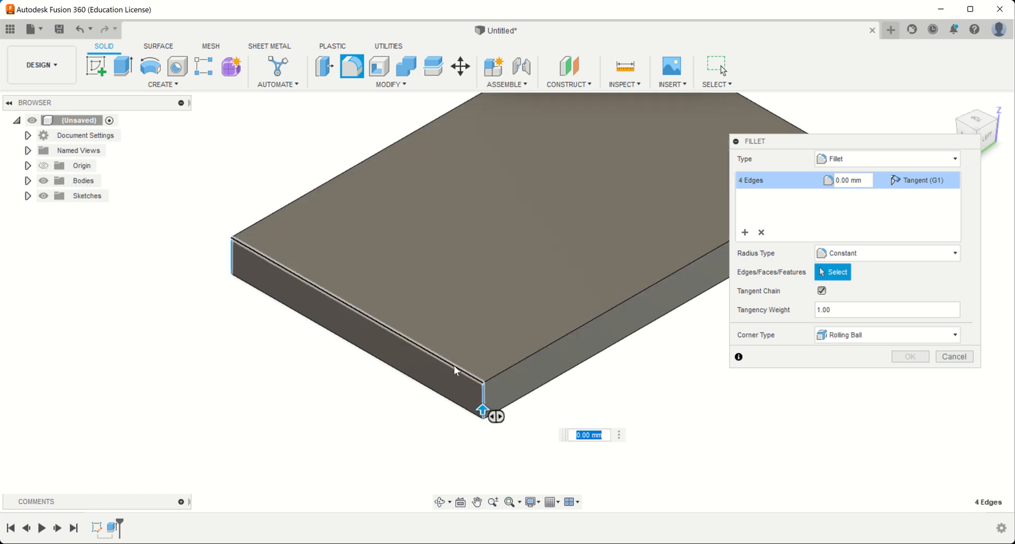
click(446, 362)
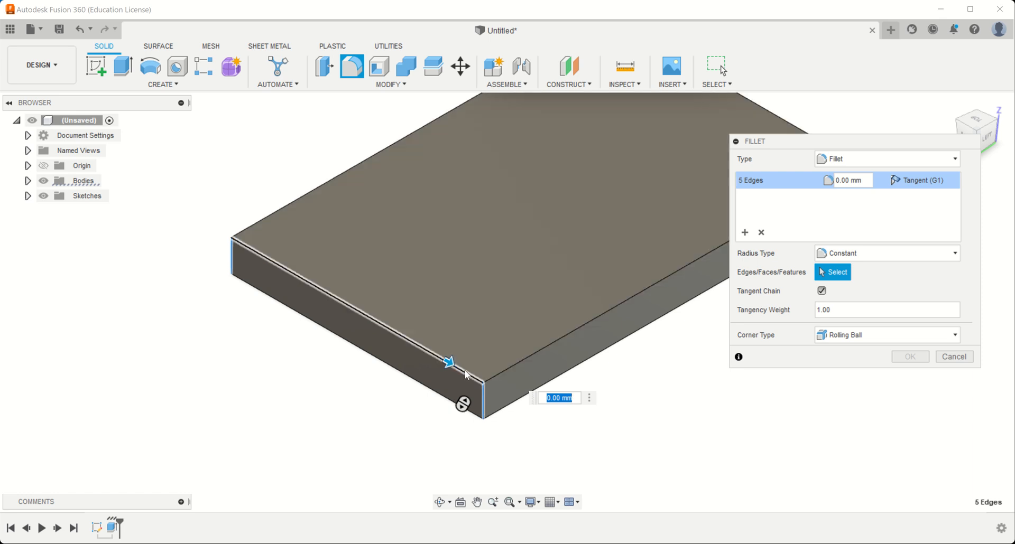
click(449, 363)
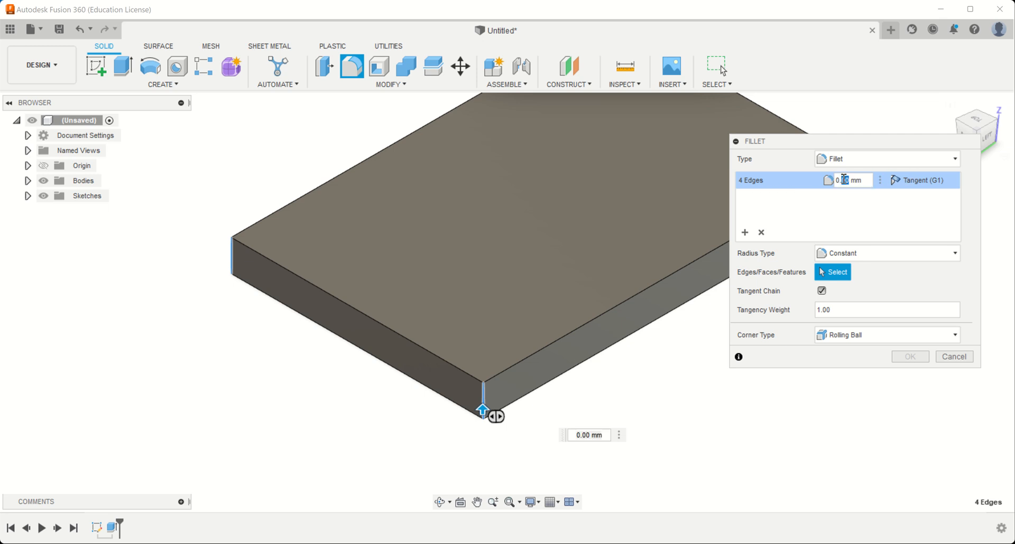
text(15)
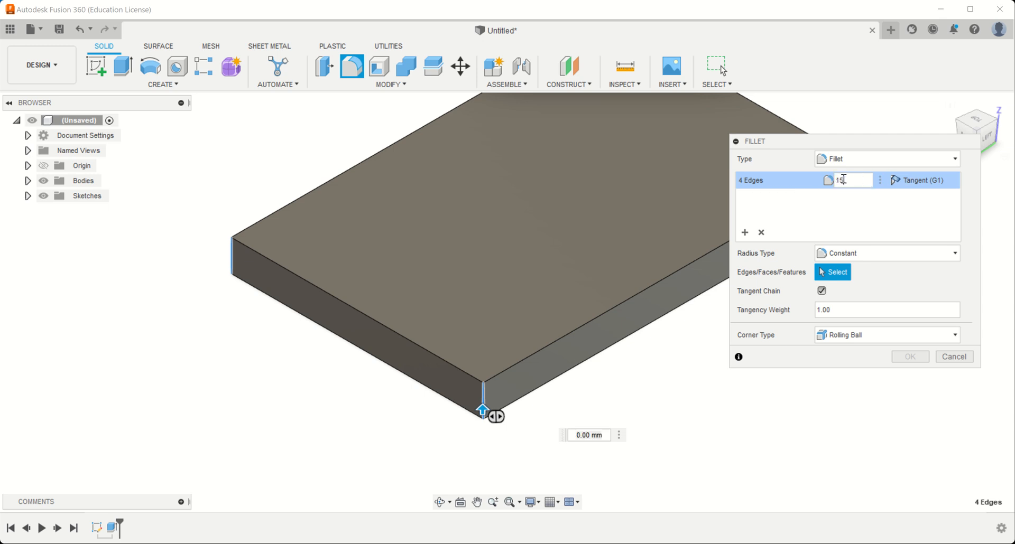
click(909, 356)
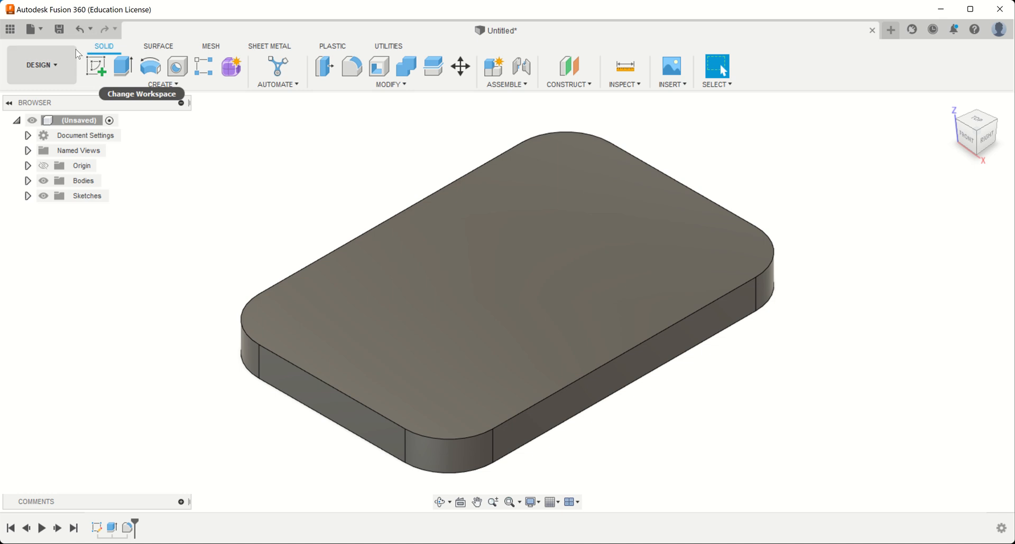
mouse_move(183, 96)
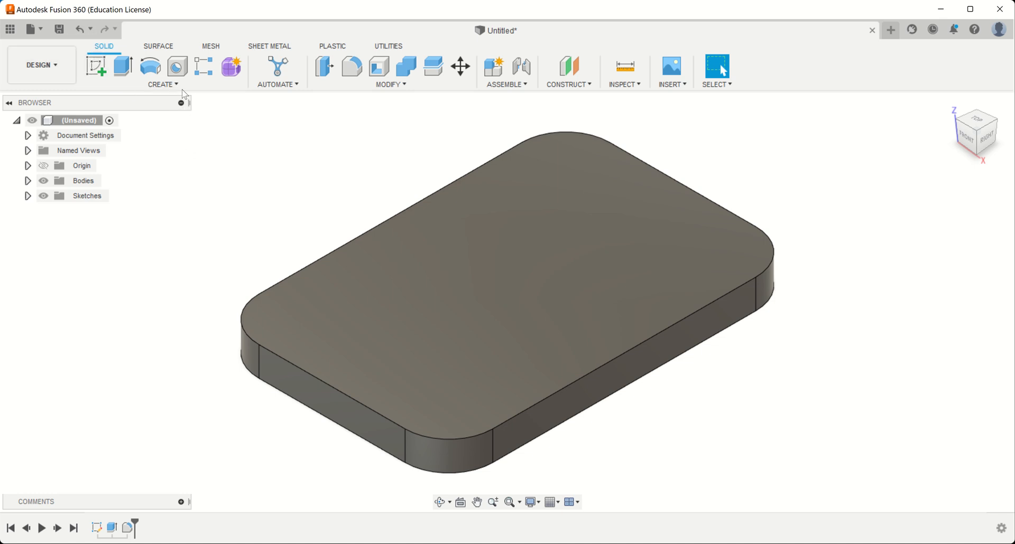
Place a hole on the top face near the corner, 15 mm in from each adjacent edge.
click(176, 67)
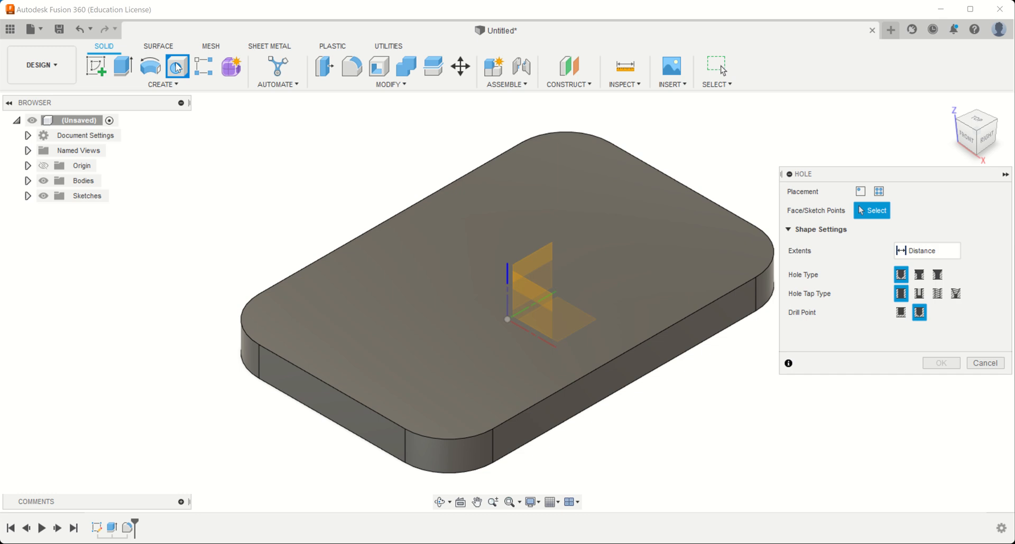
mouse_move(502, 145)
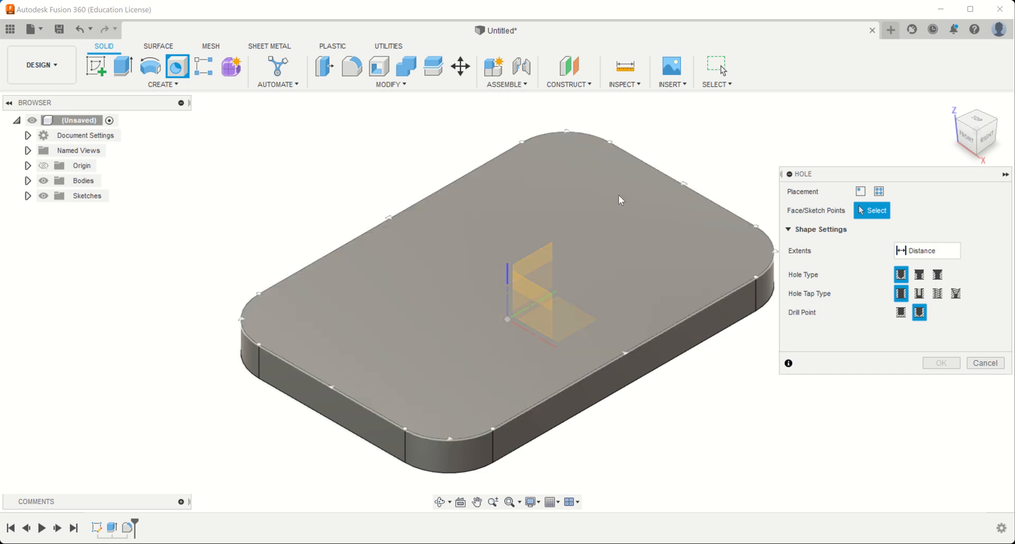
mouse_move(542, 202)
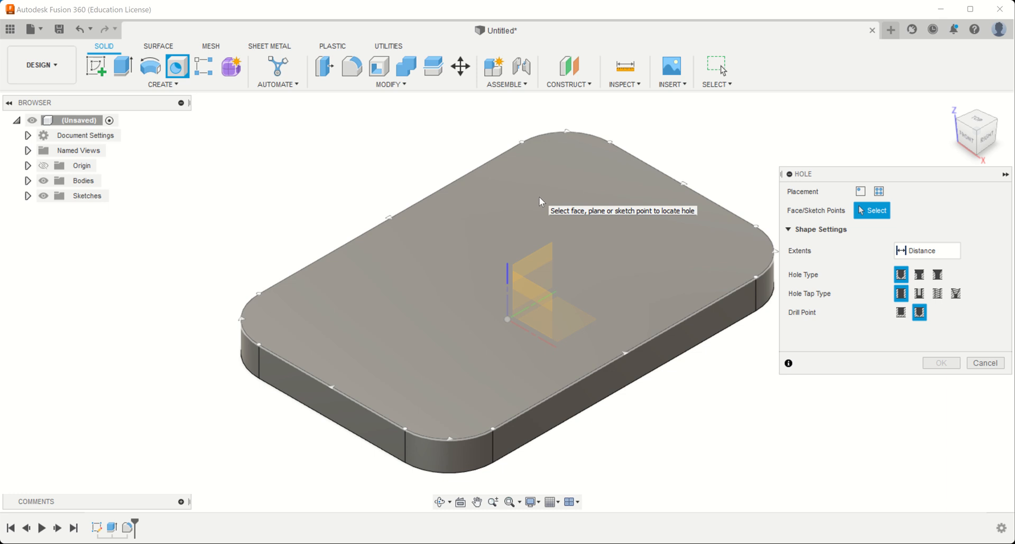
mouse_move(561, 189)
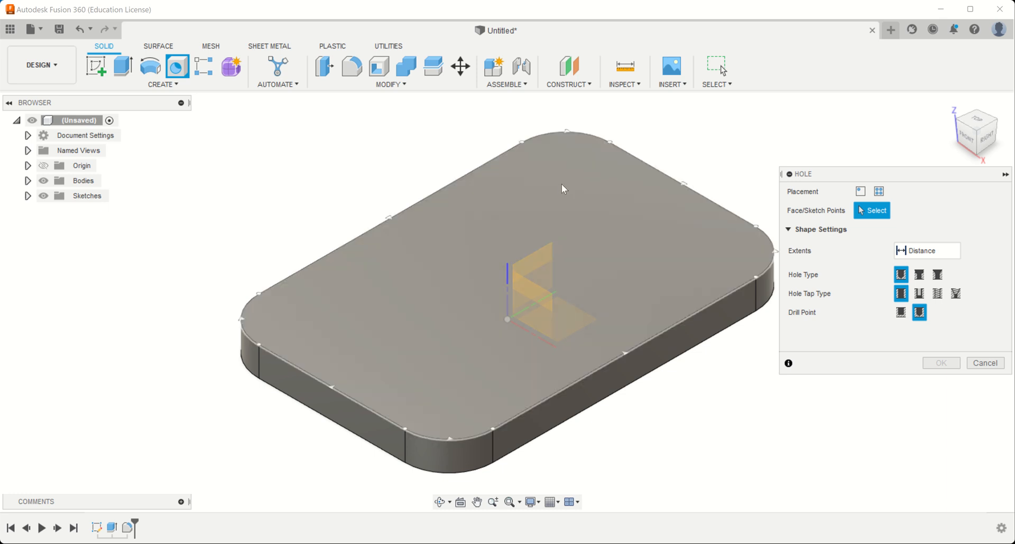
click(561, 188)
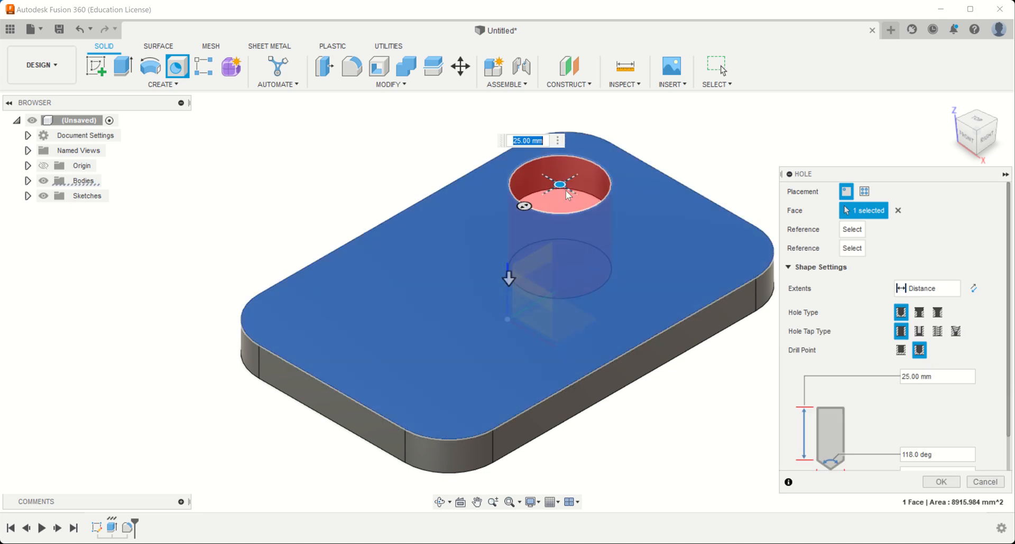
mouse_move(557, 186)
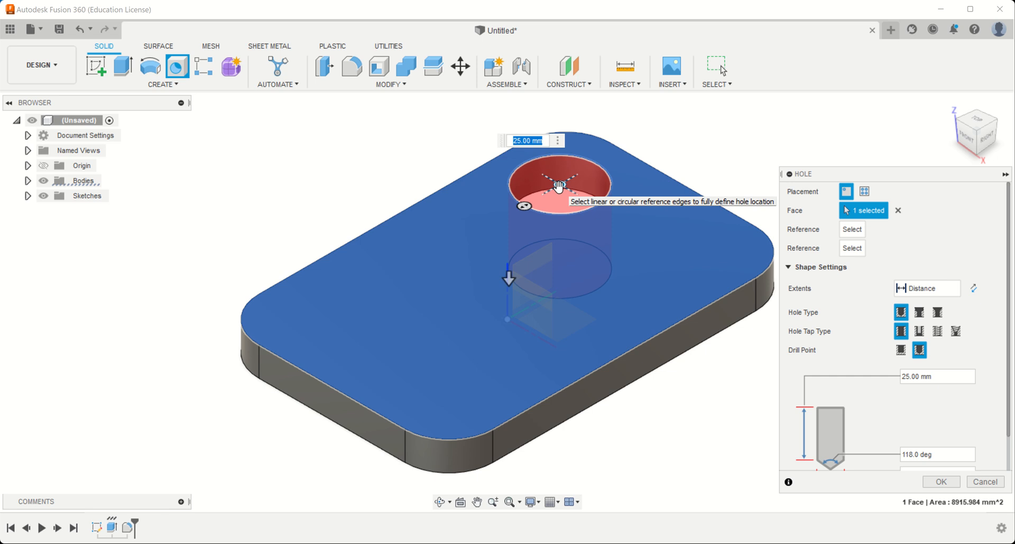
mouse_move(671, 230)
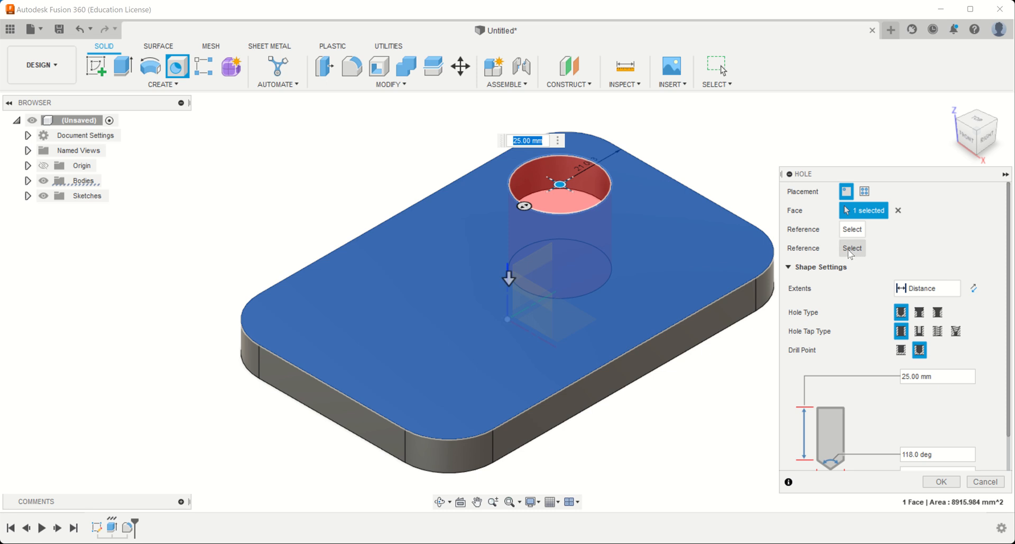
mouse_move(485, 171)
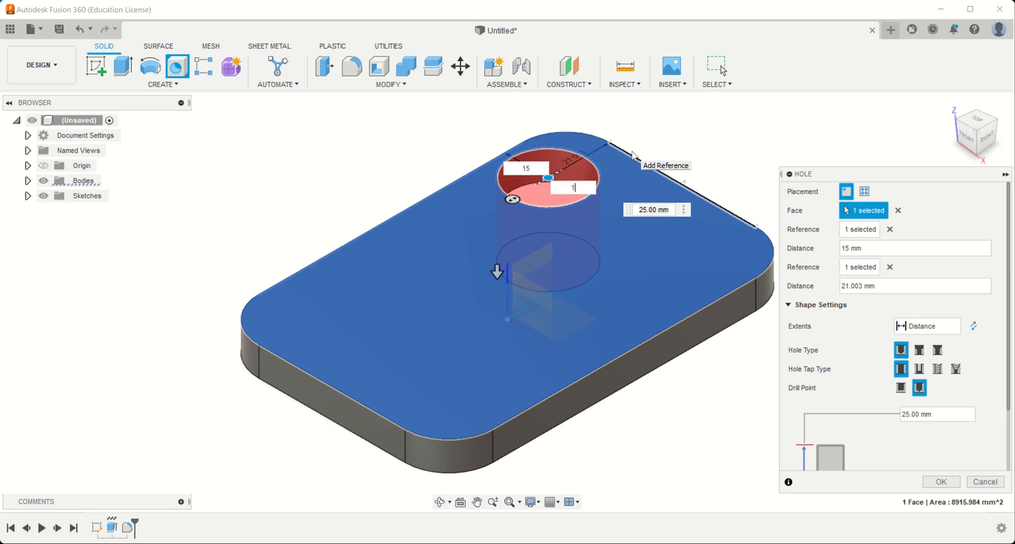
text(15)
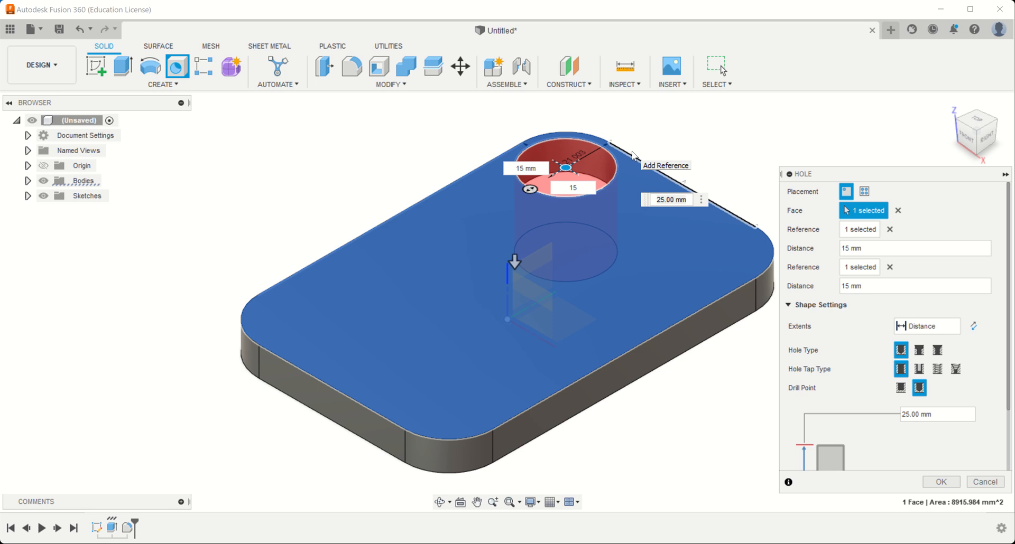
mouse_move(728, 225)
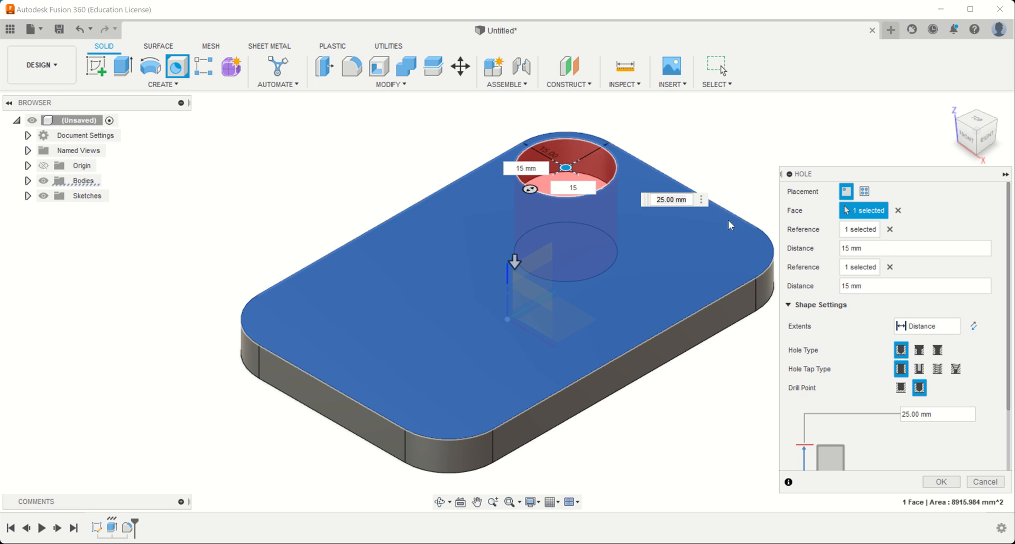
click(570, 189)
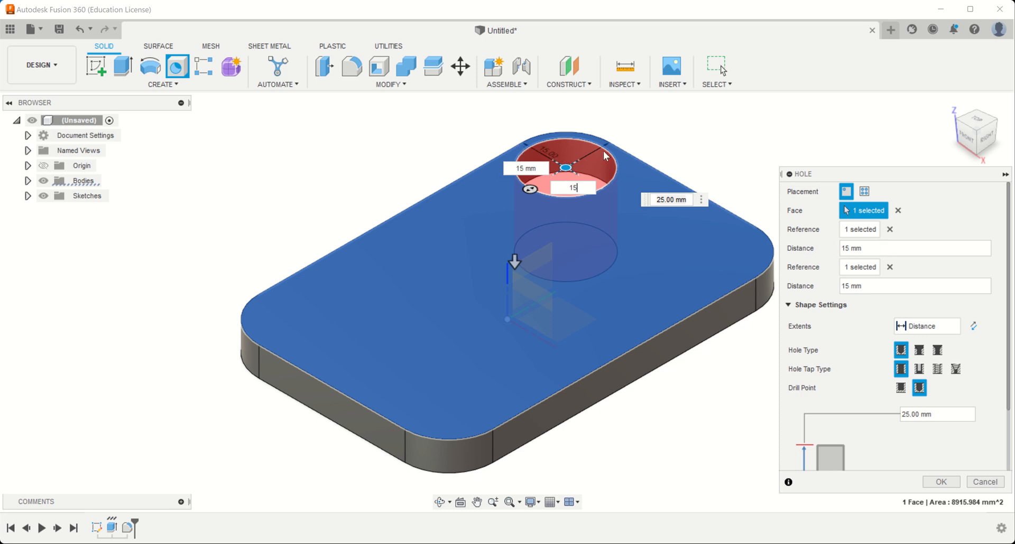
mouse_move(901, 457)
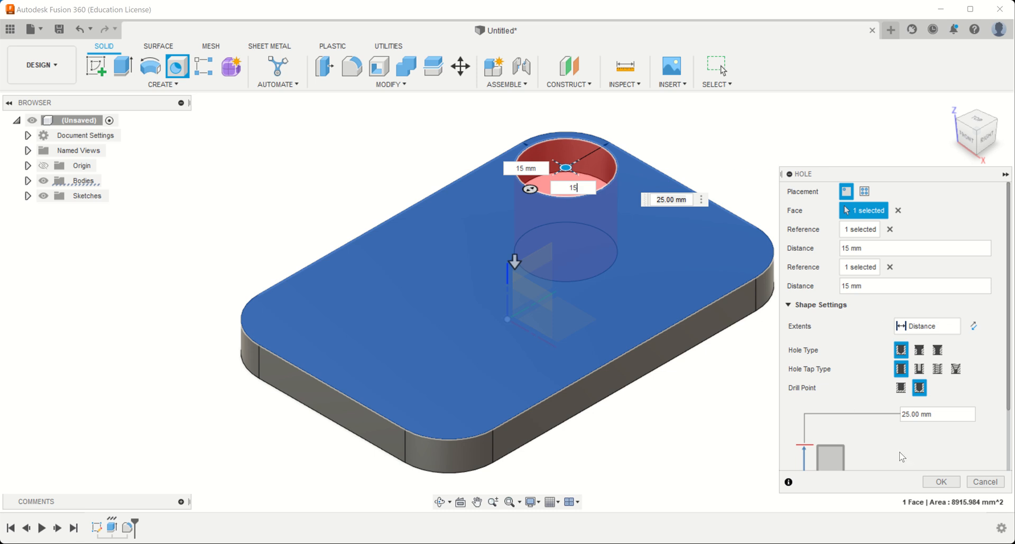
click(915, 415)
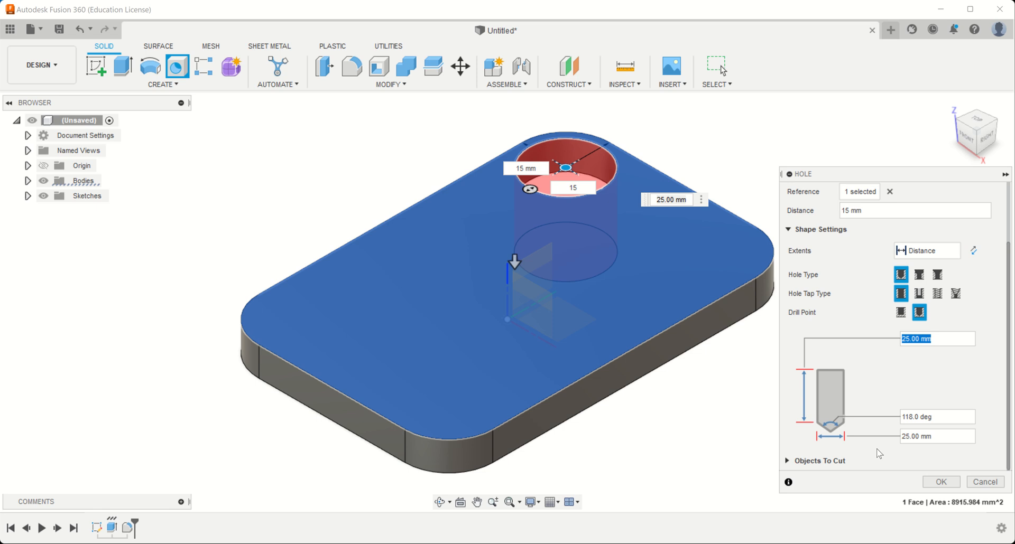
text(15)
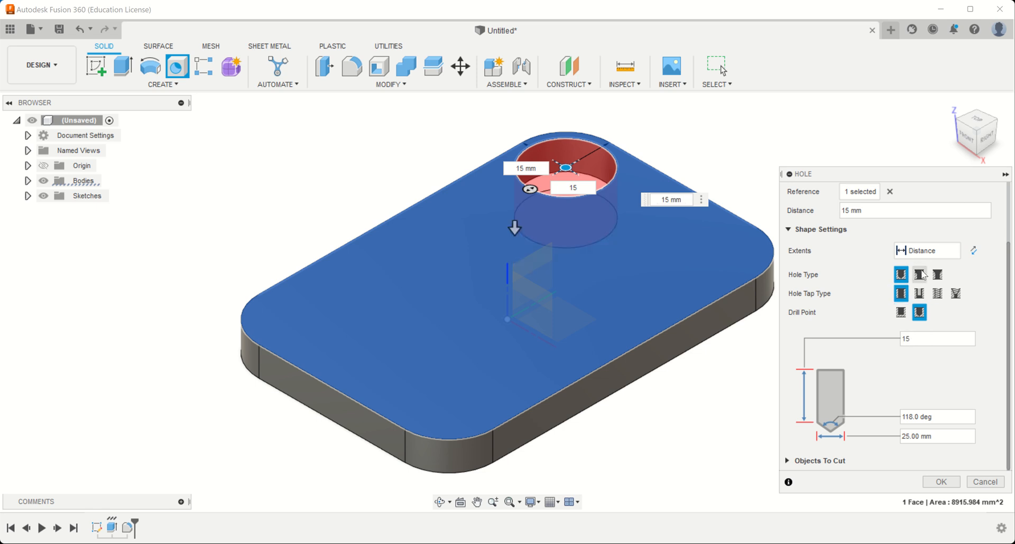
mouse_move(918, 274)
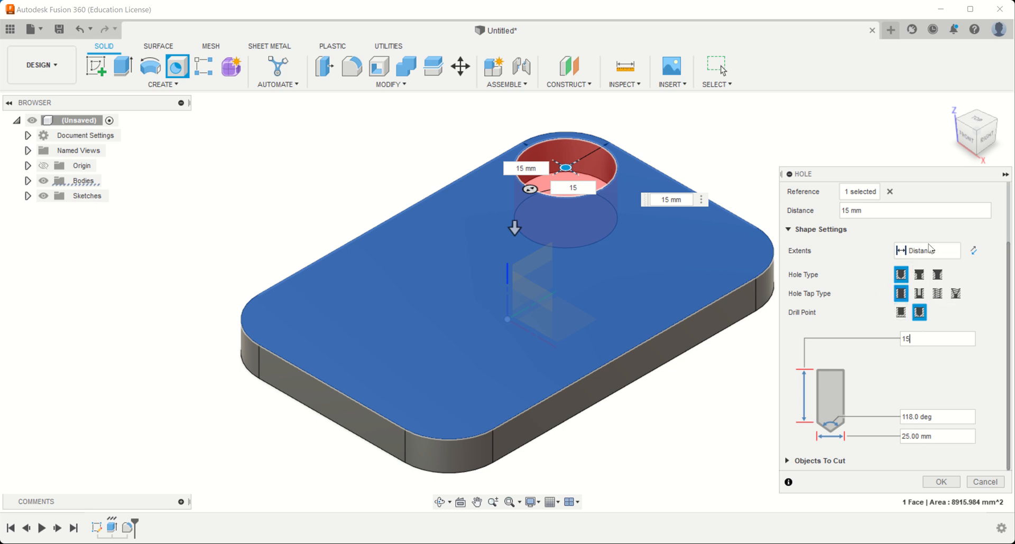
Set the hole's Extents to All and its diameter to 15 mm, creating the first corner hole.
click(925, 251)
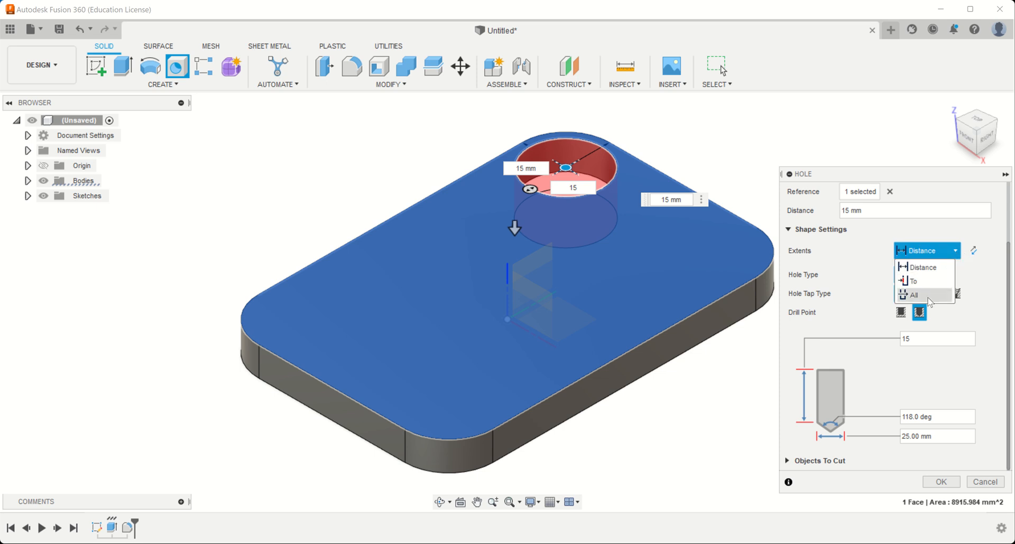
click(913, 295)
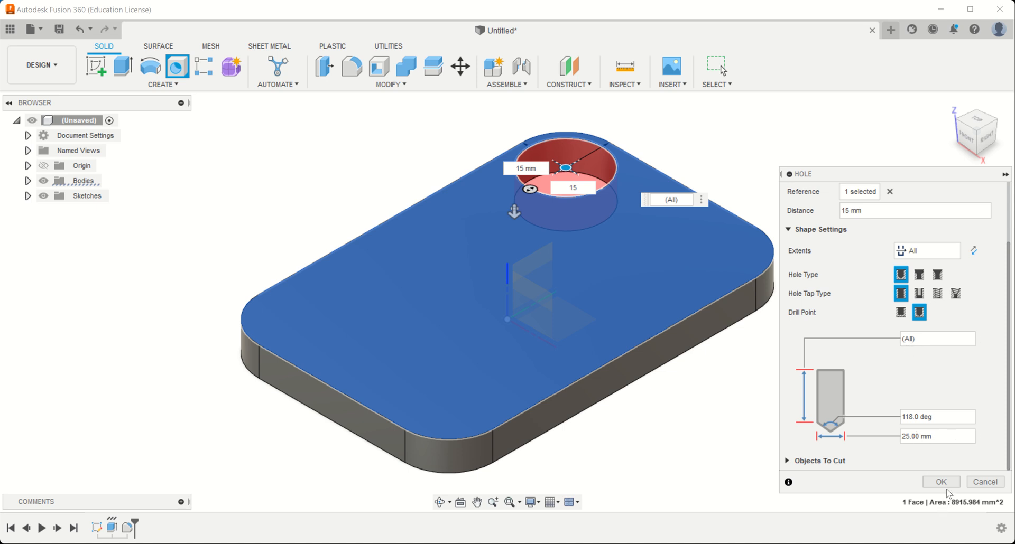
click(939, 482)
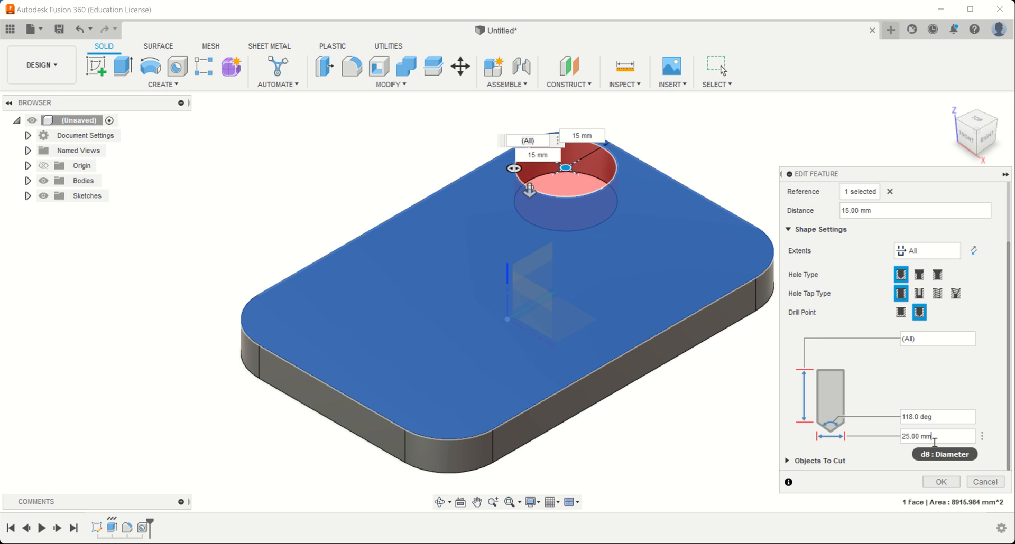
text(15)
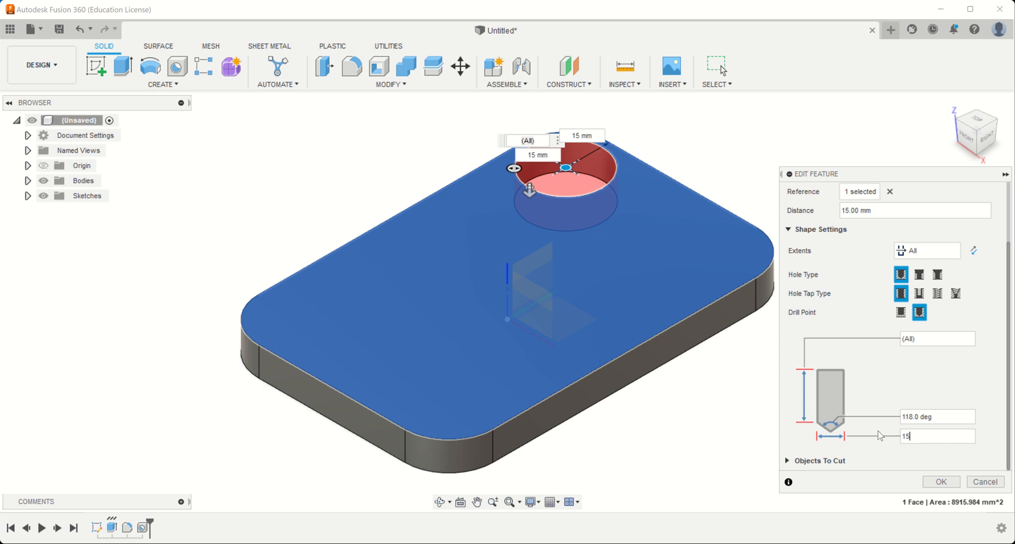
click(940, 482)
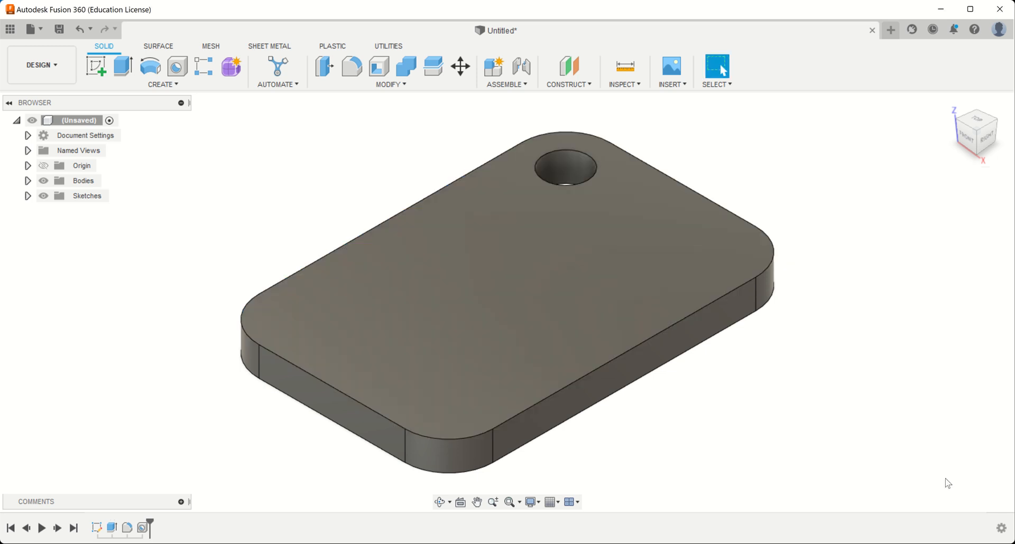
mouse_move(149, 66)
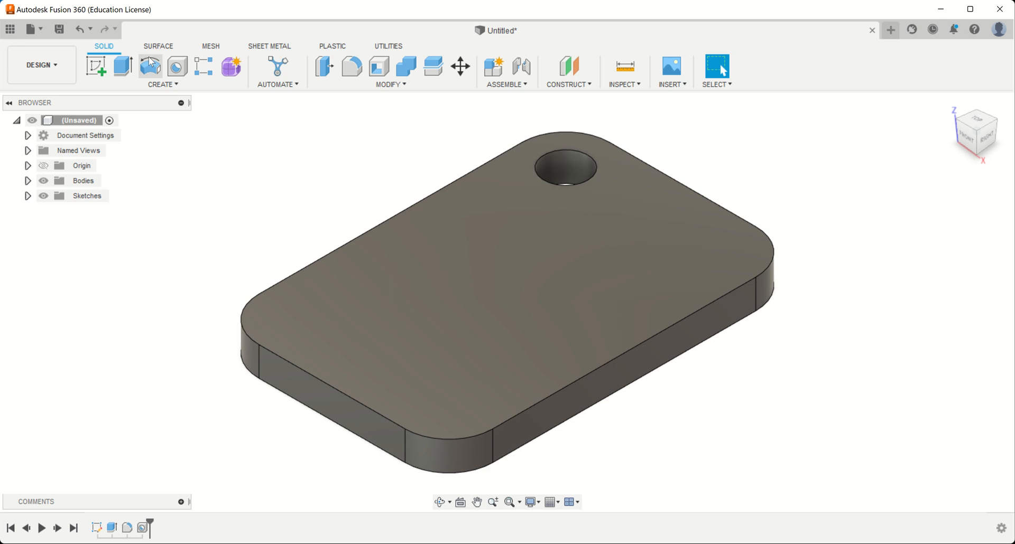
Create a second 15 mm through-hole near the right corner, 15 mm from the edges, Extents All.
click(176, 67)
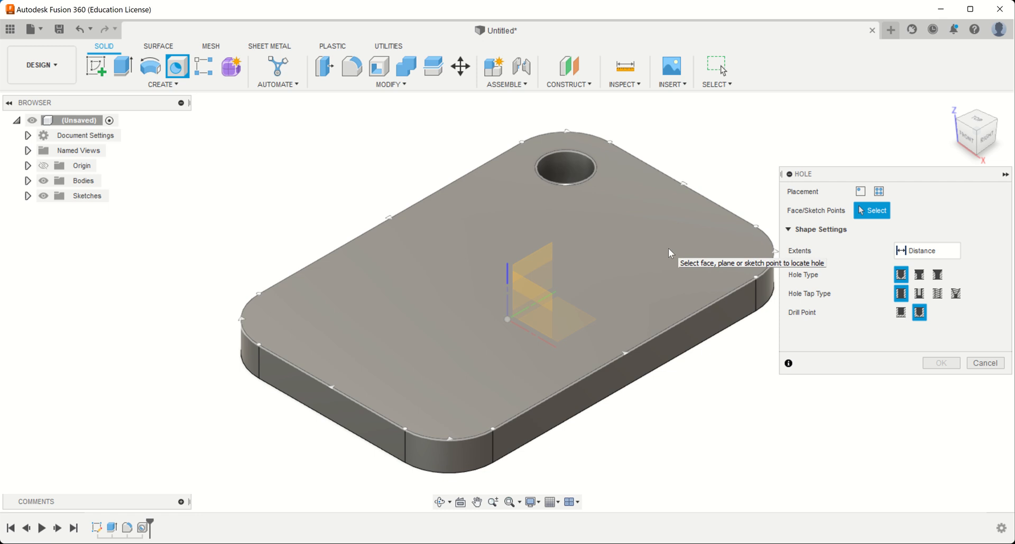
click(667, 250)
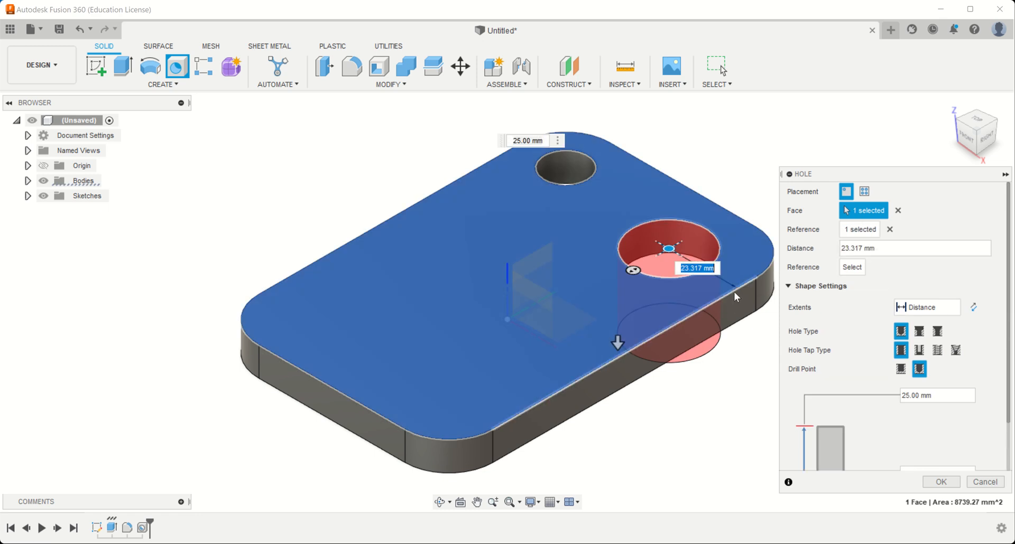
text(15)
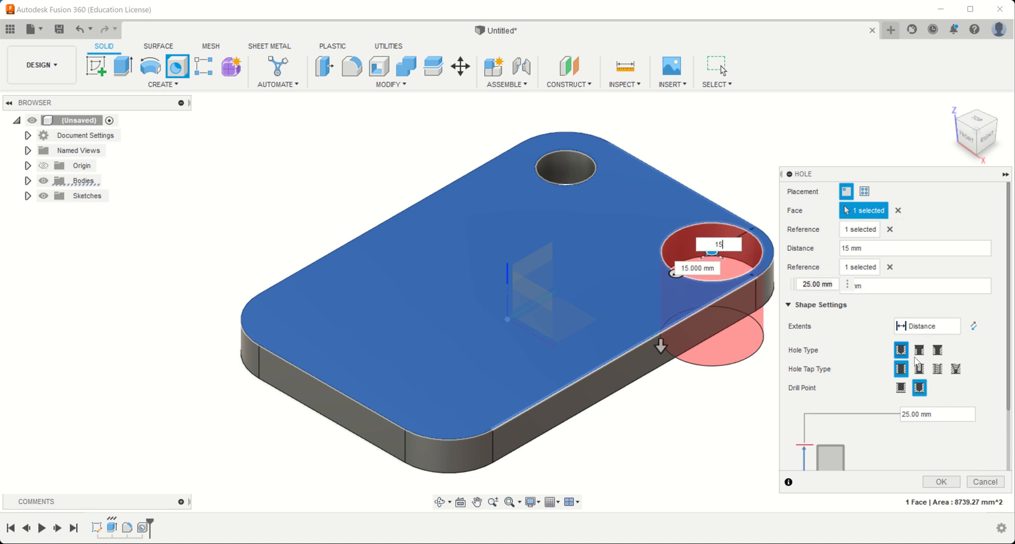
click(926, 325)
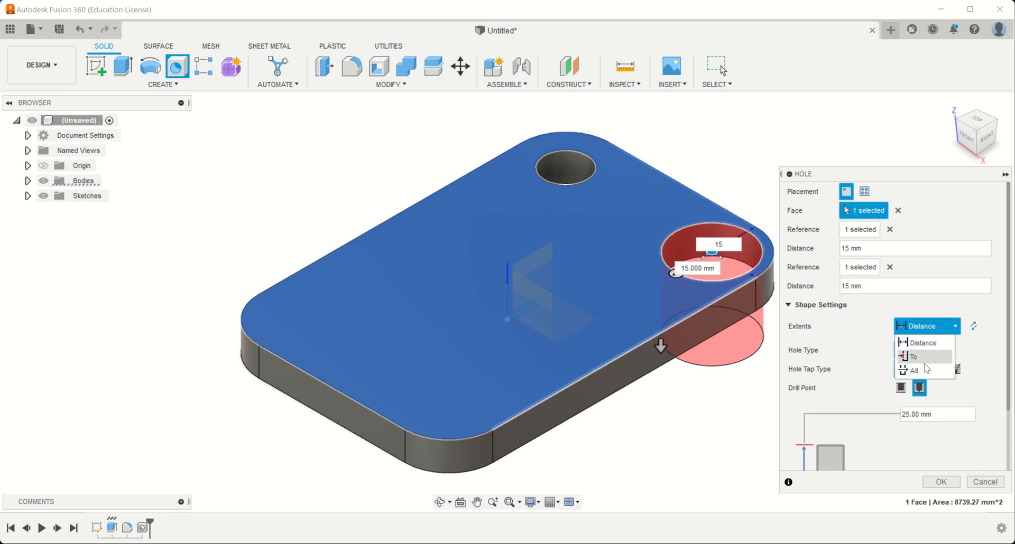
click(914, 370)
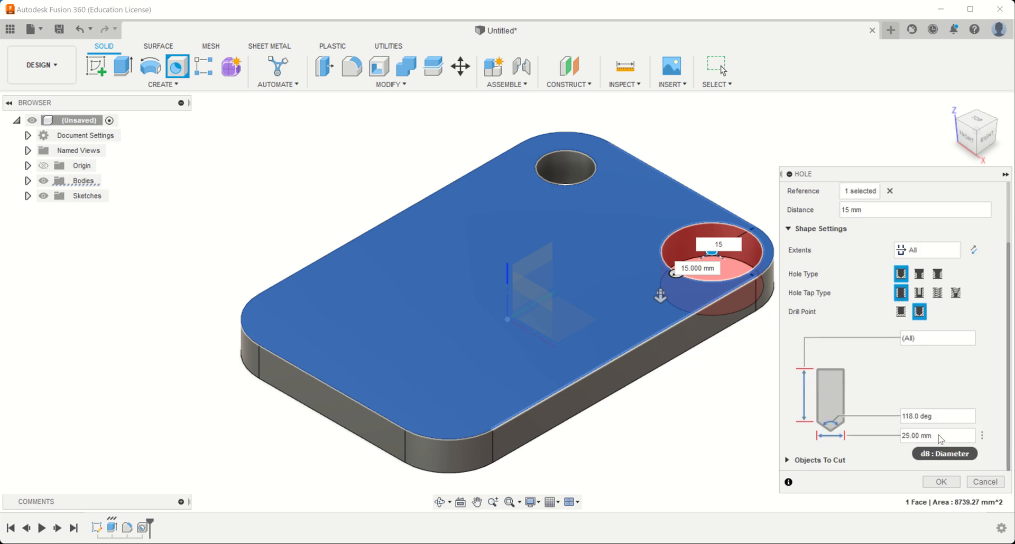
text(15)
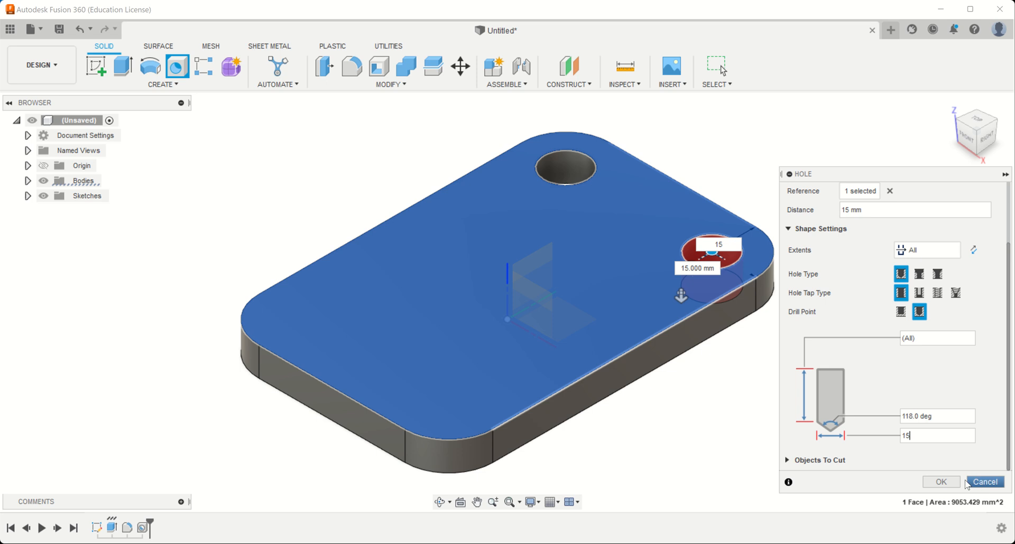
click(984, 482)
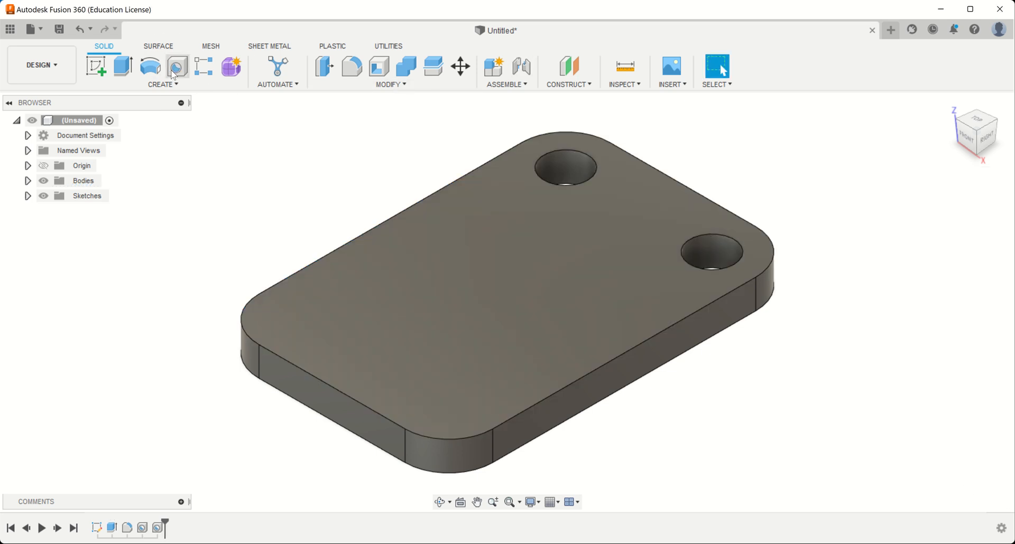
Create a third through-all hole on the top face near the lower-left corner.
click(176, 66)
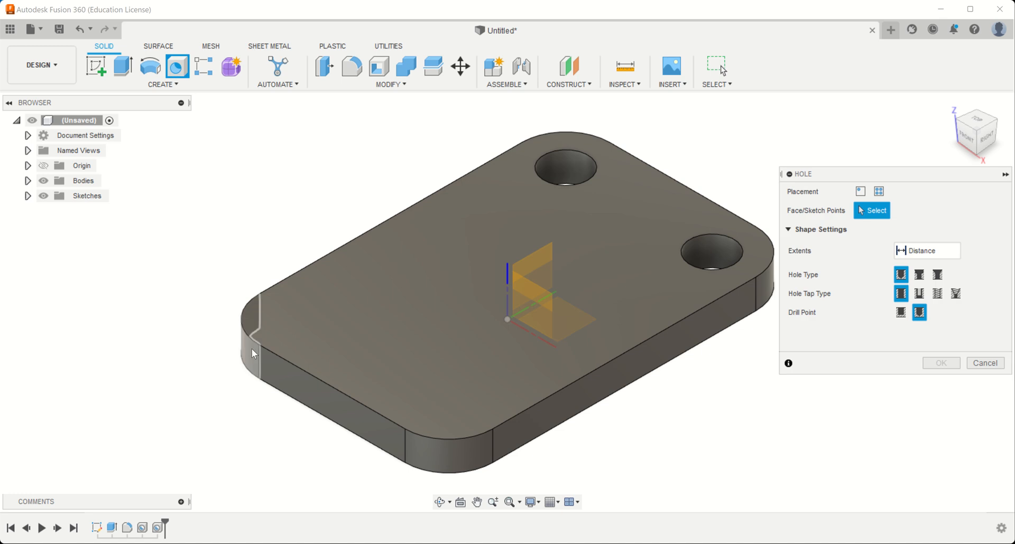
mouse_move(458, 455)
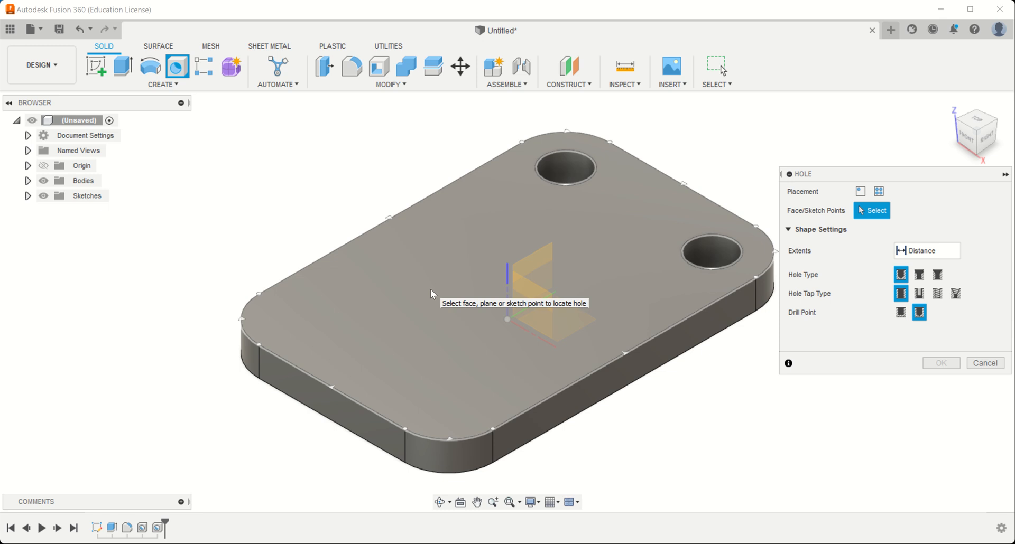
mouse_move(331, 315)
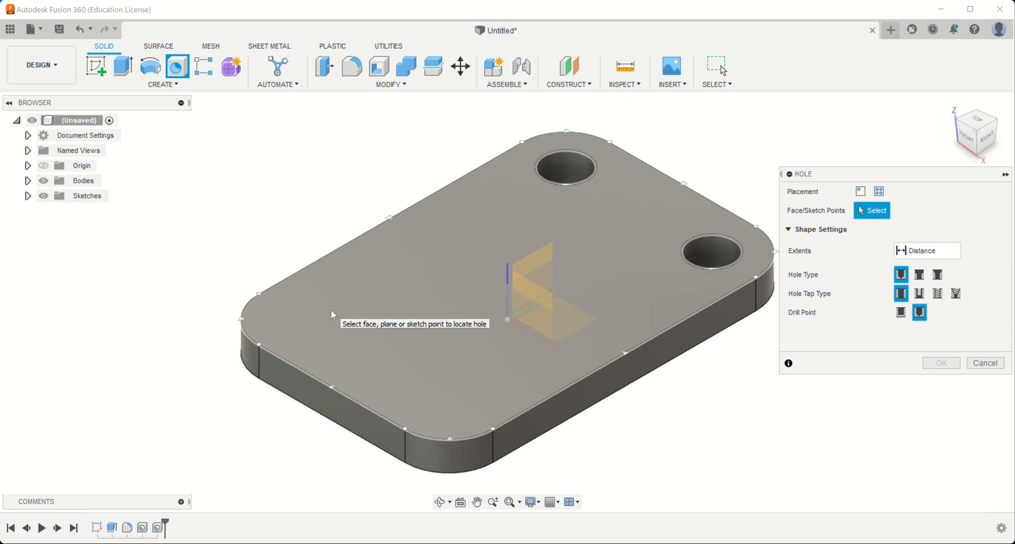
click(330, 309)
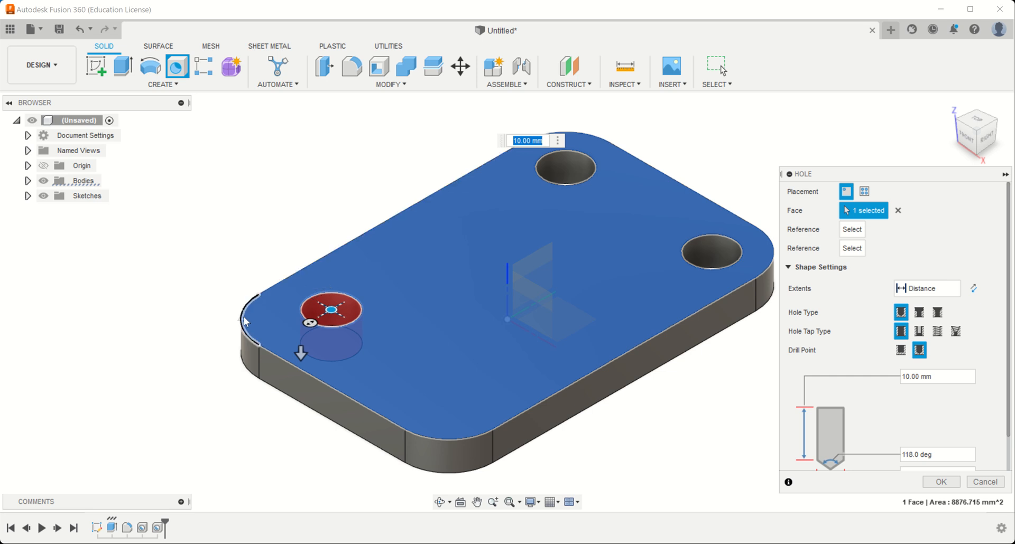
mouse_move(252, 357)
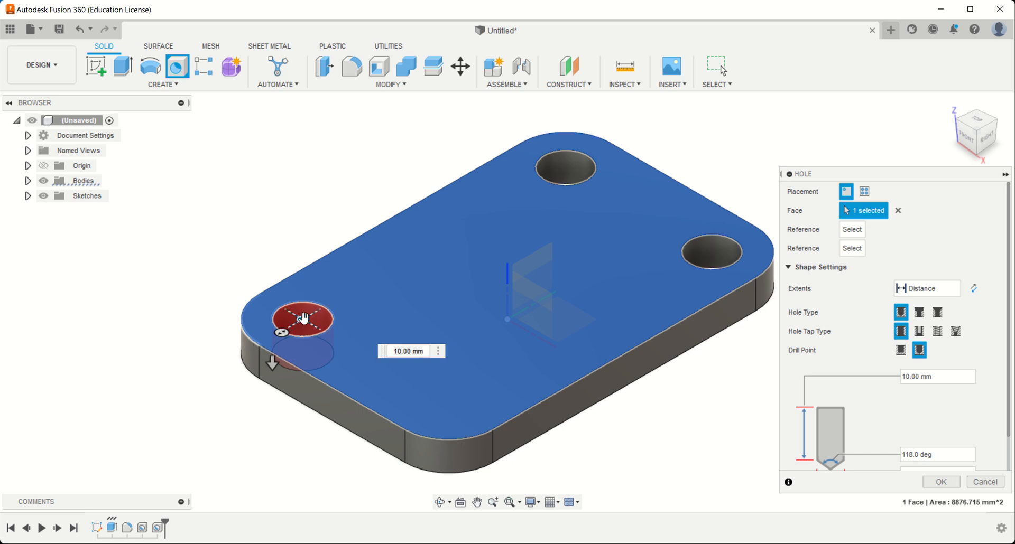
mouse_move(255, 344)
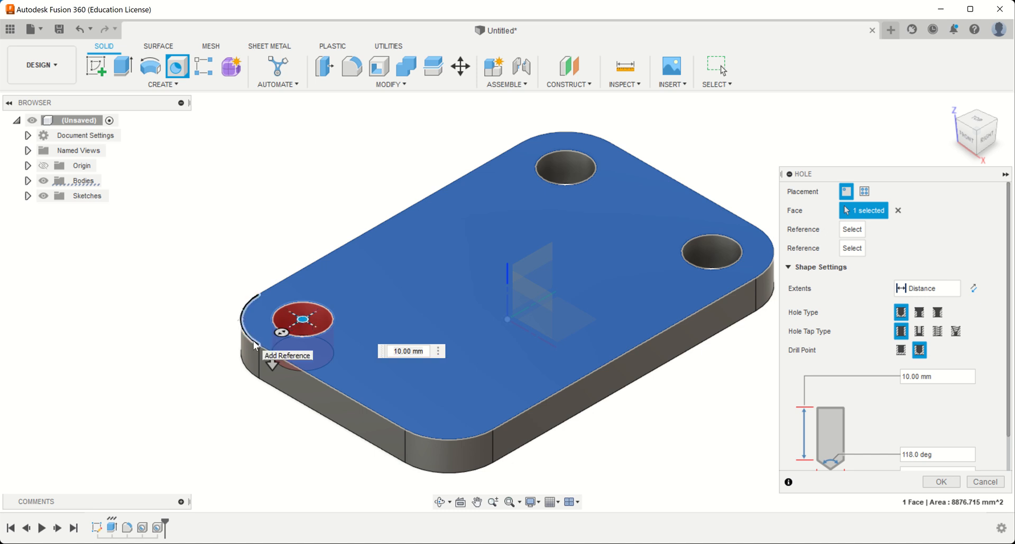
mouse_move(369, 348)
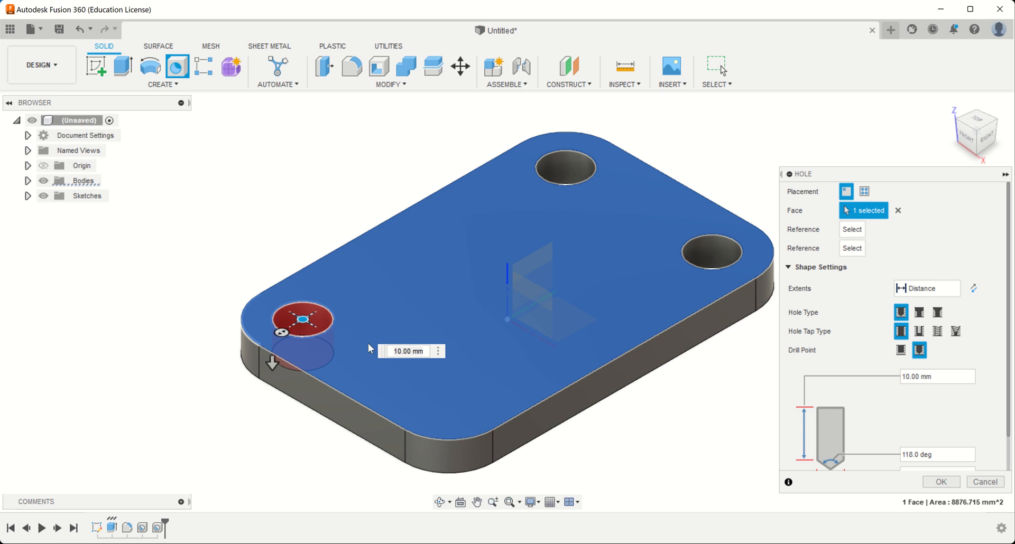
mouse_move(942, 352)
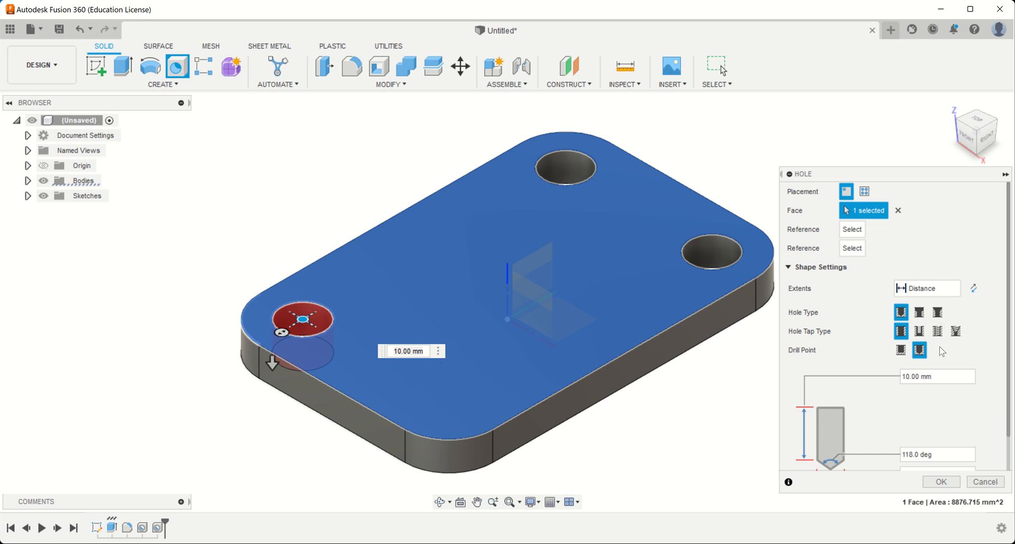
click(926, 251)
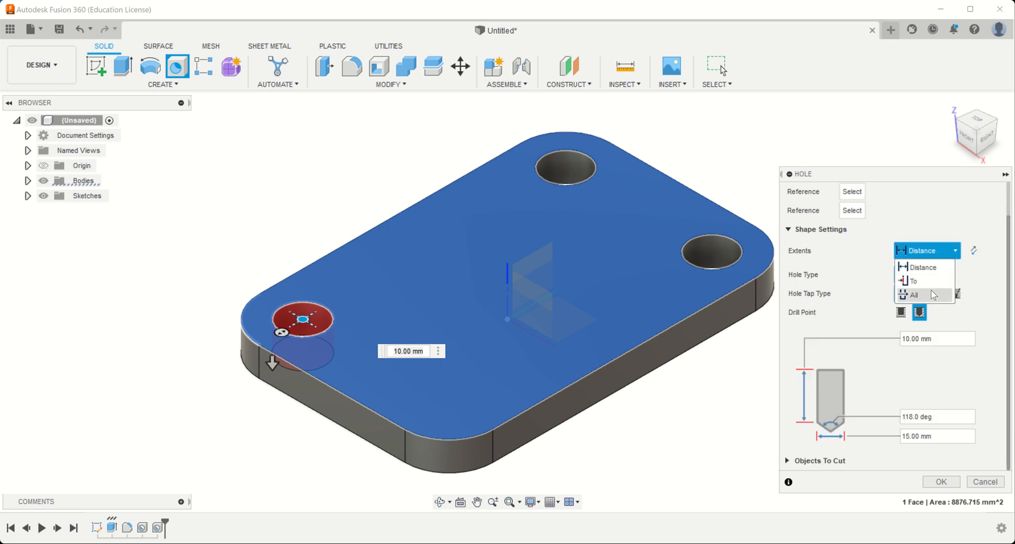
click(913, 295)
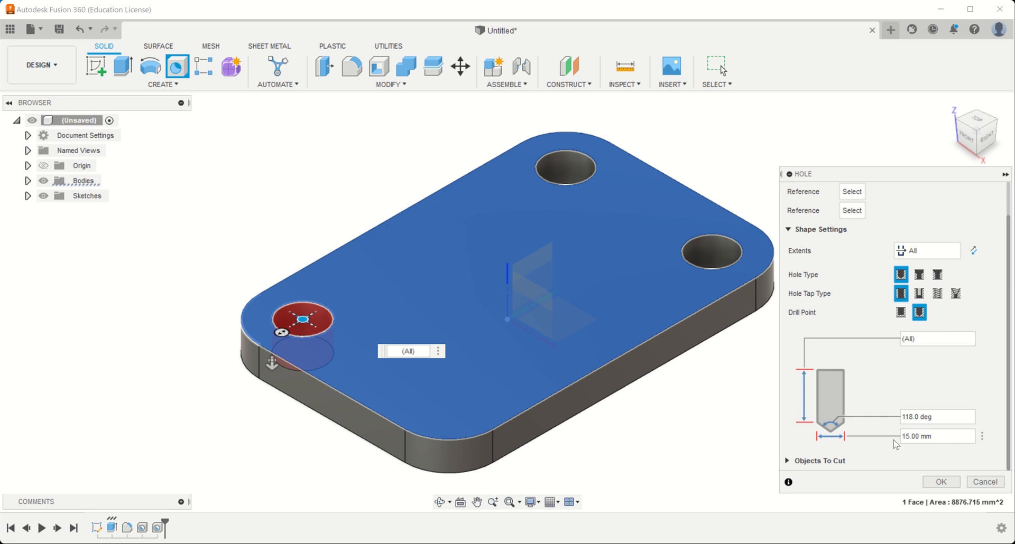
click(939, 482)
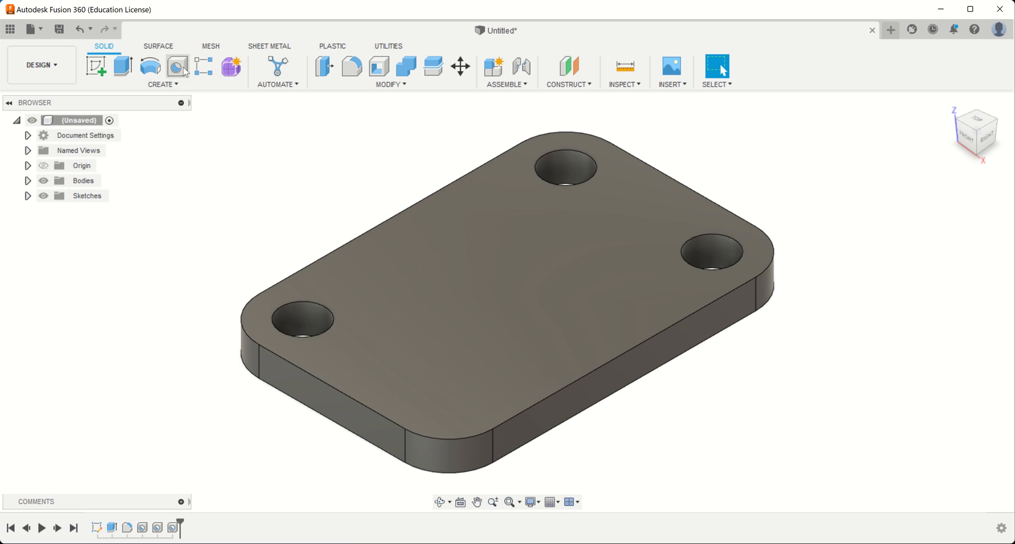
Create the fourth through-all hole at the plate's remaining front corner.
click(178, 66)
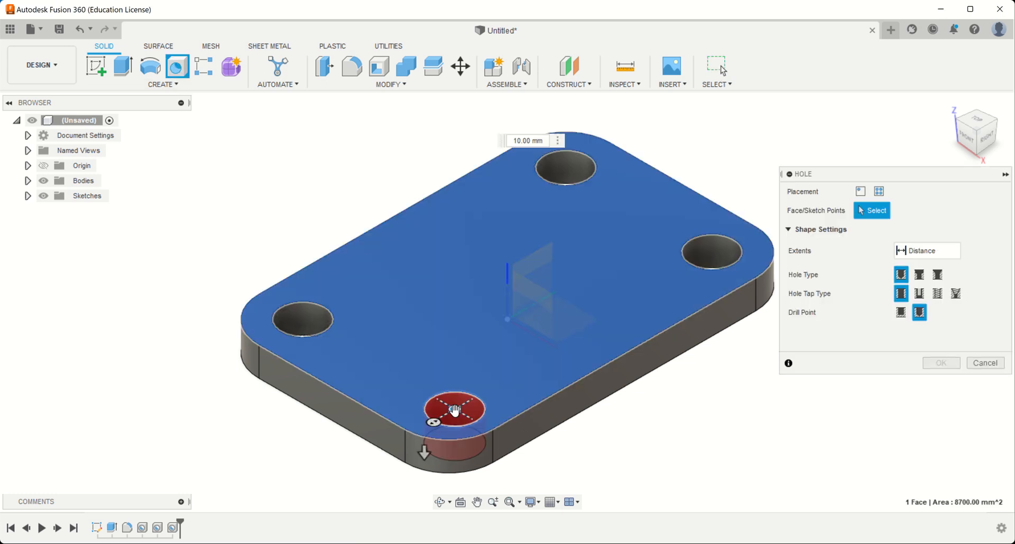
click(453, 411)
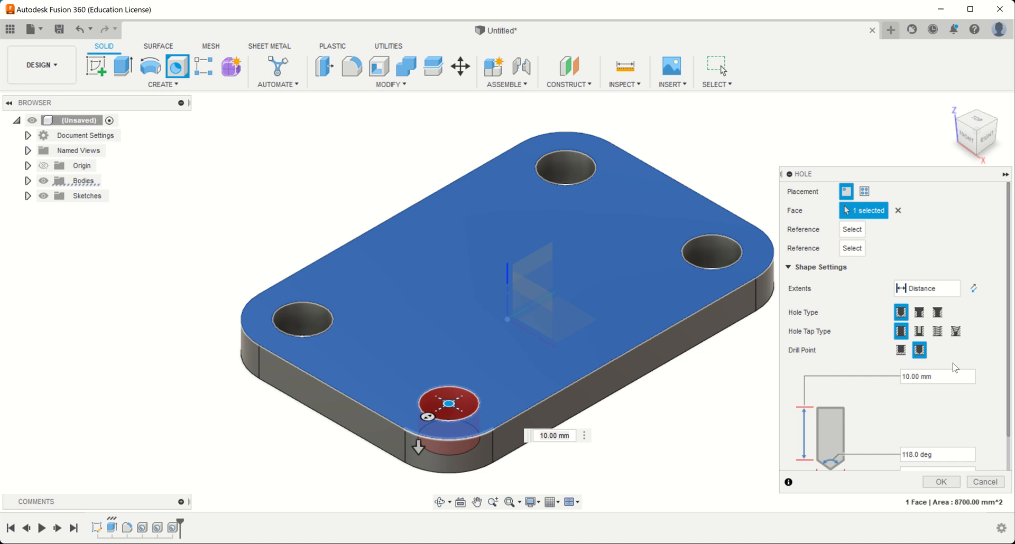
click(926, 288)
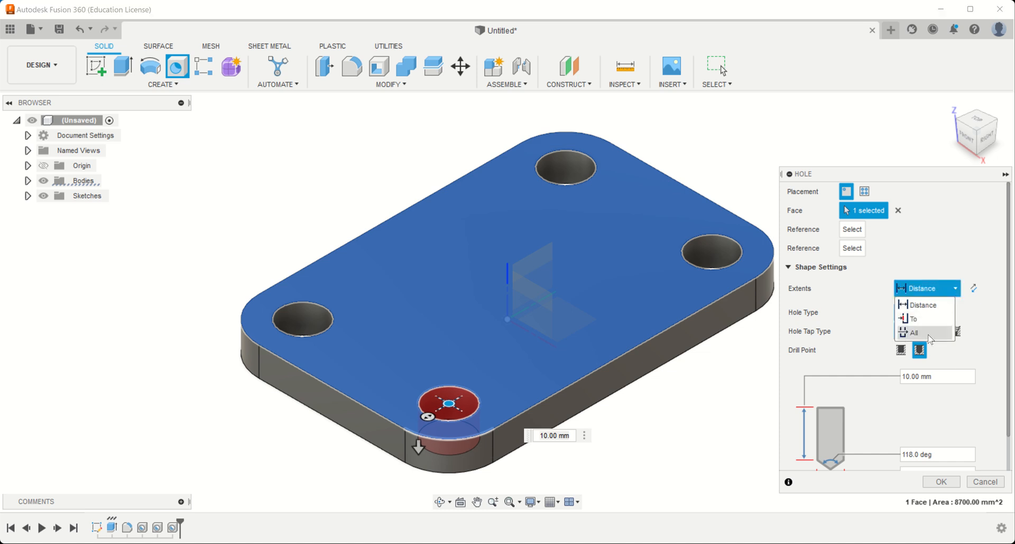
click(914, 332)
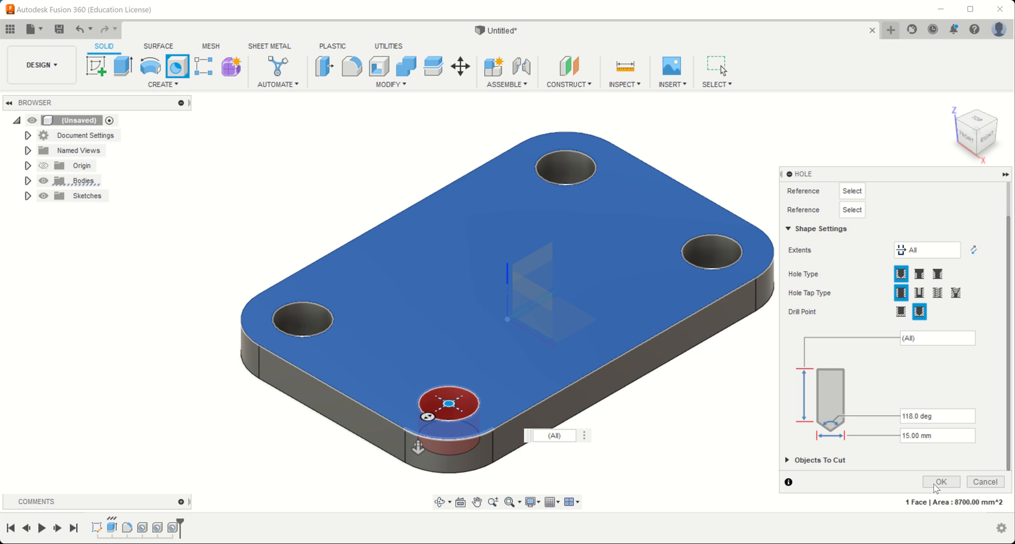
click(939, 482)
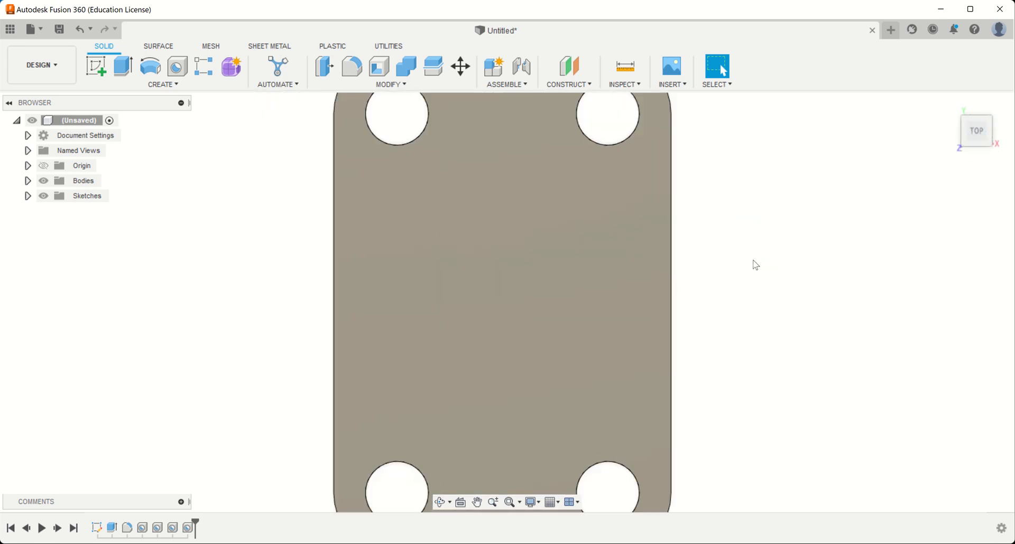
scroll(down, 3)
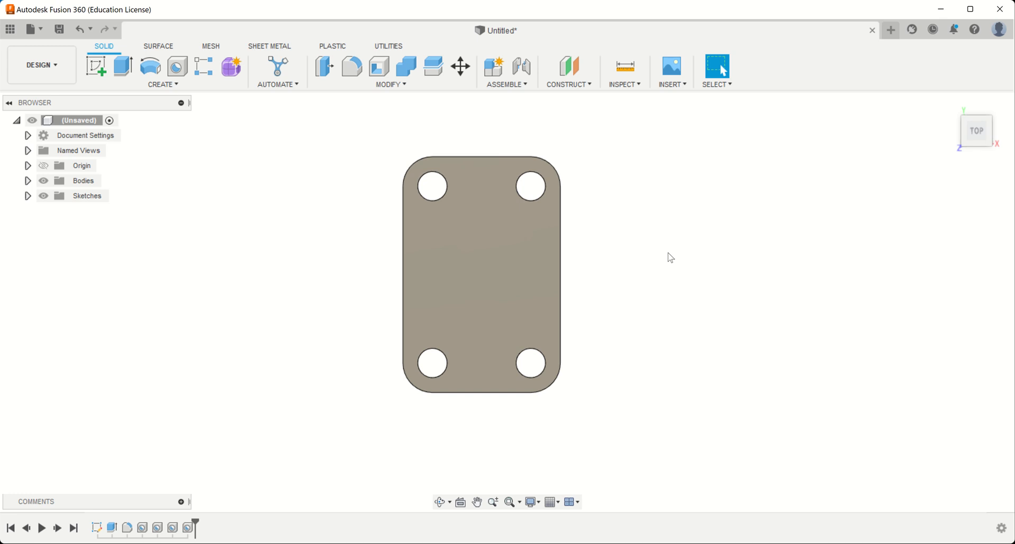
mouse_move(97, 528)
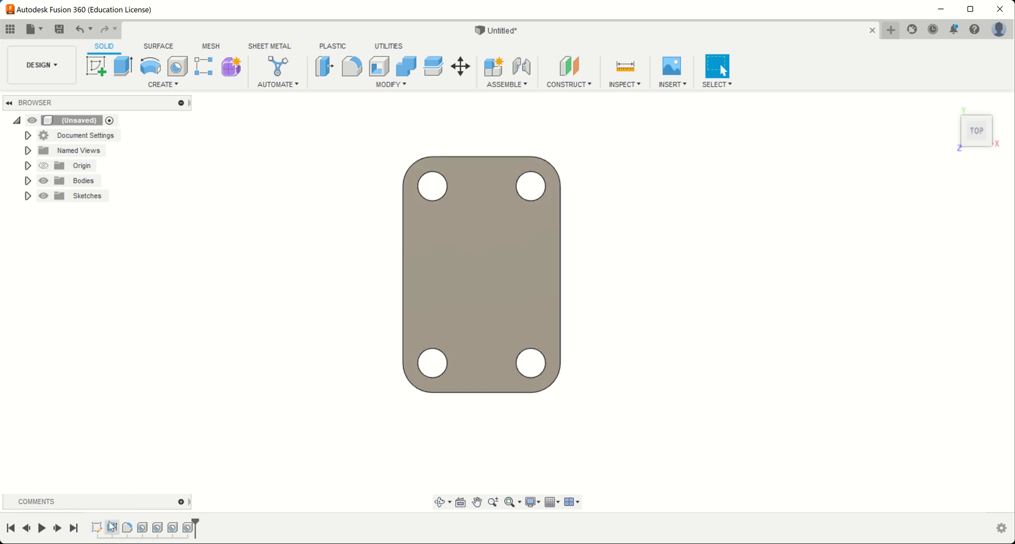
click(125, 529)
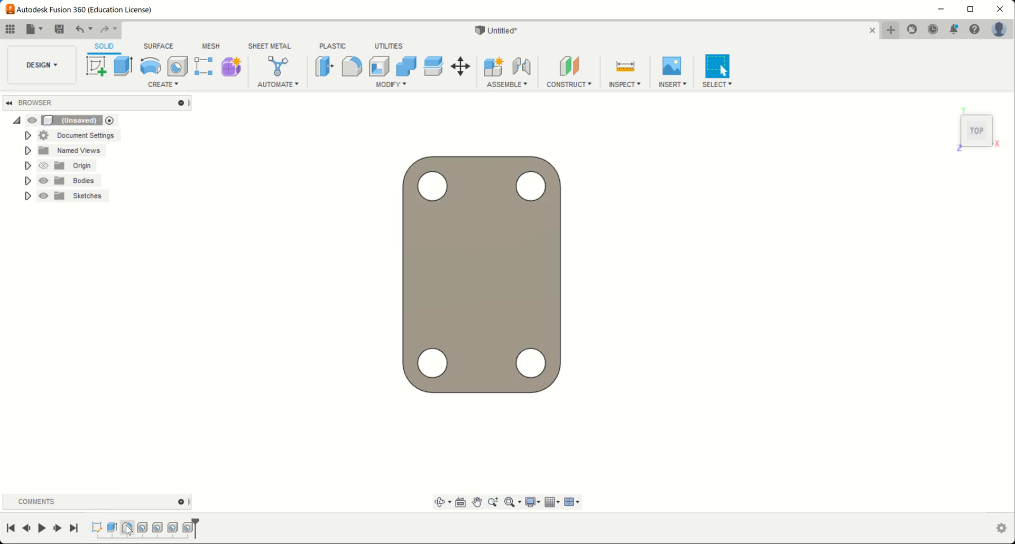
right_click(127, 528)
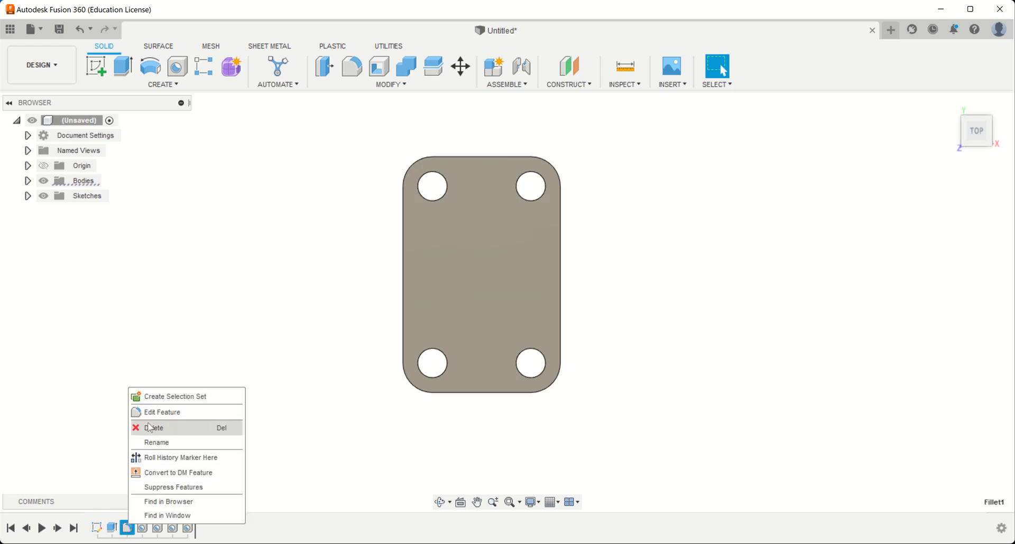
click(160, 413)
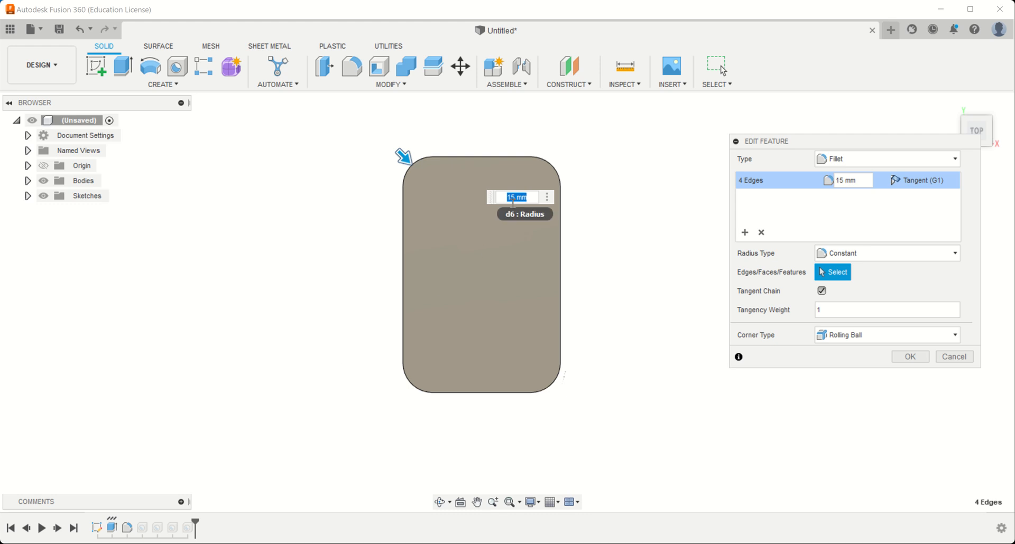
text(20)
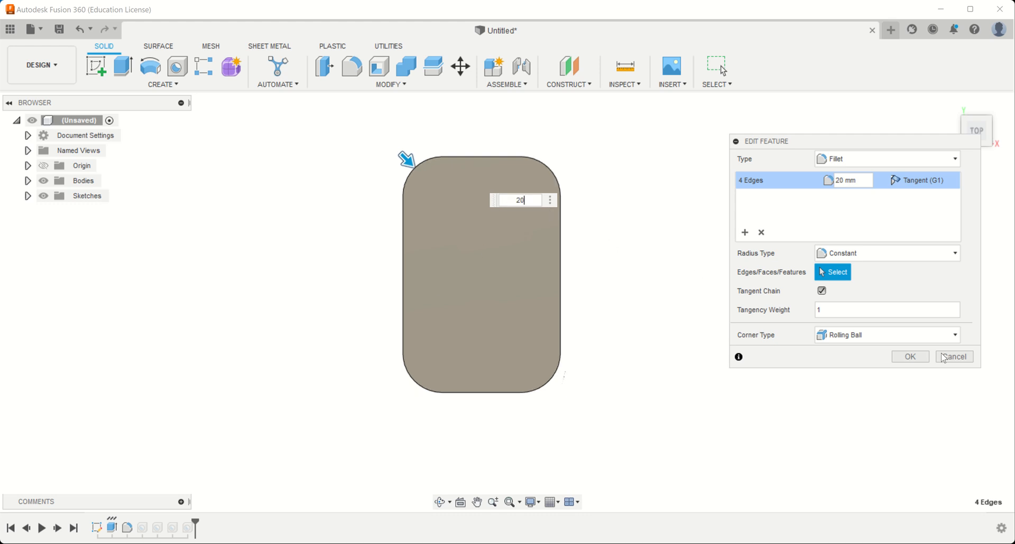
click(909, 356)
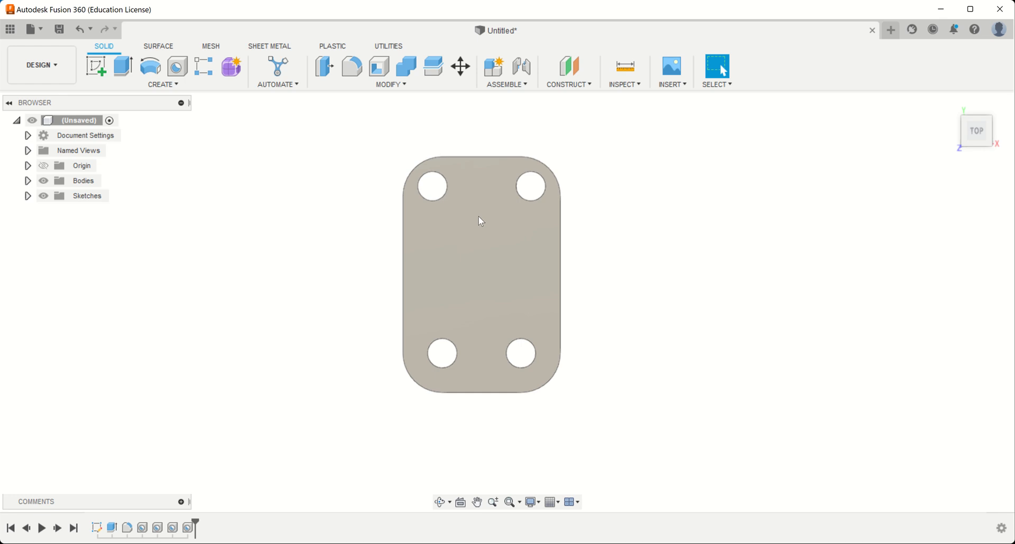
mouse_move(472, 231)
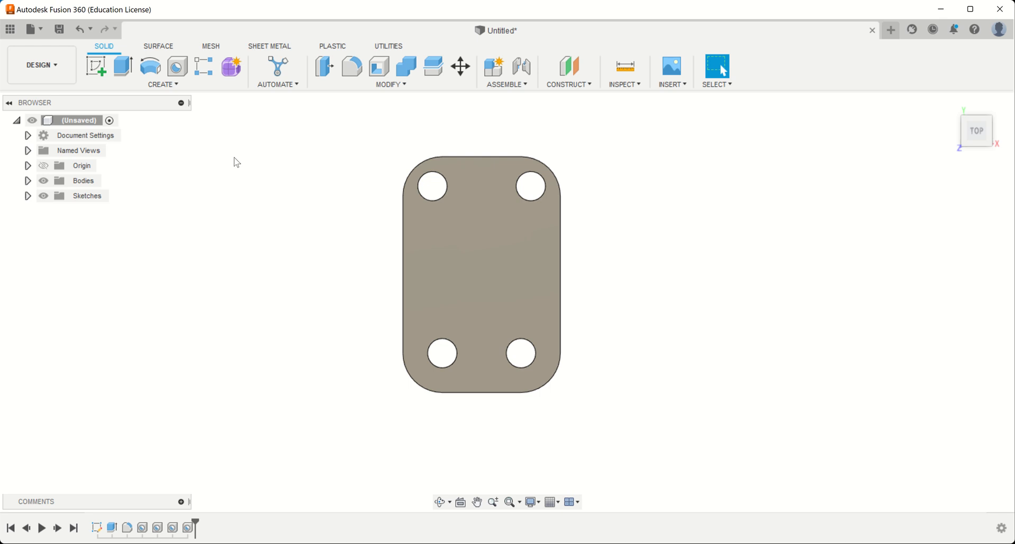
mouse_move(717, 388)
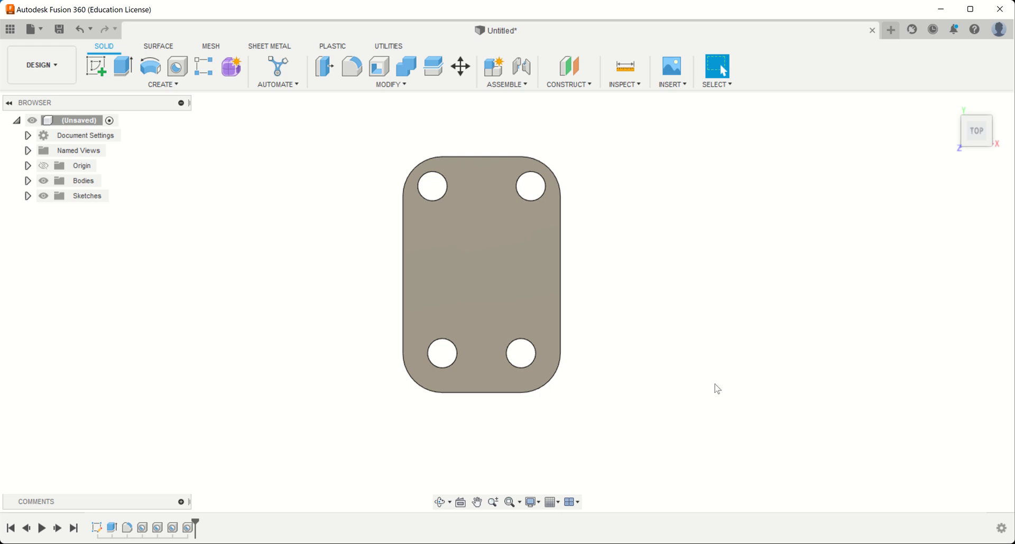
mouse_move(414, 201)
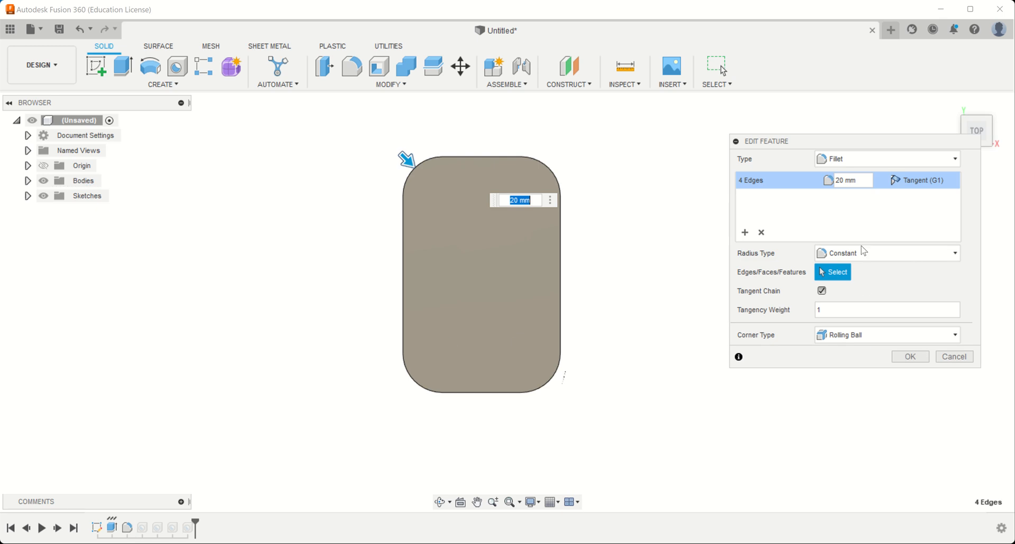
click(847, 180)
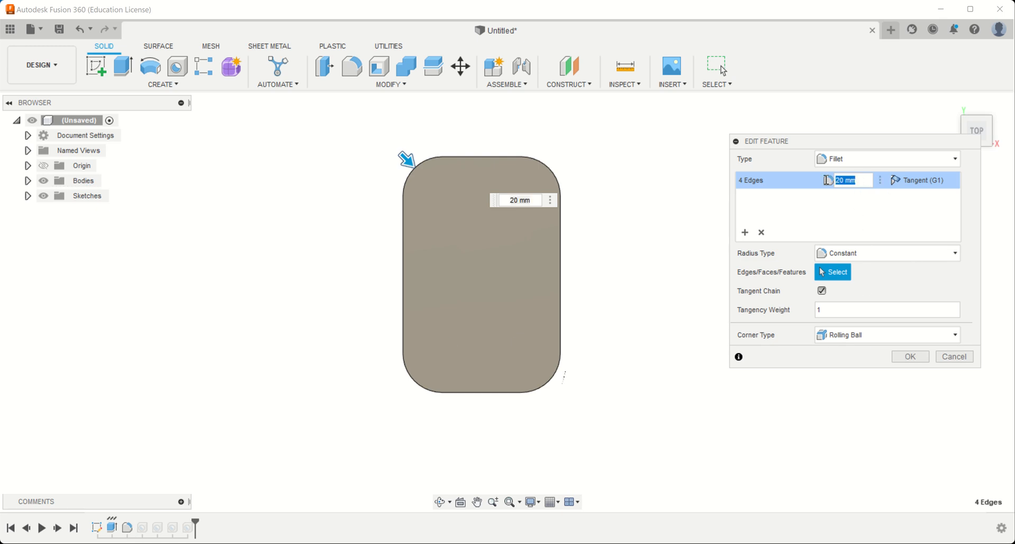
text(15)
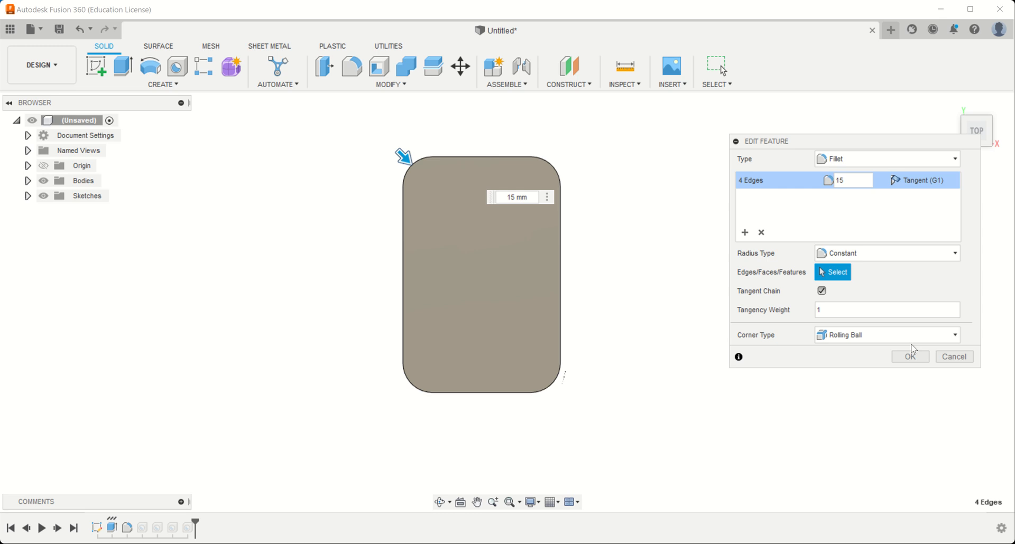
click(909, 356)
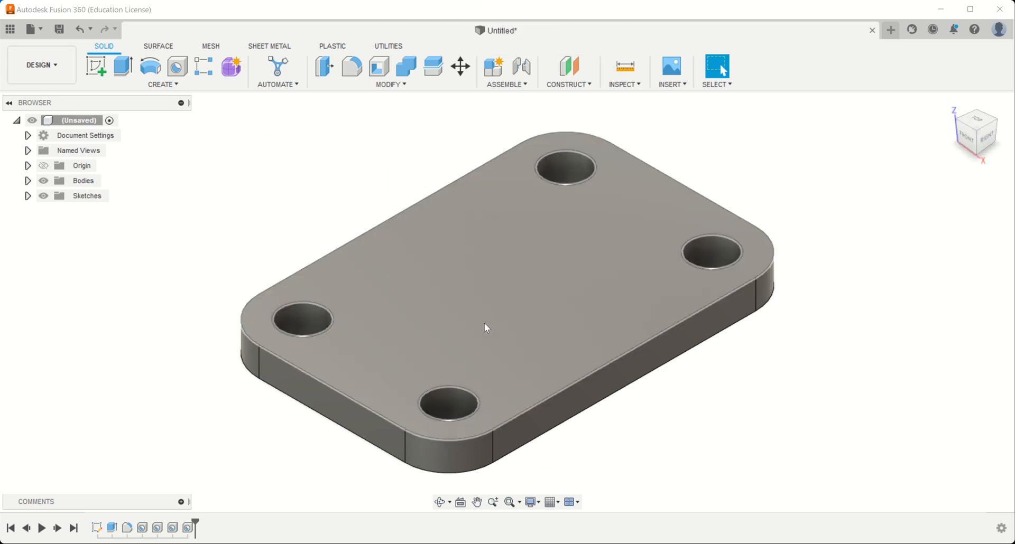
mouse_move(95, 65)
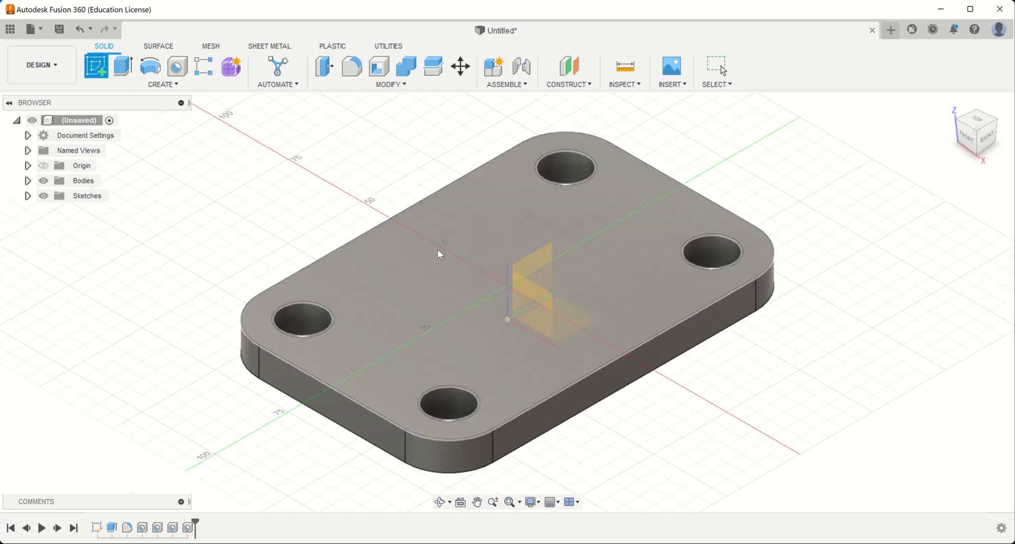
mouse_move(373, 269)
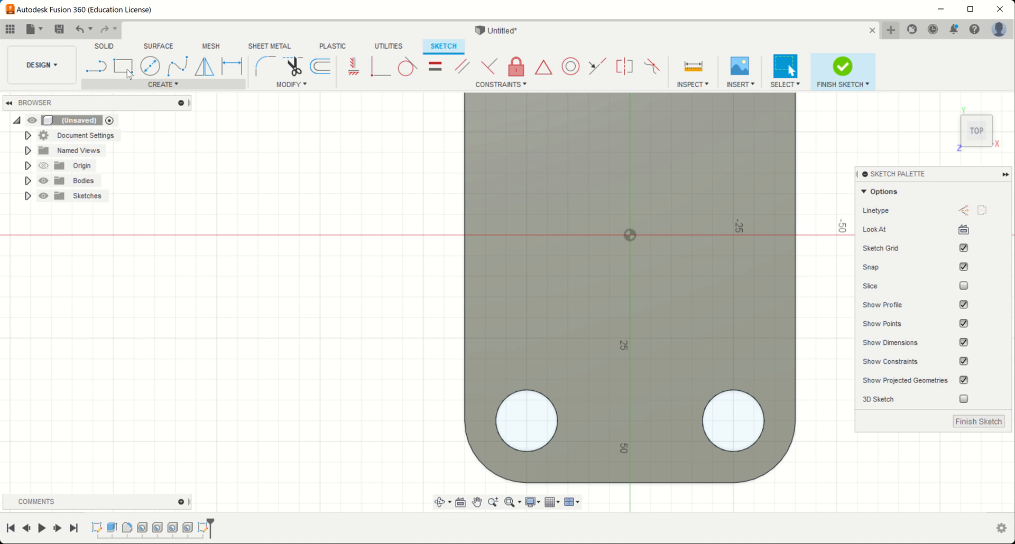
mouse_move(434, 185)
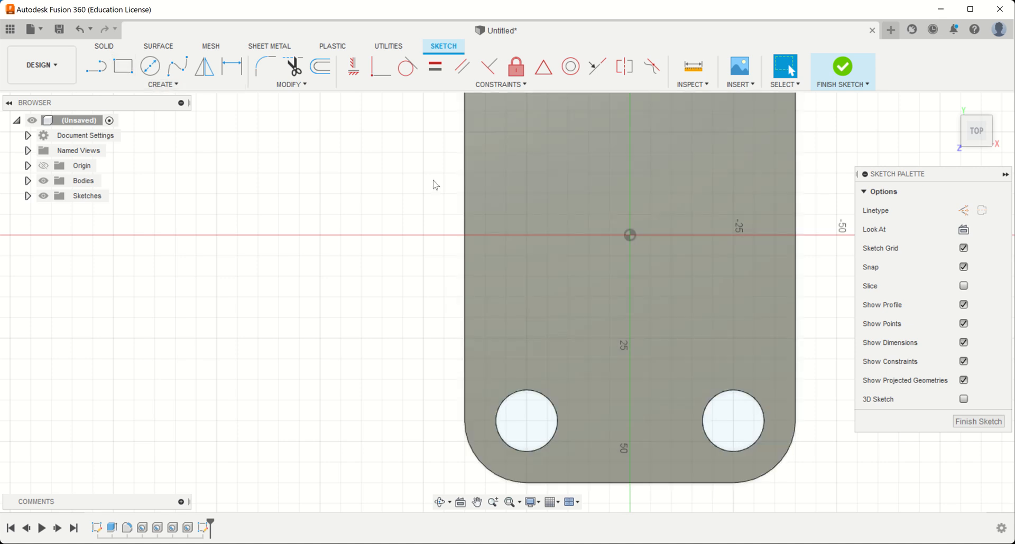
Draw a Center Point Slot from the origin horizontally across the plate's top face.
click(162, 85)
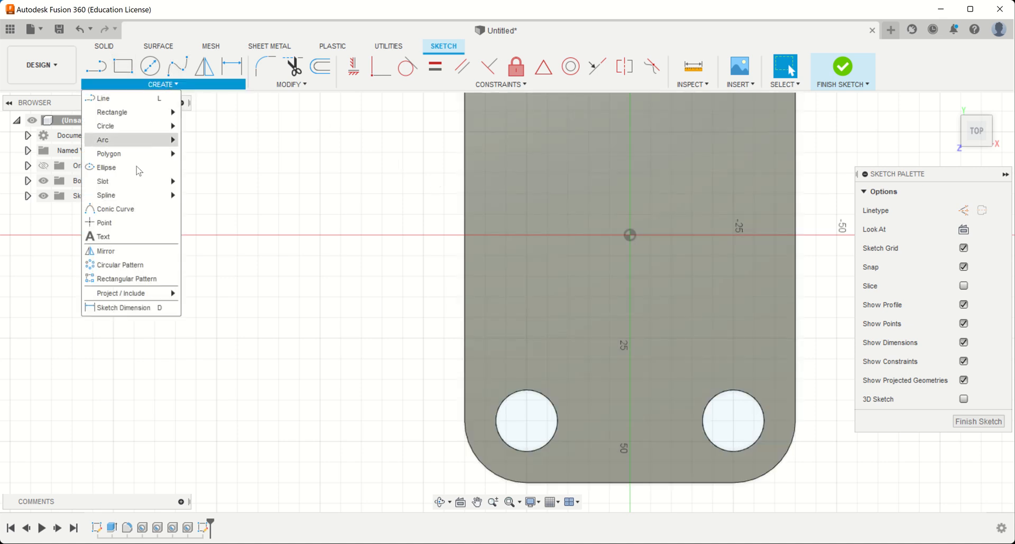
mouse_move(116, 180)
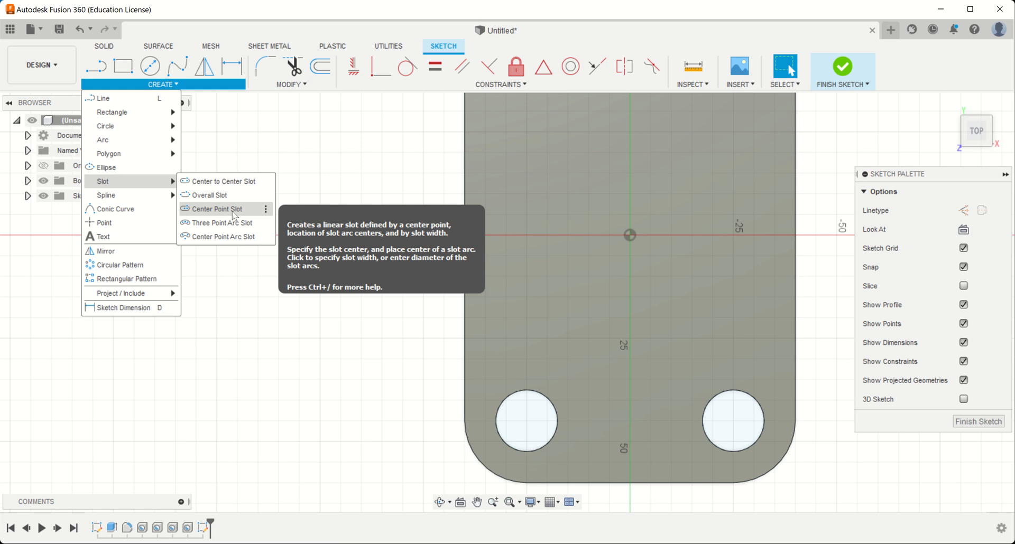
click(215, 209)
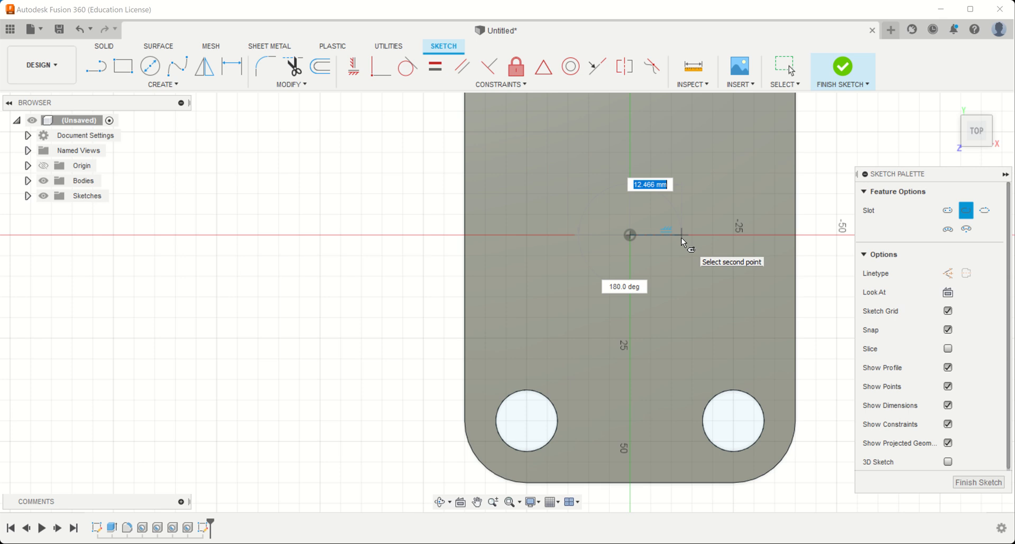
mouse_move(683, 243)
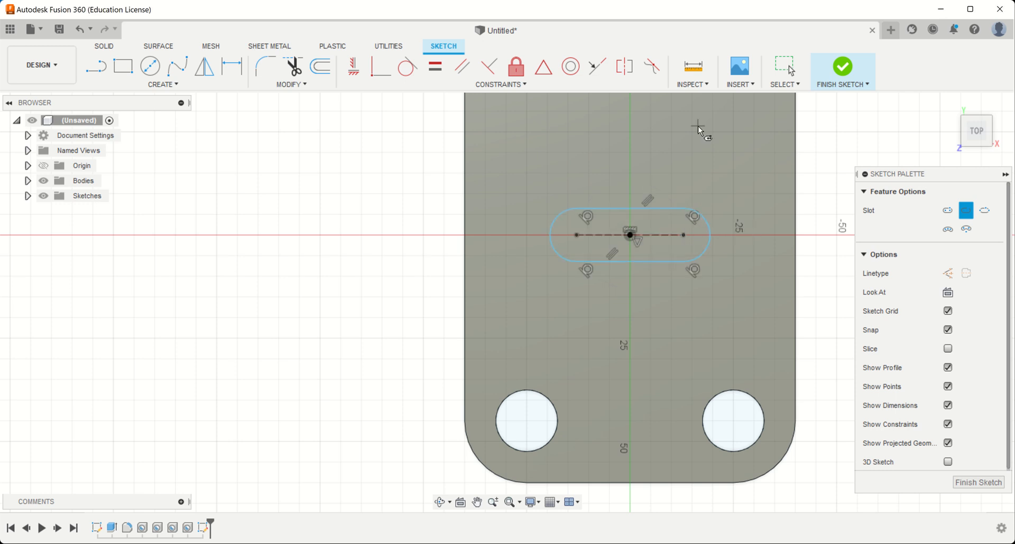
mouse_move(610, 251)
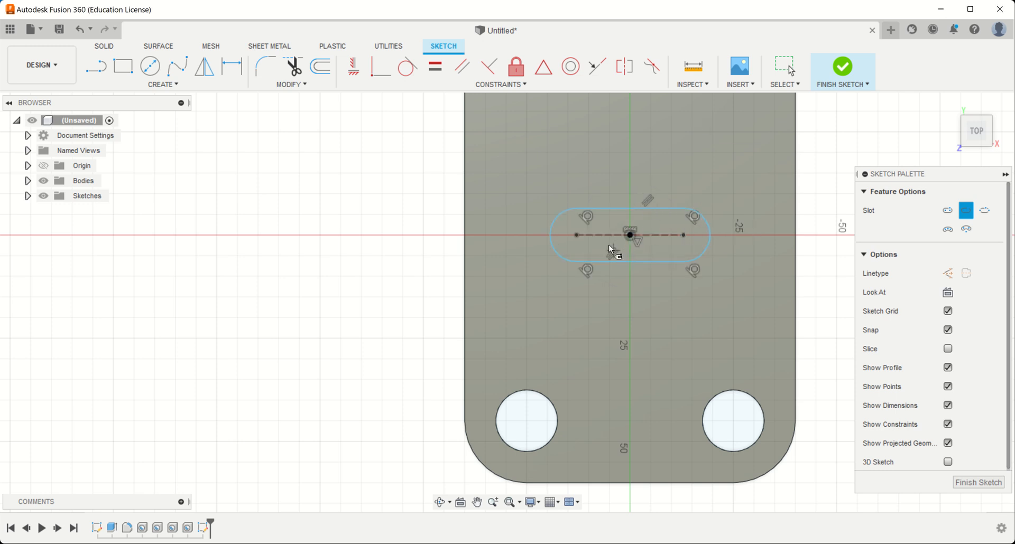
right_click(630, 234)
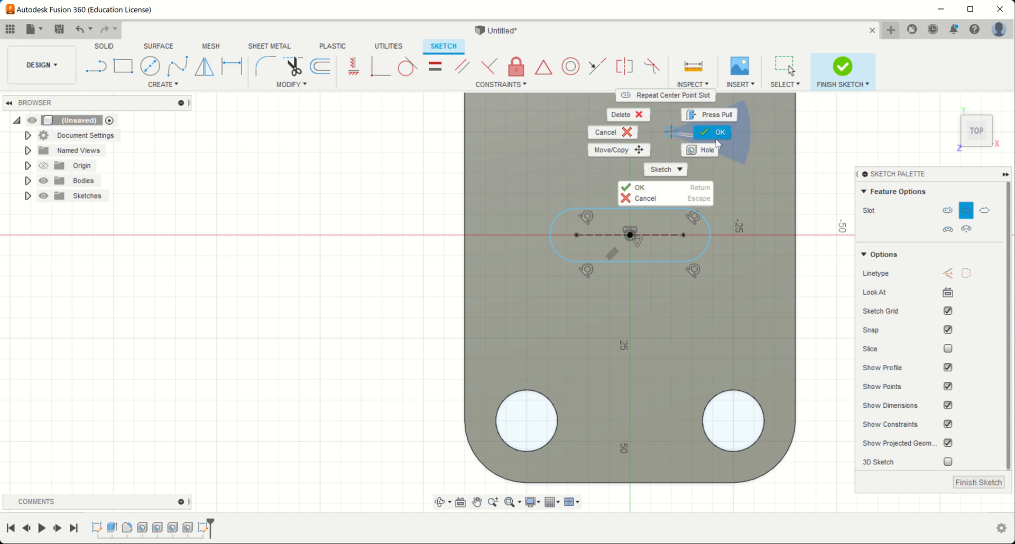
Dimension the slot 30 mm between arc centres with R10 ends and finish the sketch.
click(710, 132)
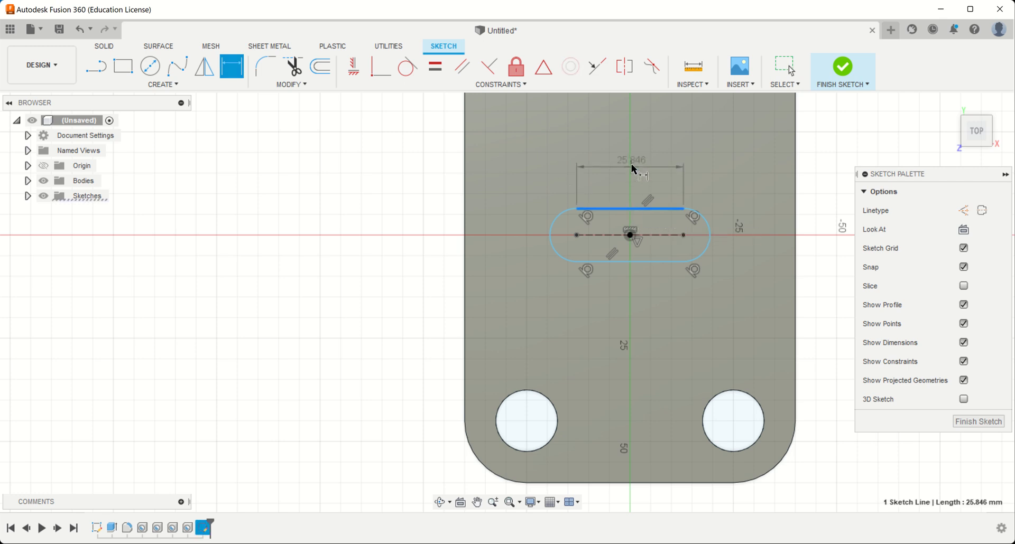
text(30.00)
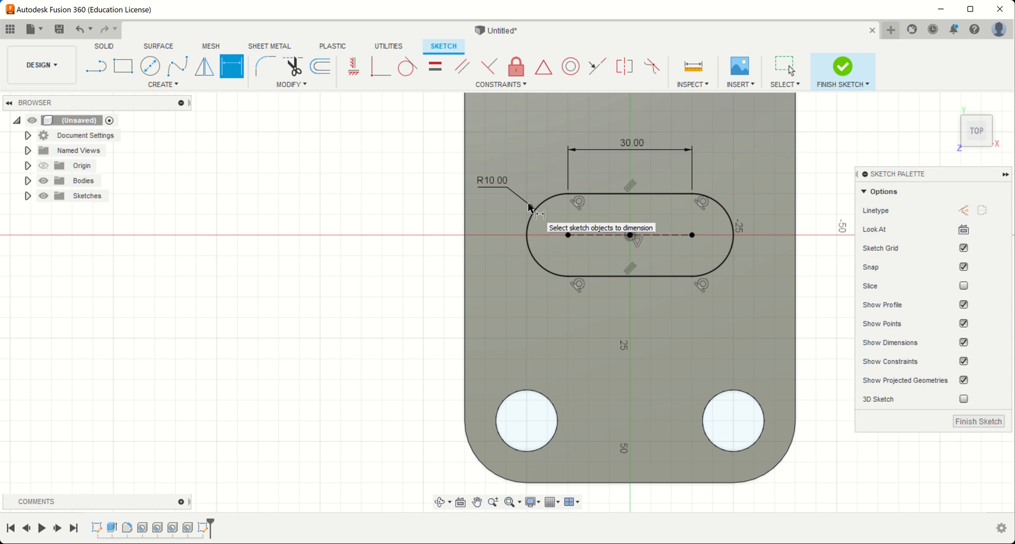
mouse_move(478, 171)
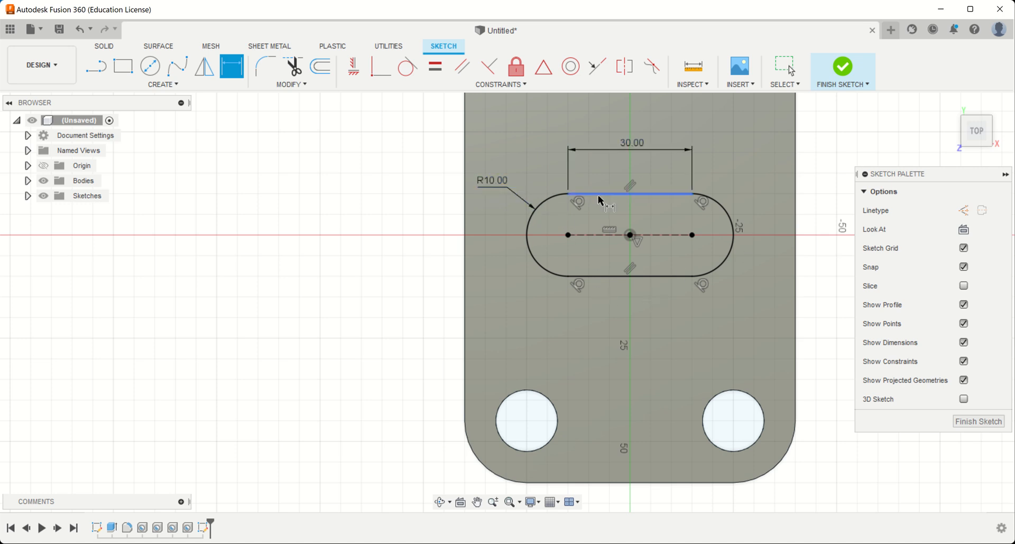
mouse_move(744, 258)
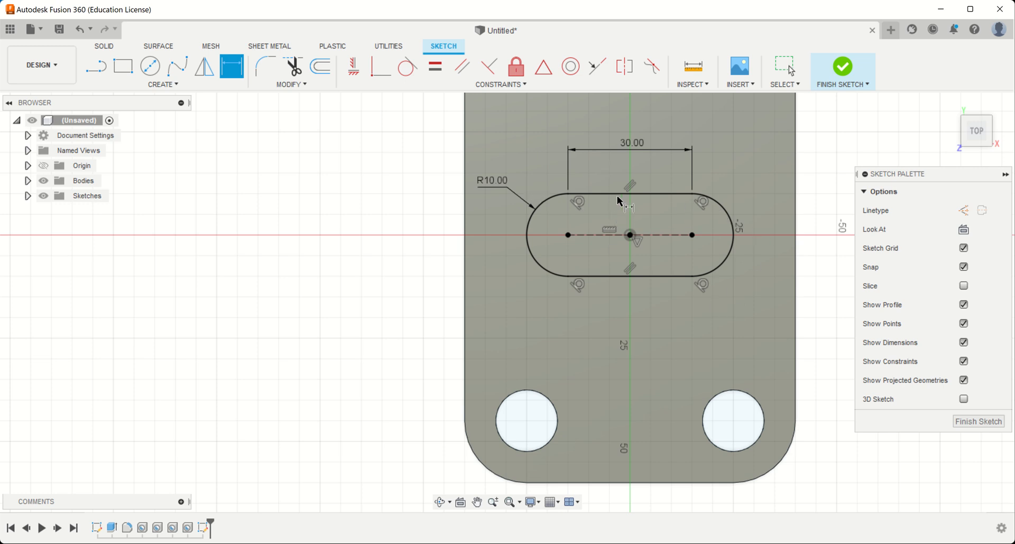
mouse_move(576, 232)
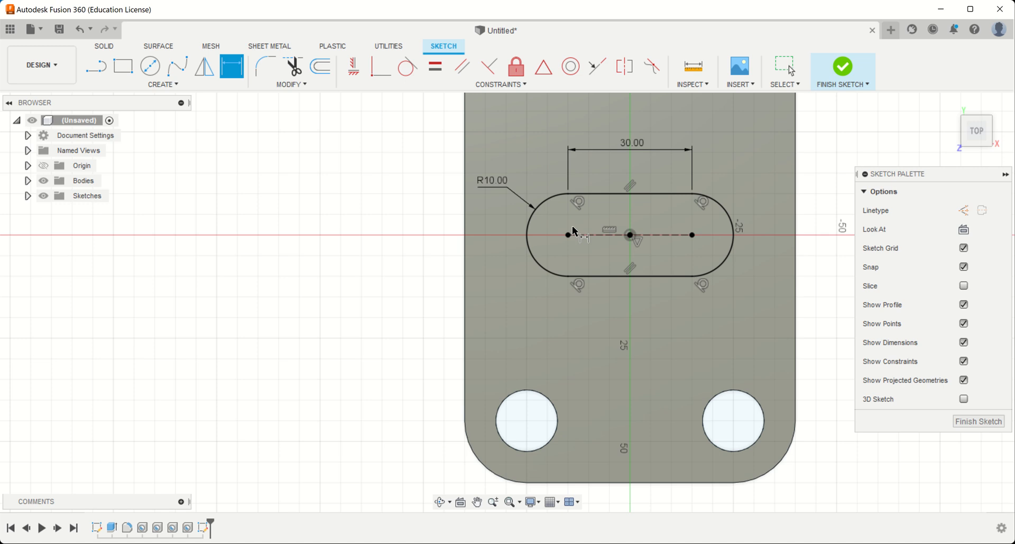
mouse_move(622, 248)
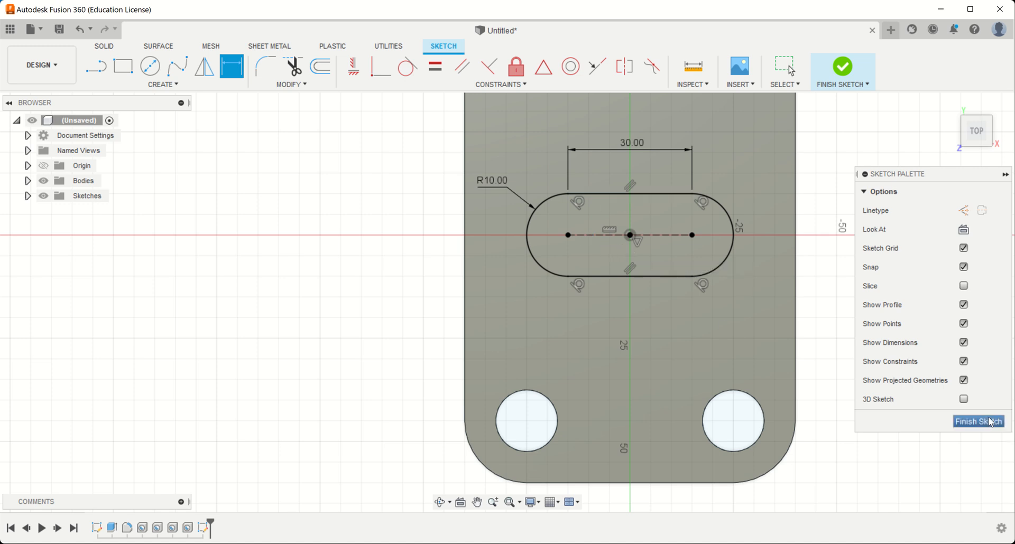
click(979, 422)
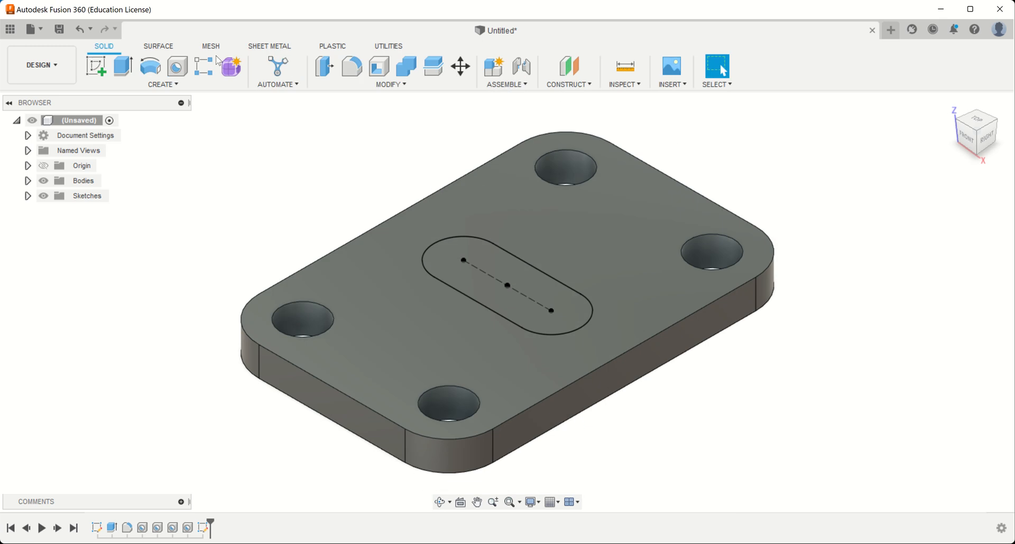
Start an Extrude with Operation set to Cut, then cancel the attempt.
click(122, 65)
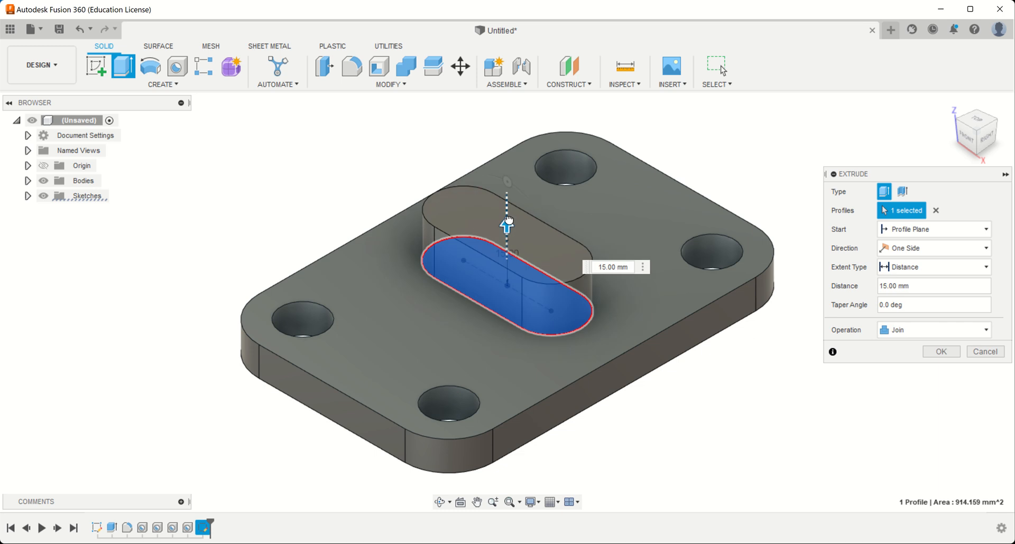
click(933, 330)
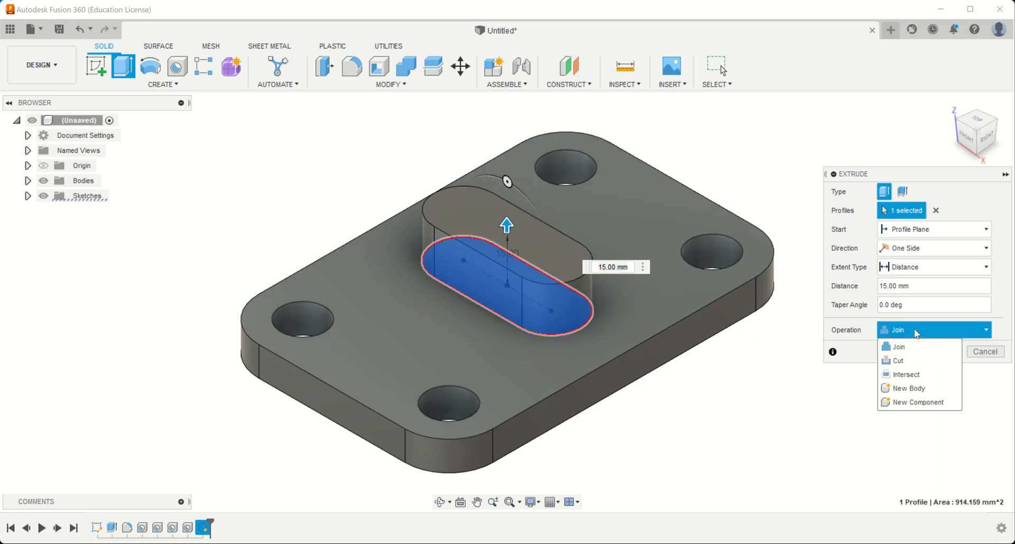
click(897, 361)
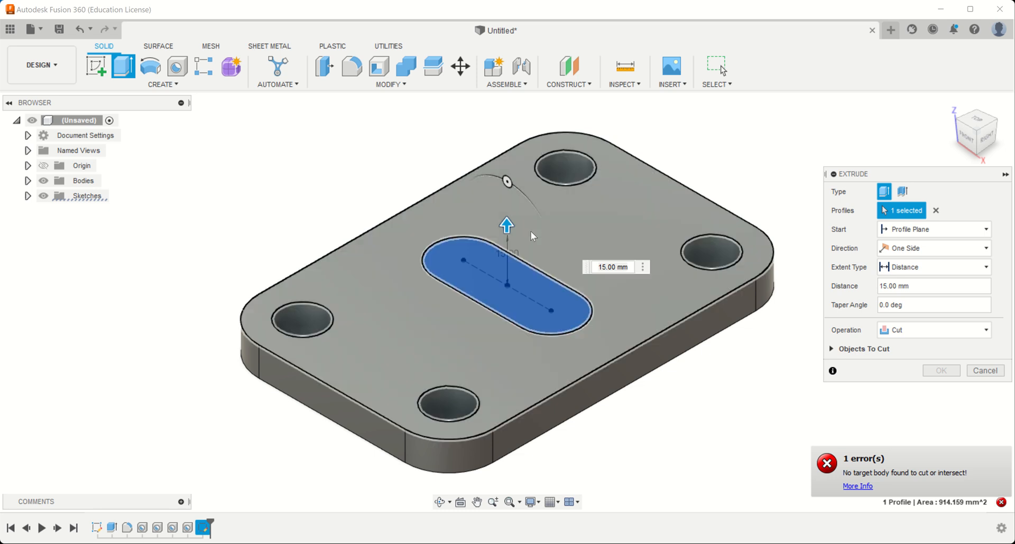
mouse_move(495, 232)
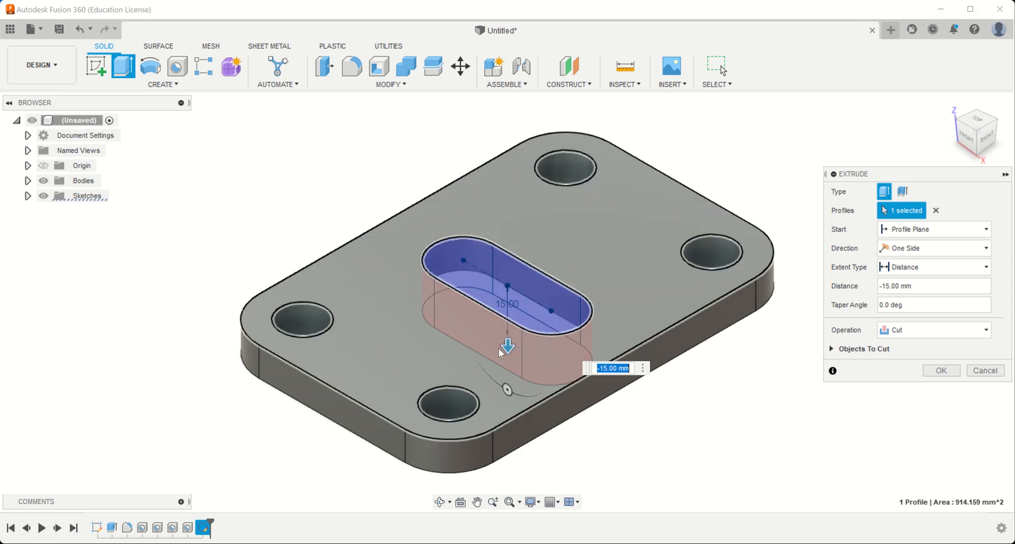
click(940, 370)
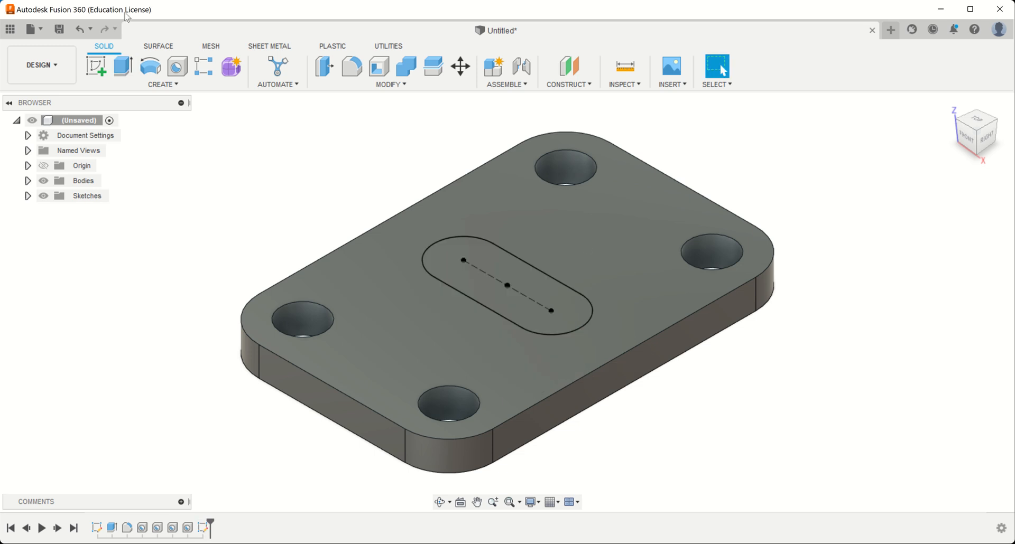
Extrude-cut the slot profile downward with Extent Type All to make a through slot.
click(122, 66)
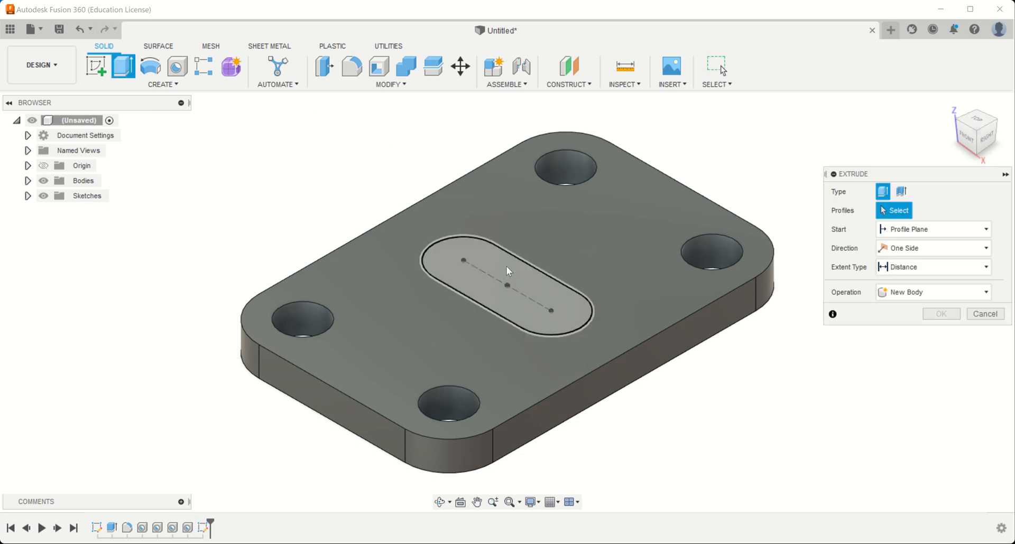
click(507, 271)
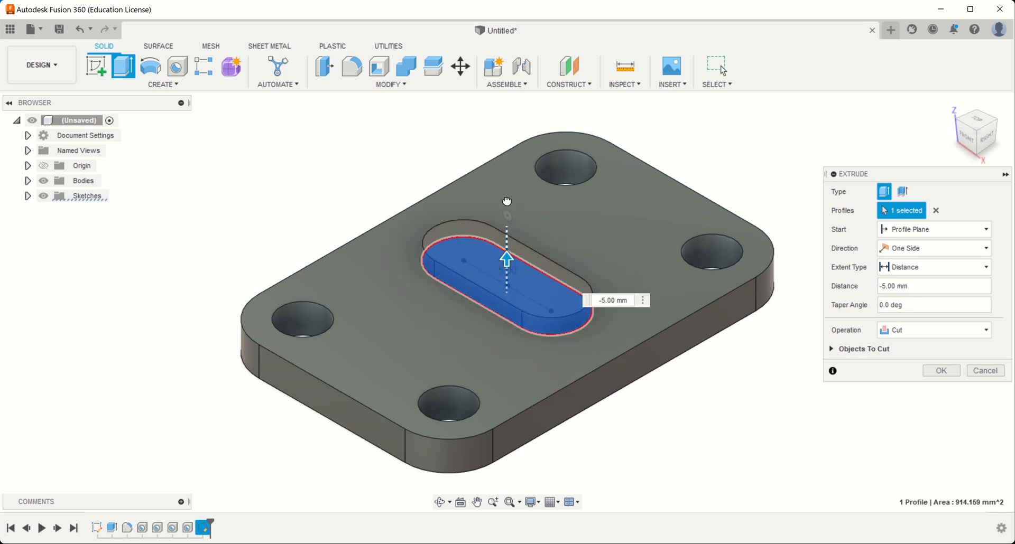
drag(506, 260, 505, 277)
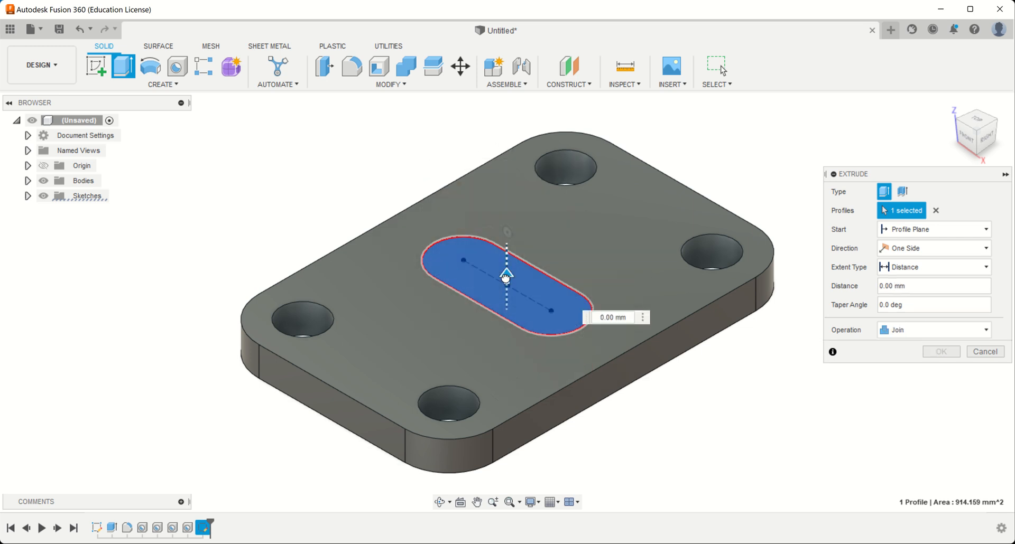
drag(506, 275, 508, 345)
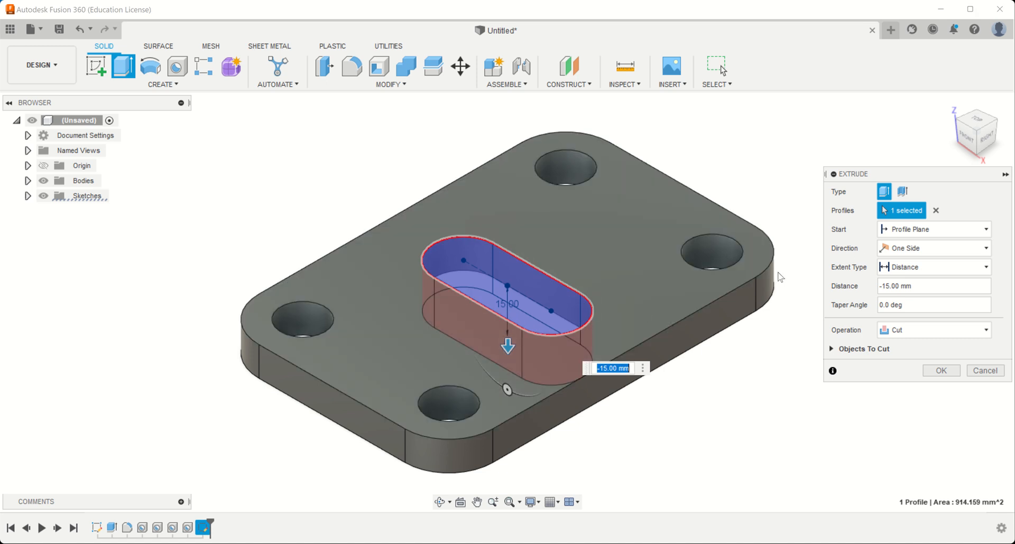
click(933, 266)
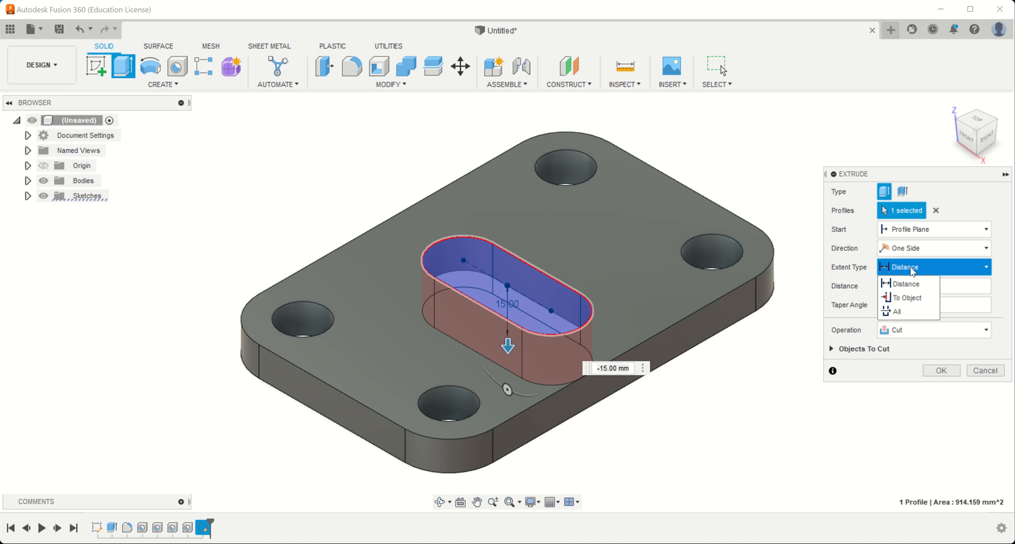
click(896, 312)
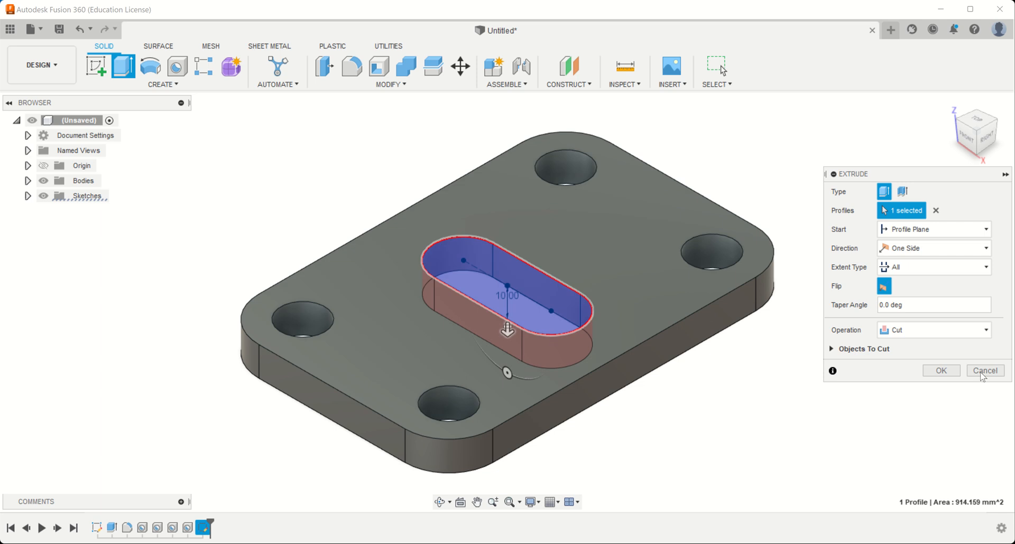
mouse_move(940, 370)
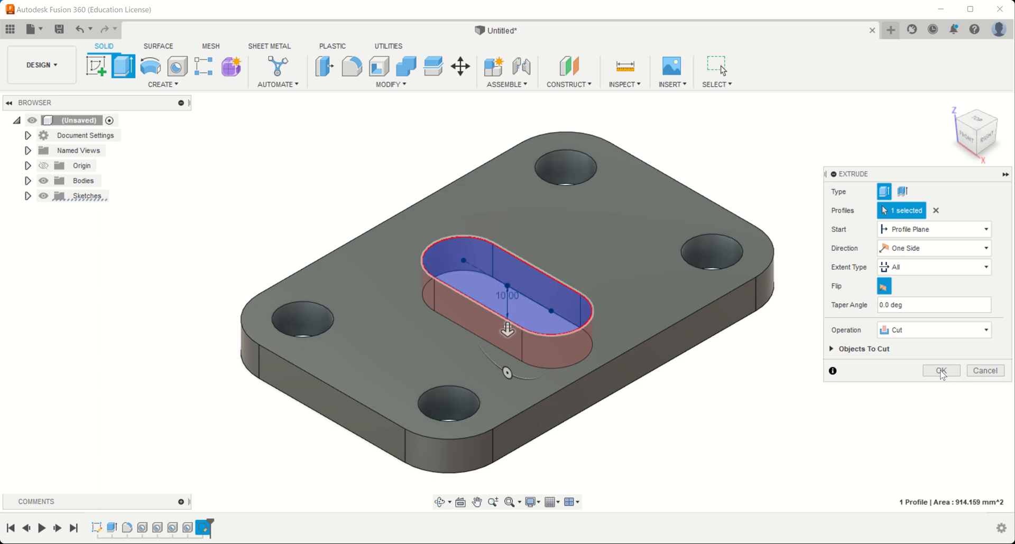
click(941, 370)
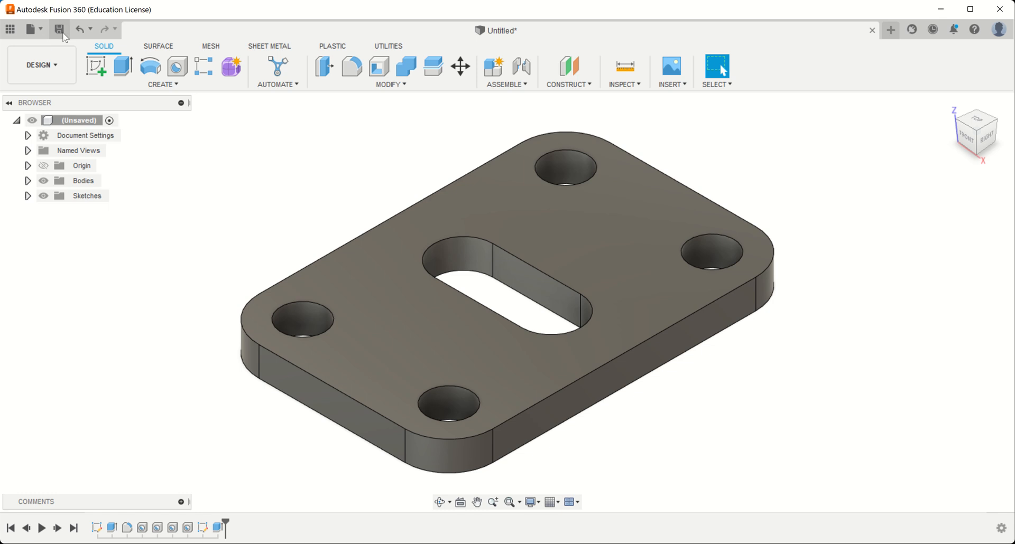
Save the design as 'Plate' in the Fusion Projects location.
click(60, 30)
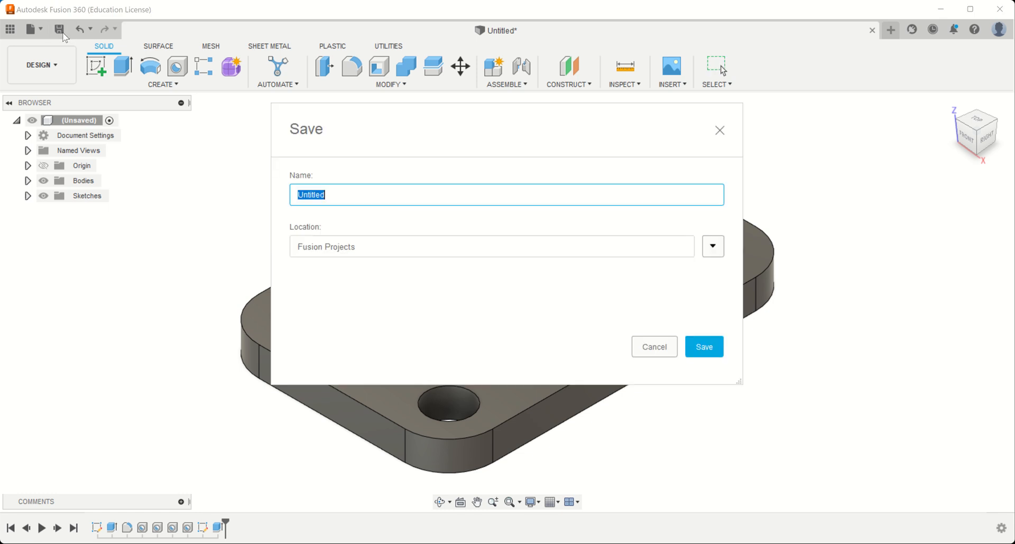
text(Plate)
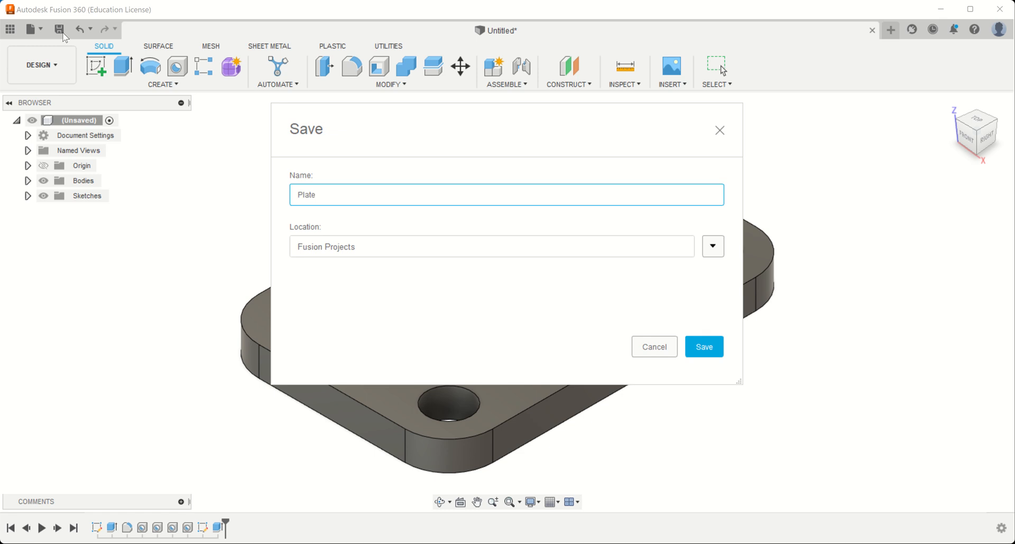
click(507, 194)
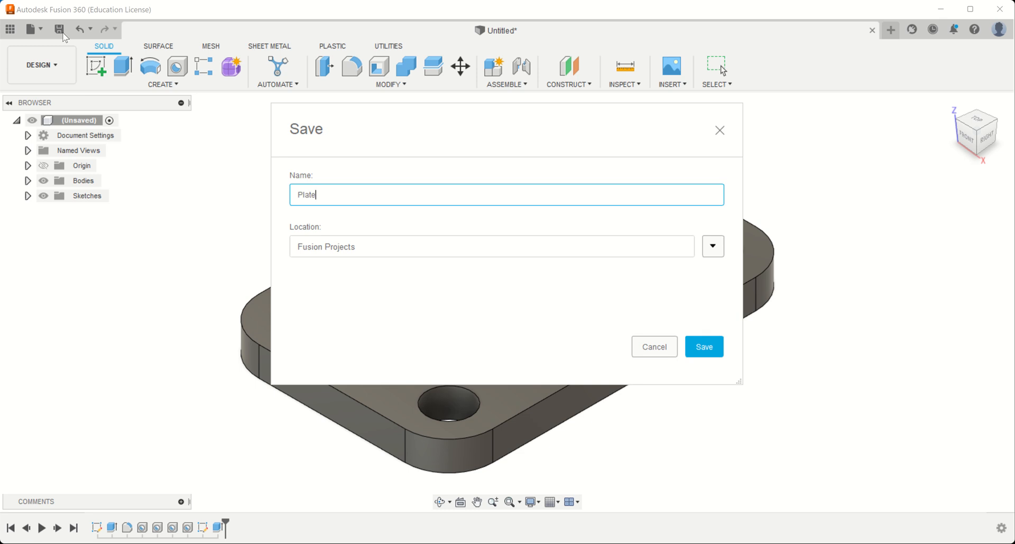
mouse_move(254, 65)
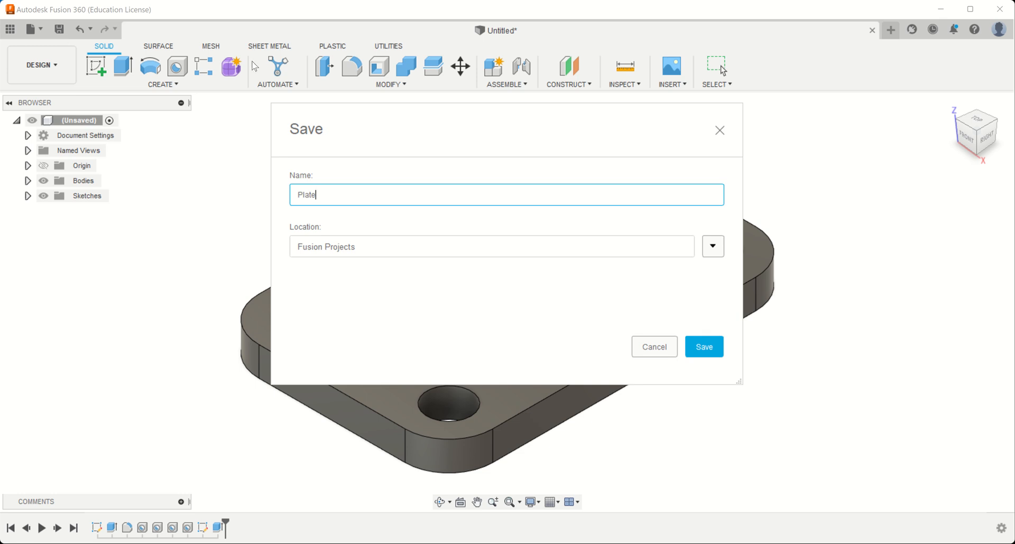
click(711, 247)
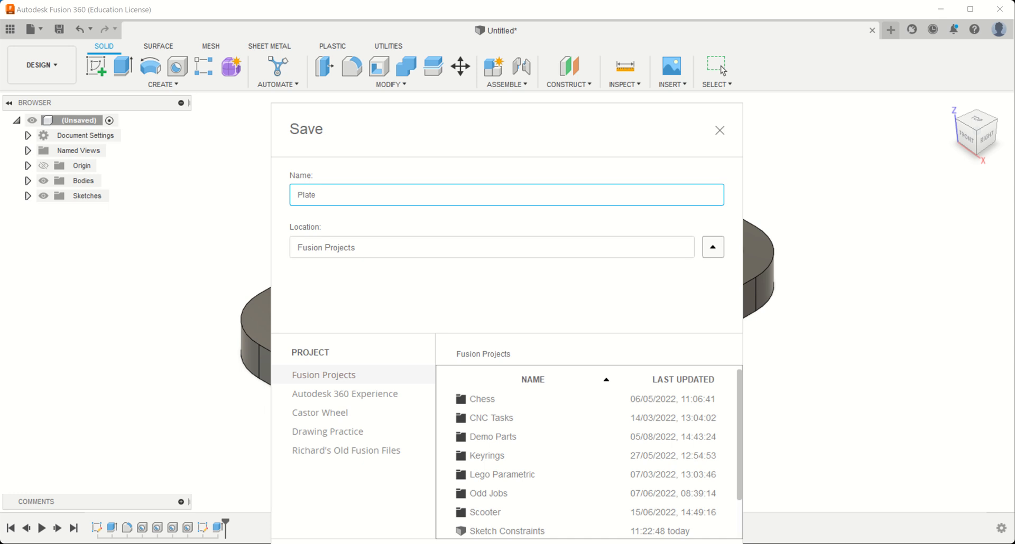
mouse_move(418, 422)
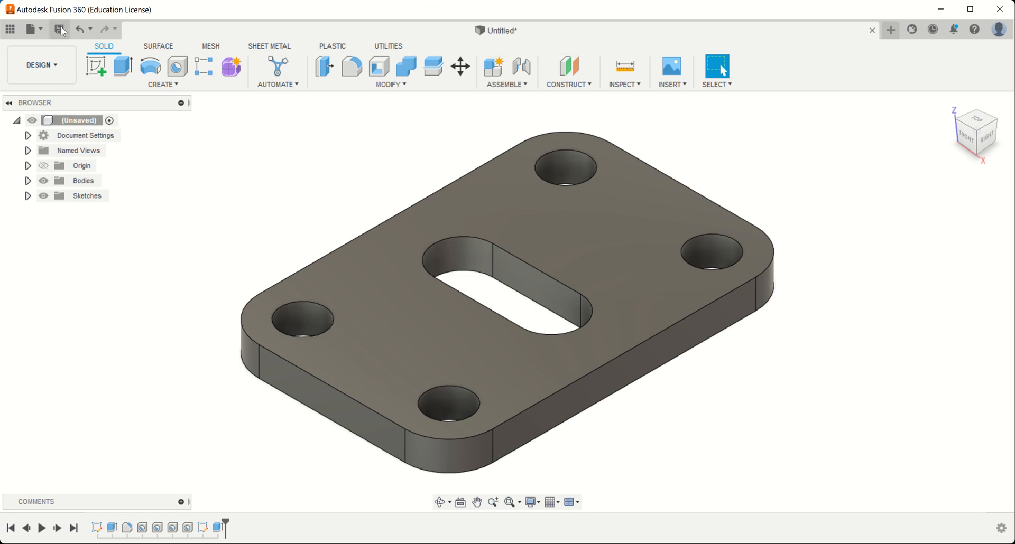
click(59, 29)
text(Plate)
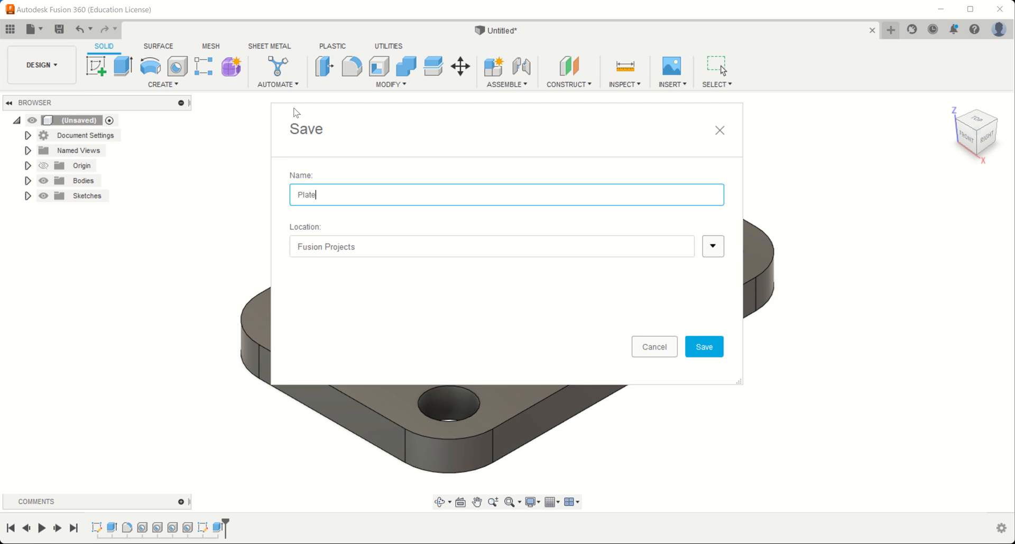
click(703, 347)
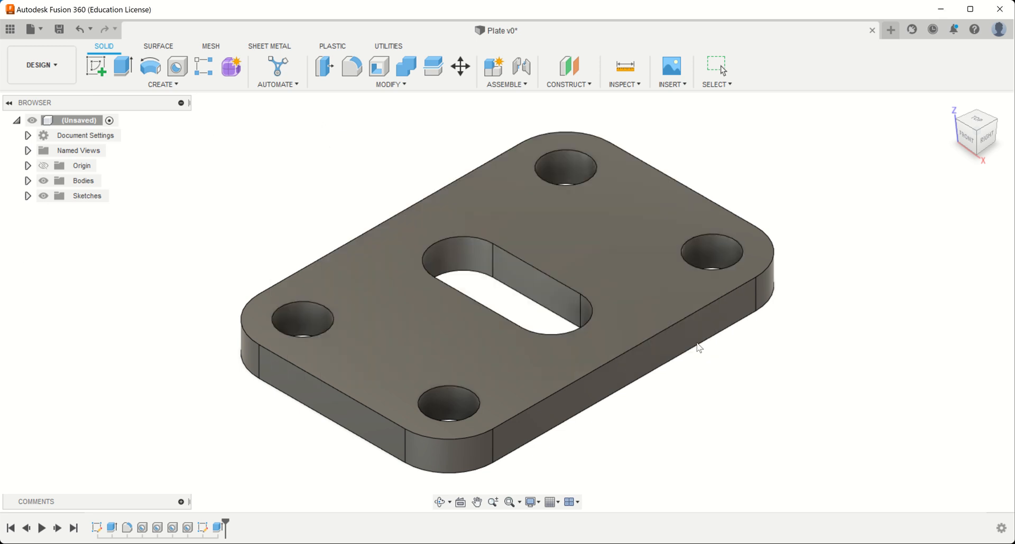